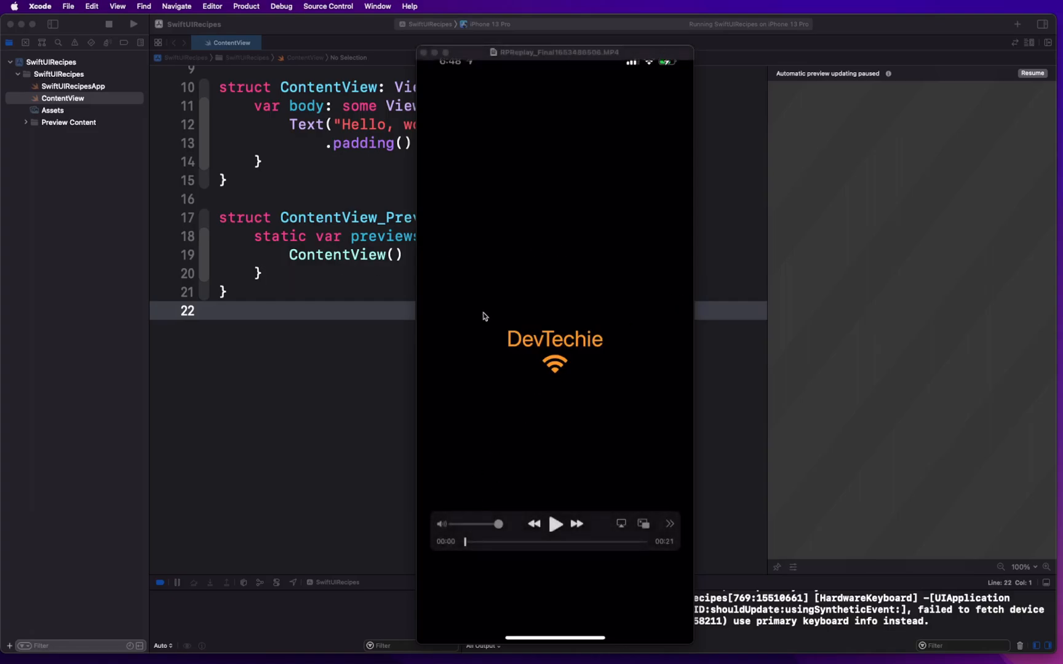
mouse_move(660, 418)
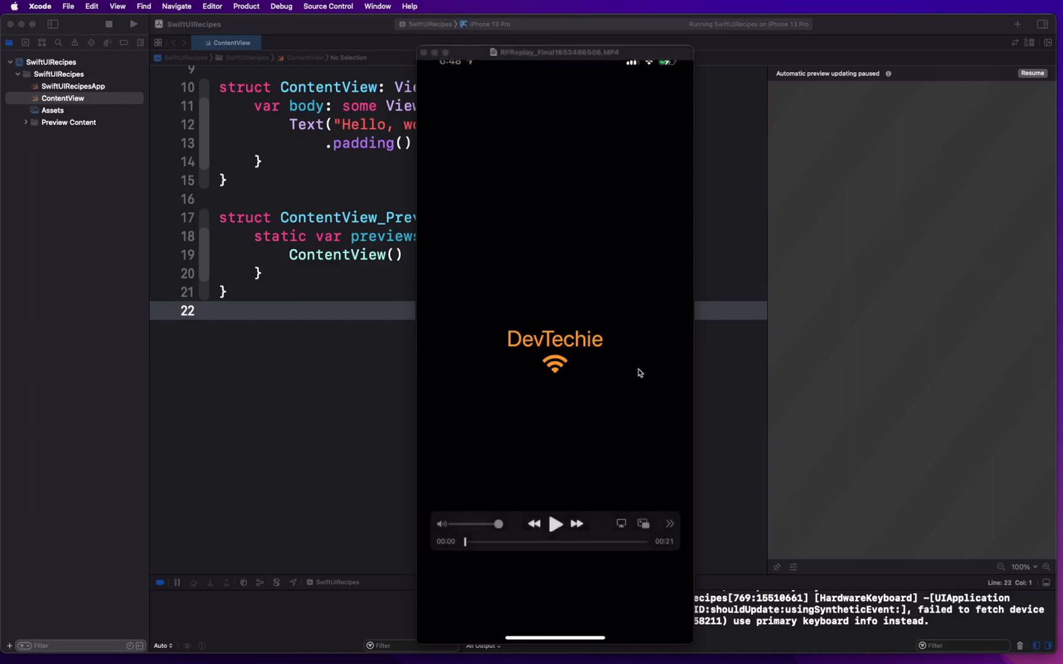
mouse_move(634, 462)
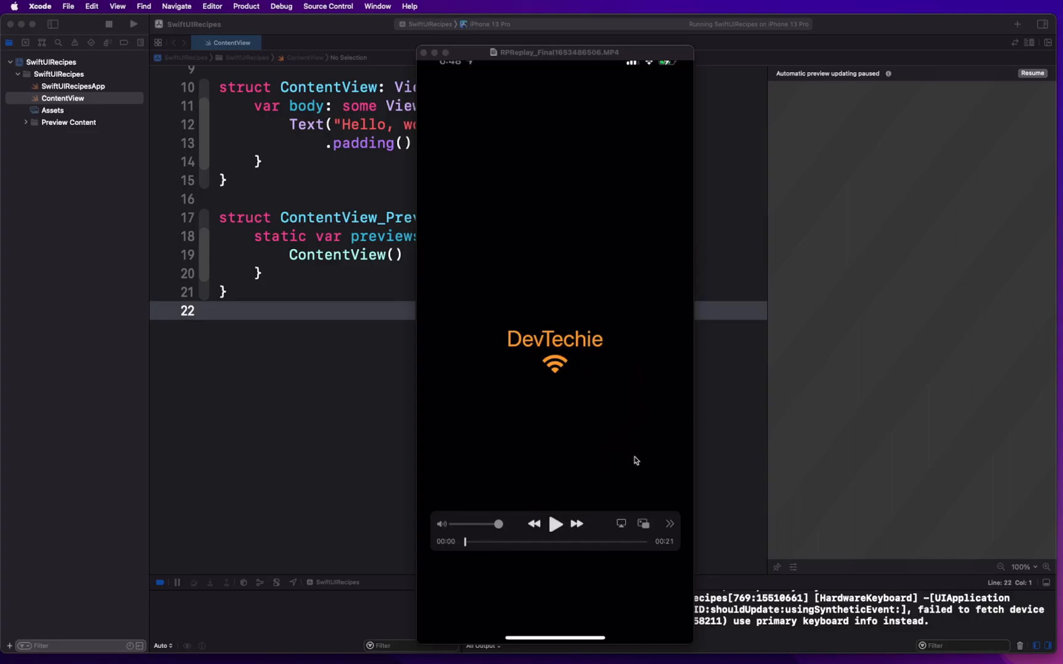
Start playing the DevTechie app demo recording in QuickTime Player.
left_click(554, 523)
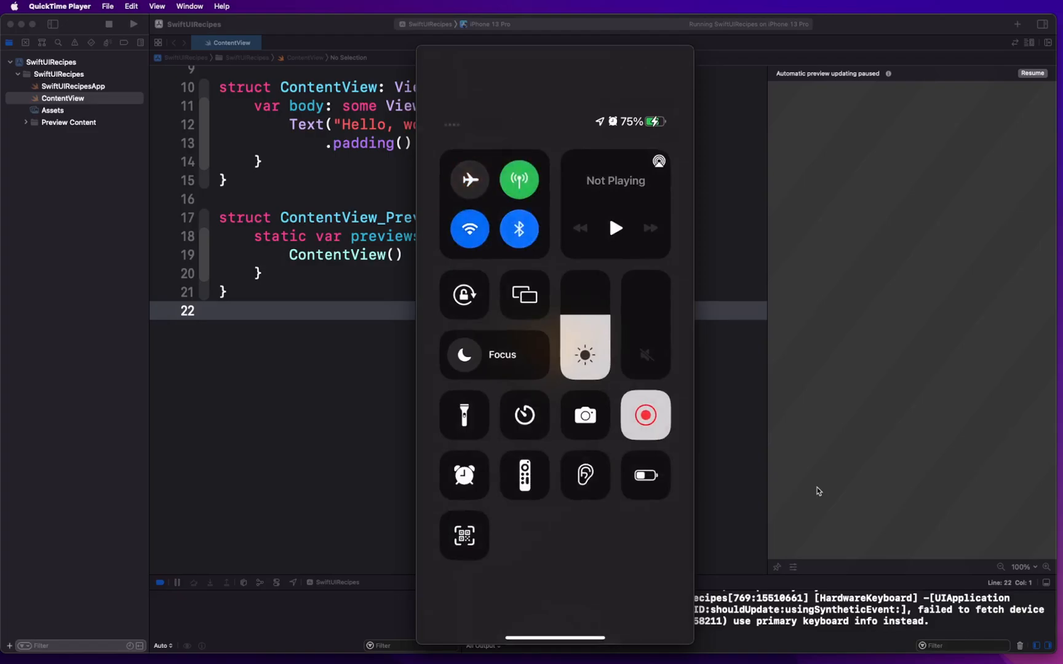
Pause, scrub forward through the demo recording and play it to its end at 00:21.
left_click(469, 179)
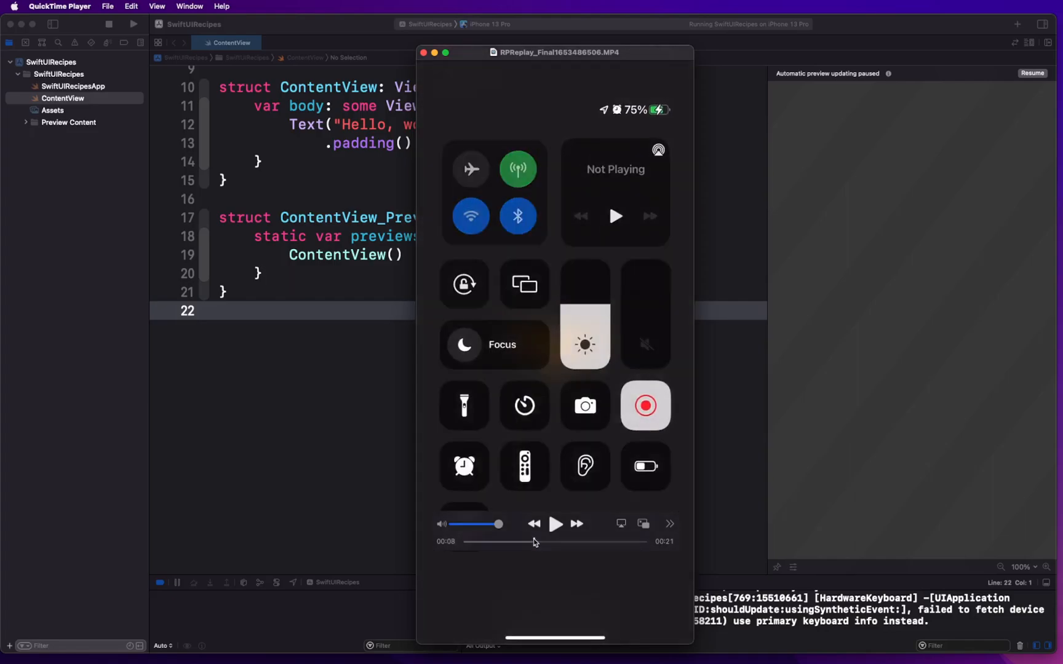
left_click(554, 522)
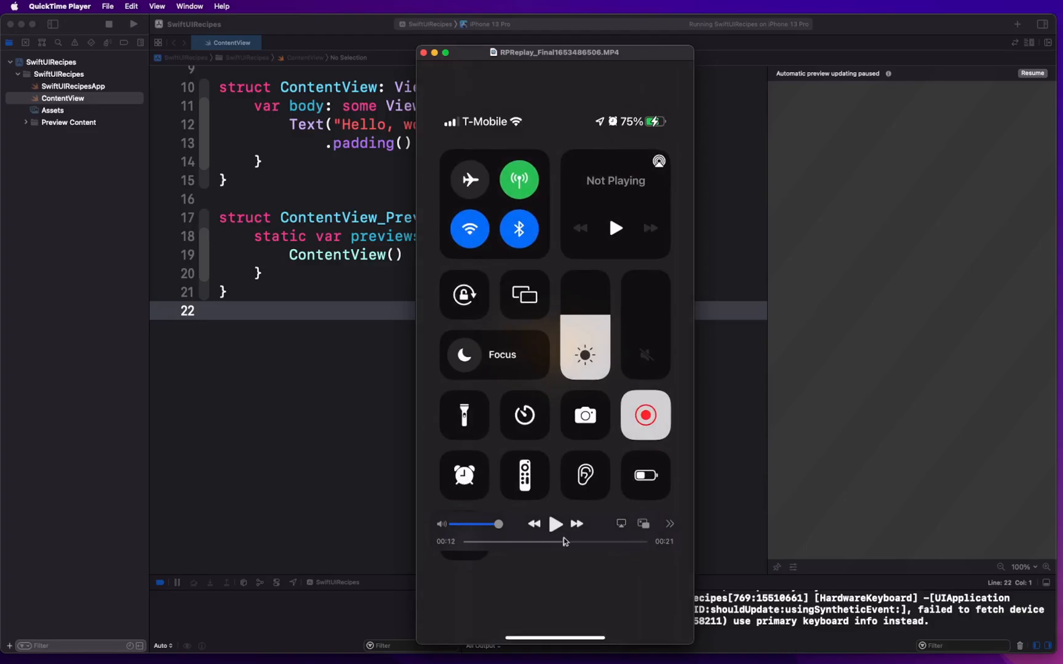
left_click(468, 229)
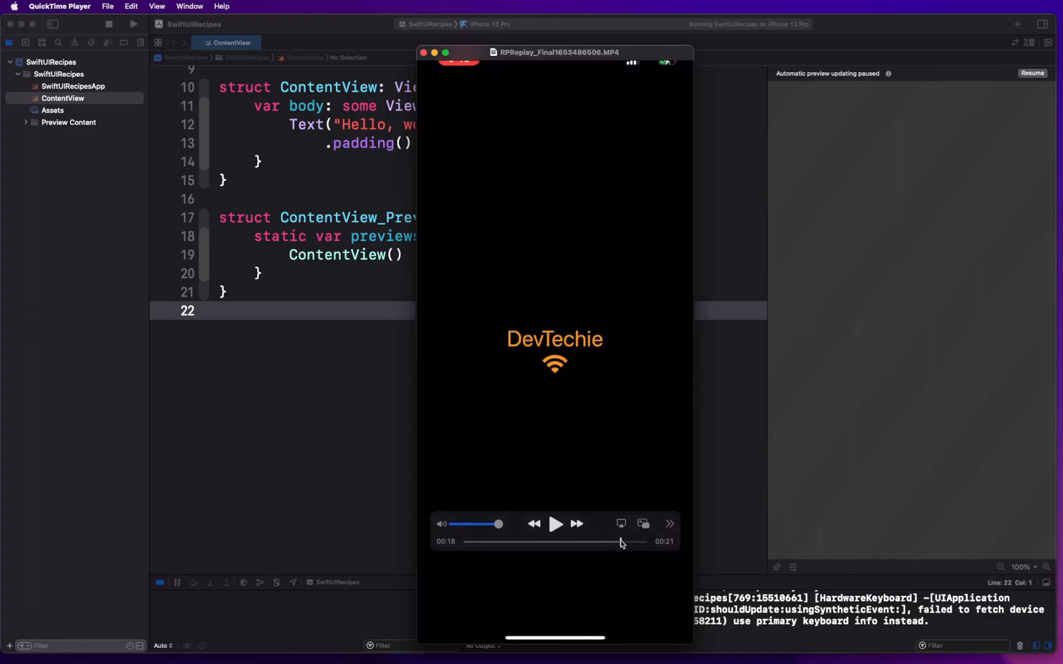
left_click(555, 523)
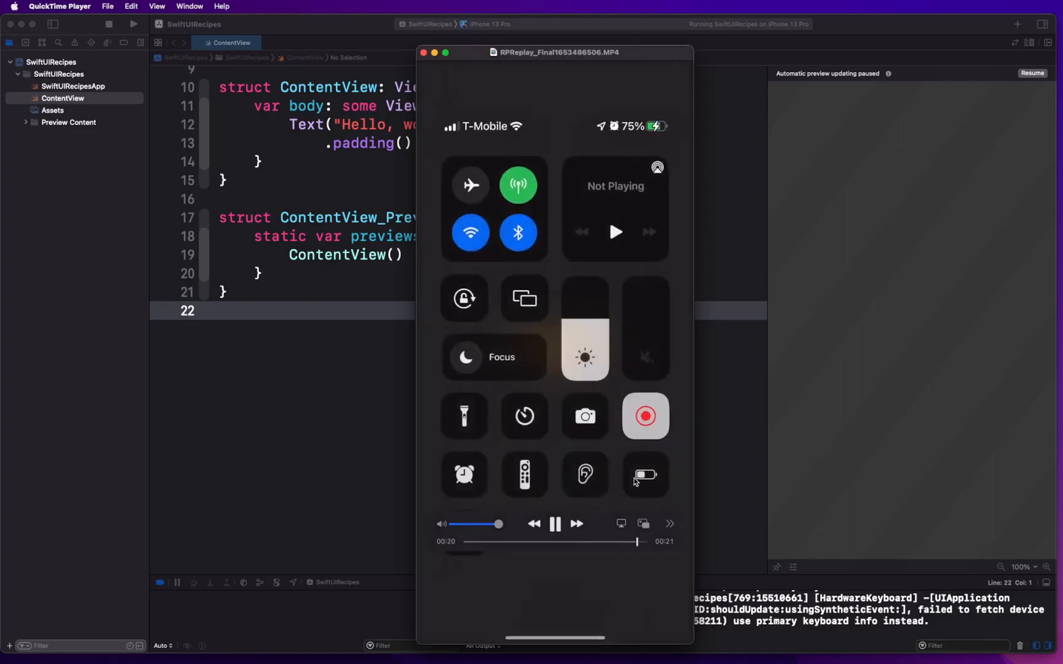
left_click(554, 523)
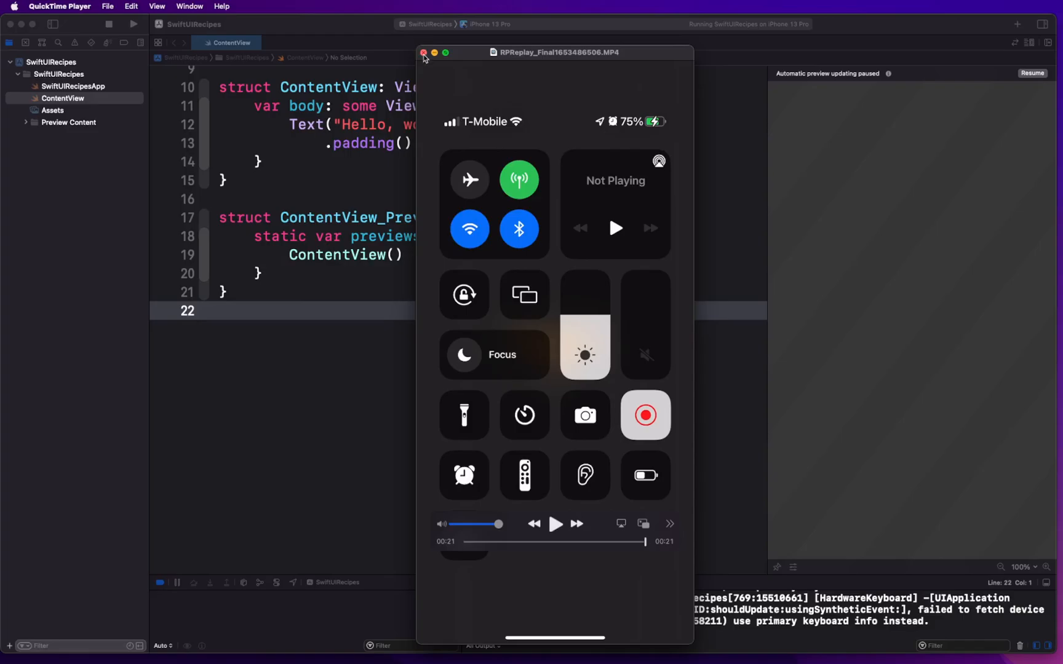
Close the QuickTime recording window to return to ContentView.swift in Xcode.
left_click(423, 51)
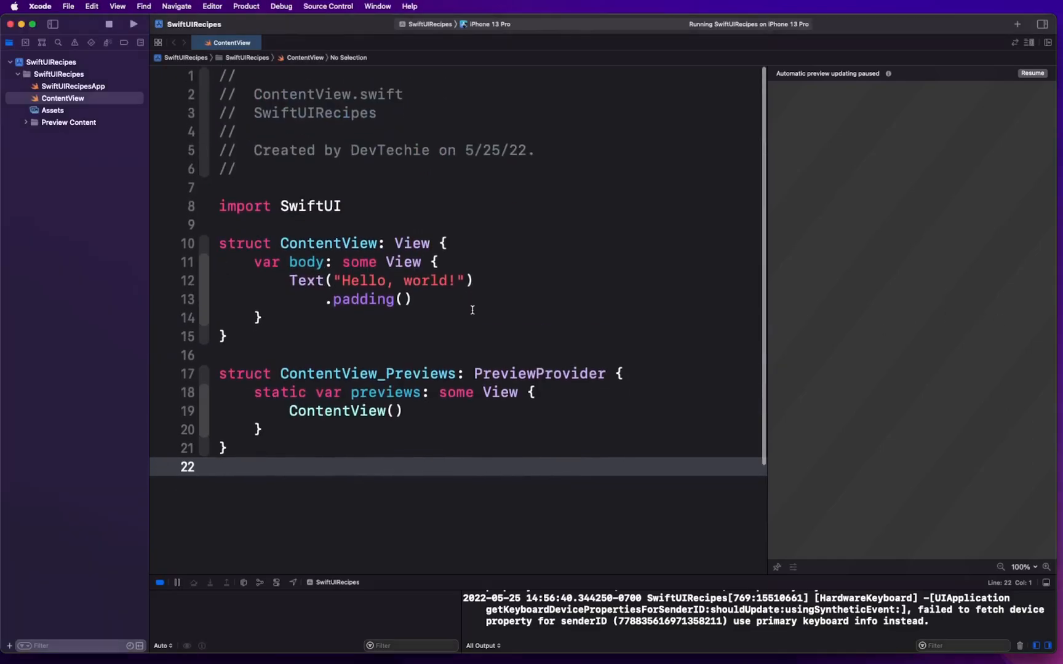
Import Network and declare final class NetworkMonitor conforming to ObservableObject.
type("import Network")
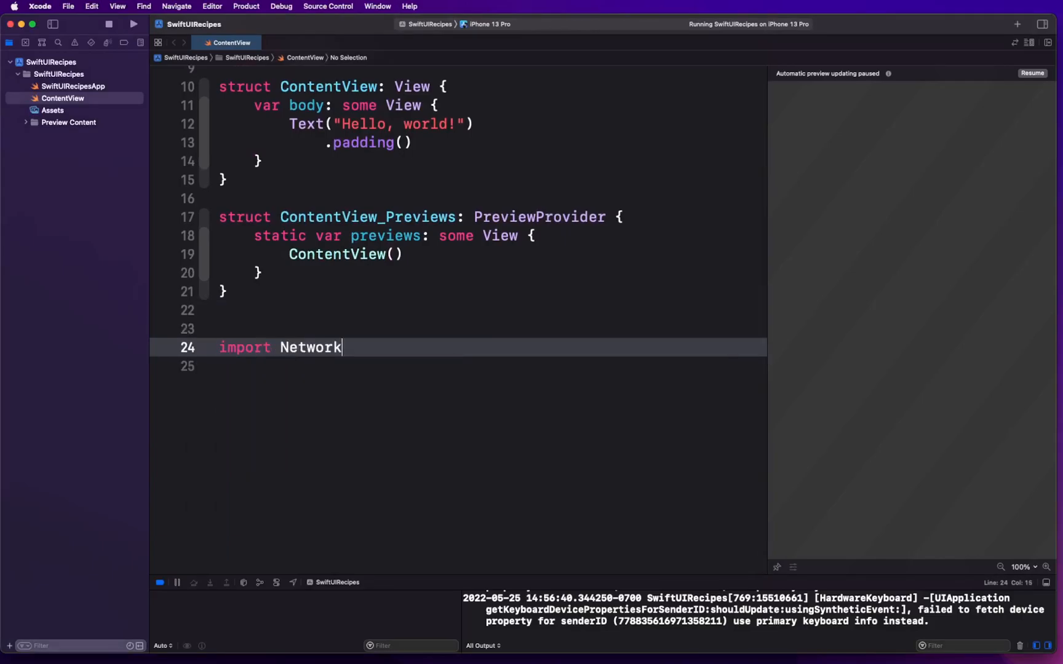
type("fila")
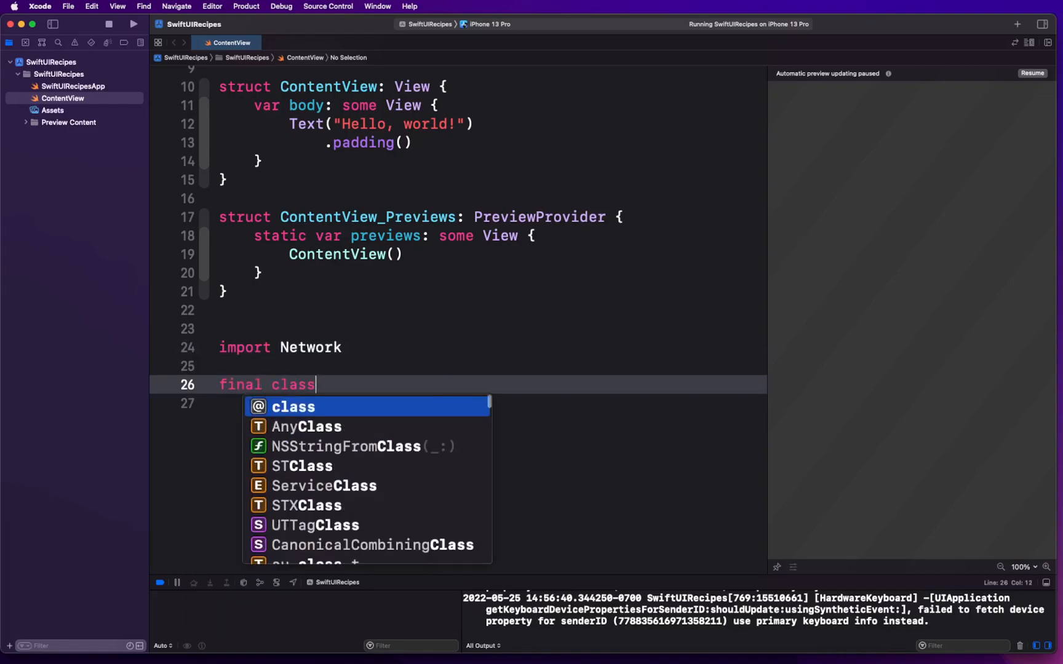
type("Netw")
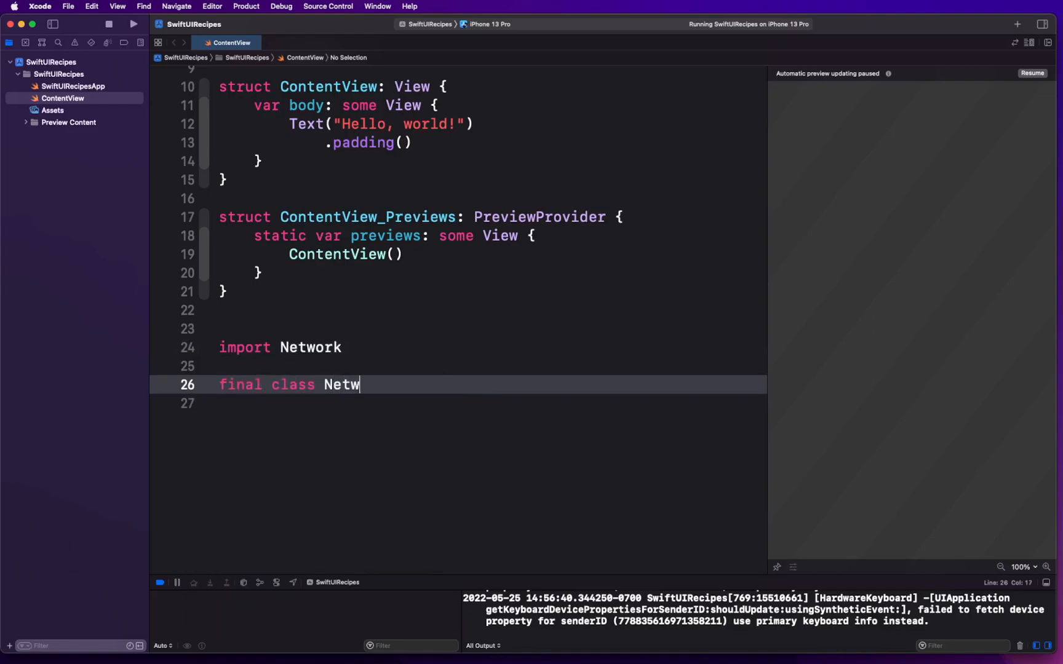
type("orkMon")
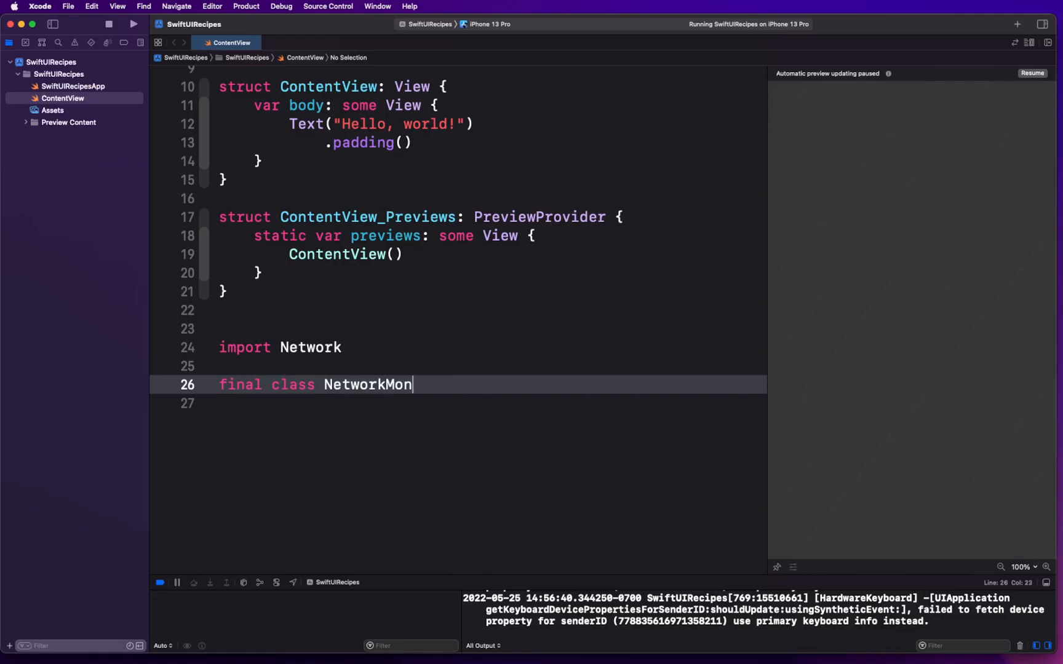
type("itor: O")
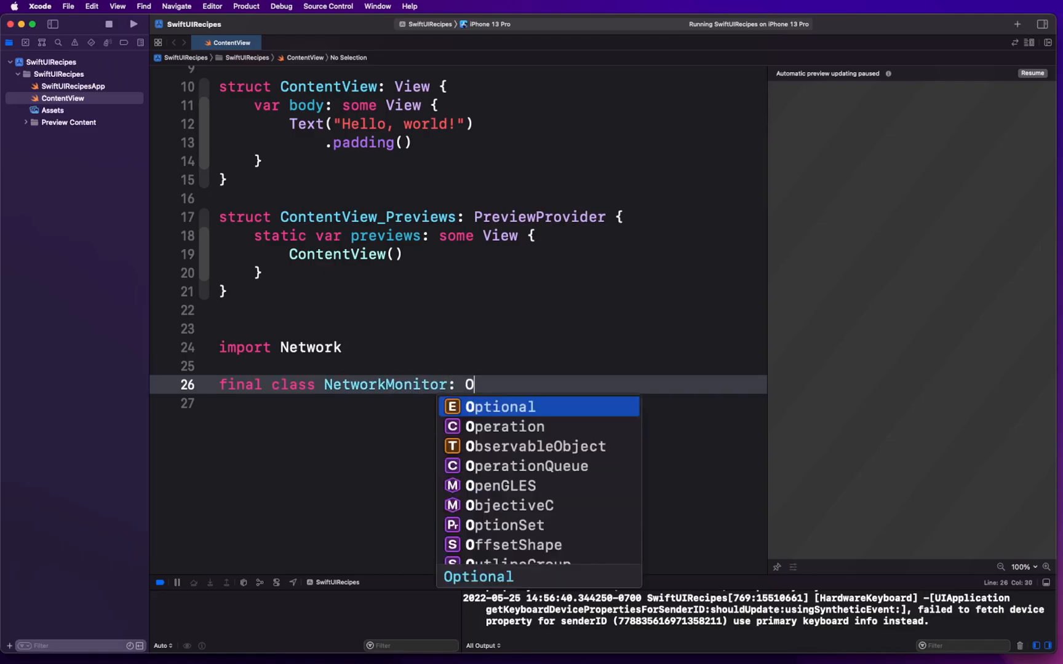
left_click(534, 447)
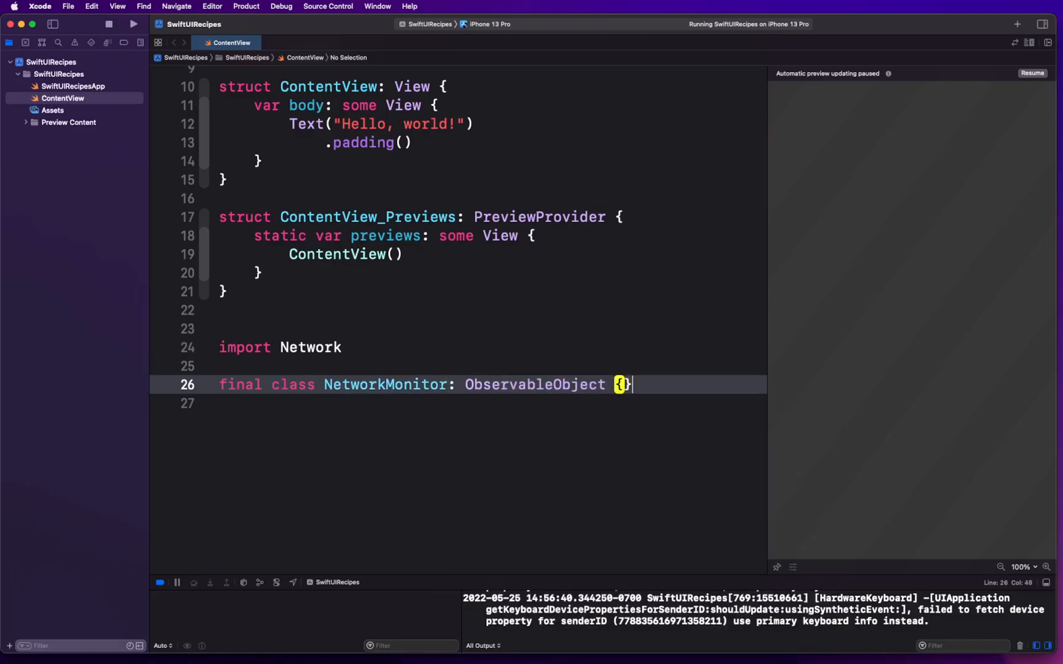
key("Return")
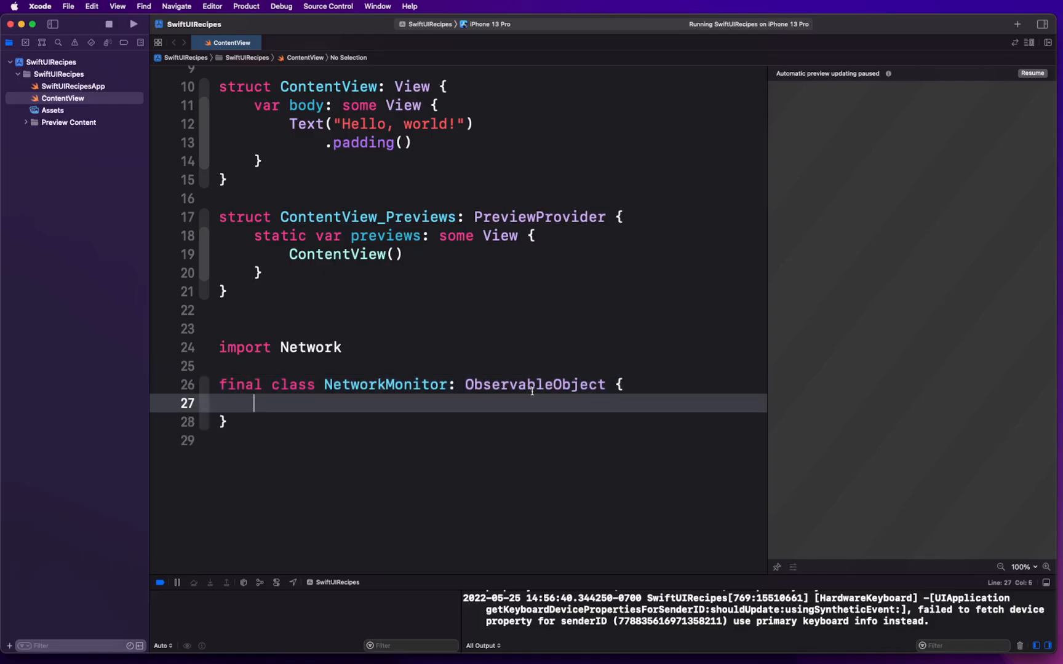
type("@Published v")
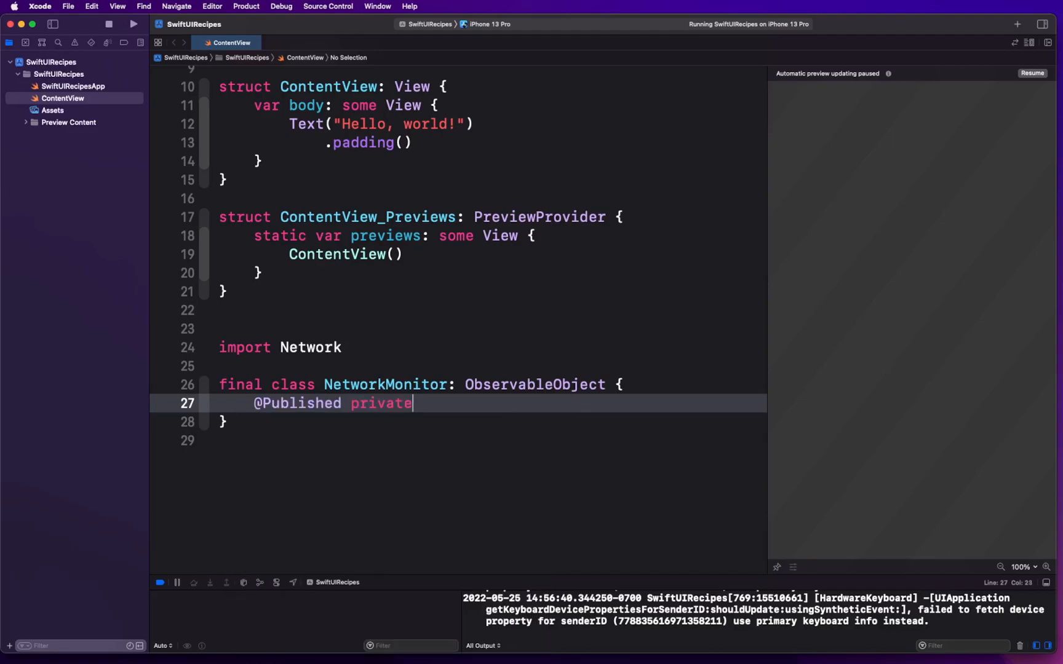
type("(set) var")
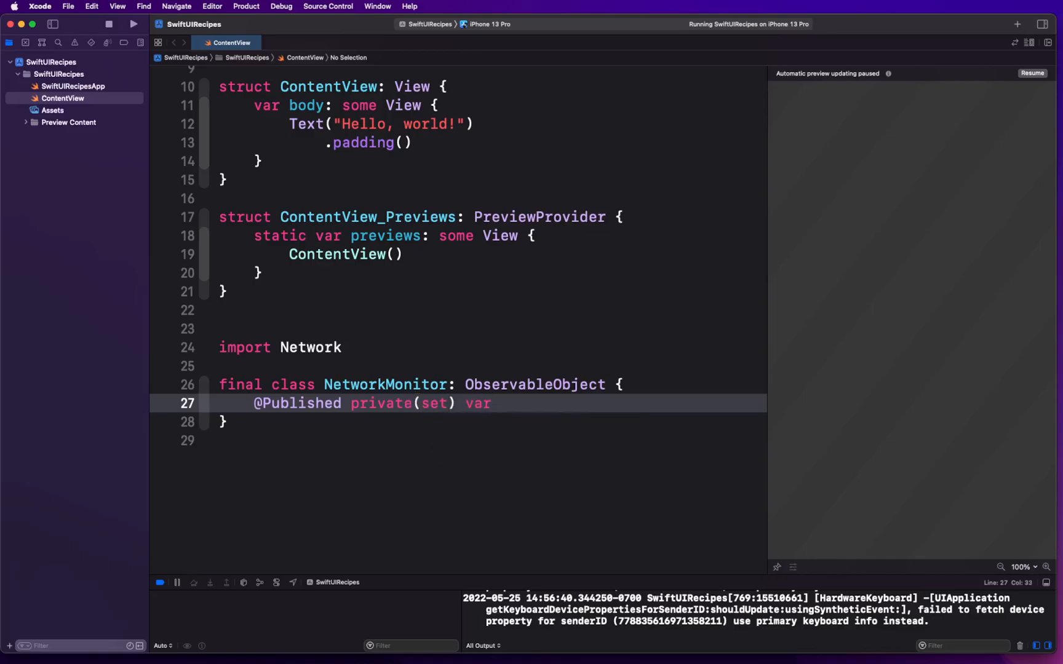
type("is")
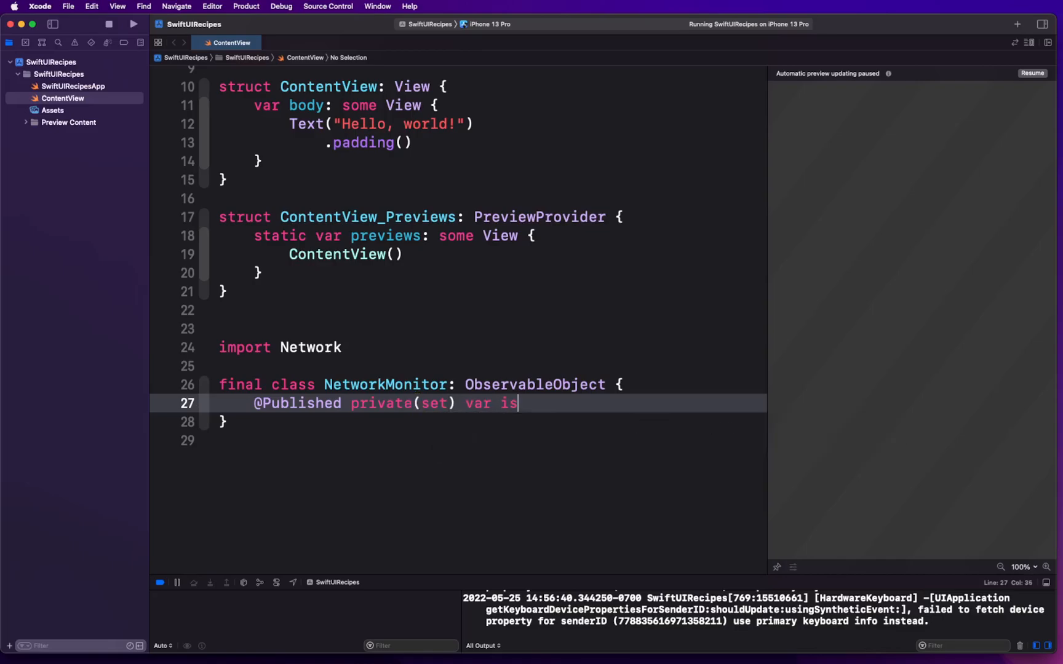
type("Co")
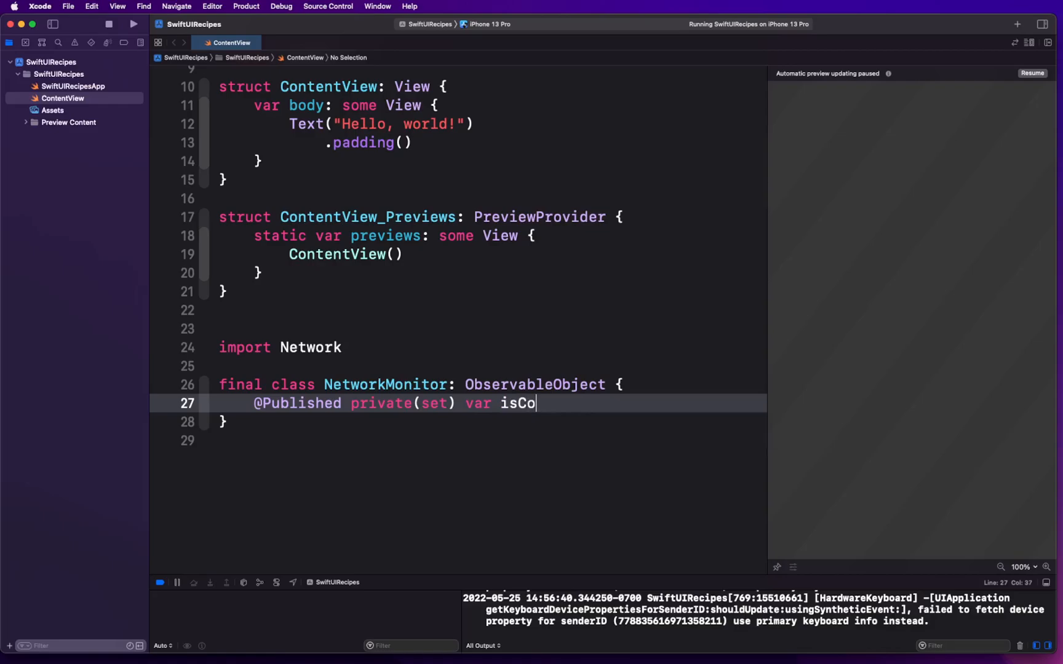
type("nnected")
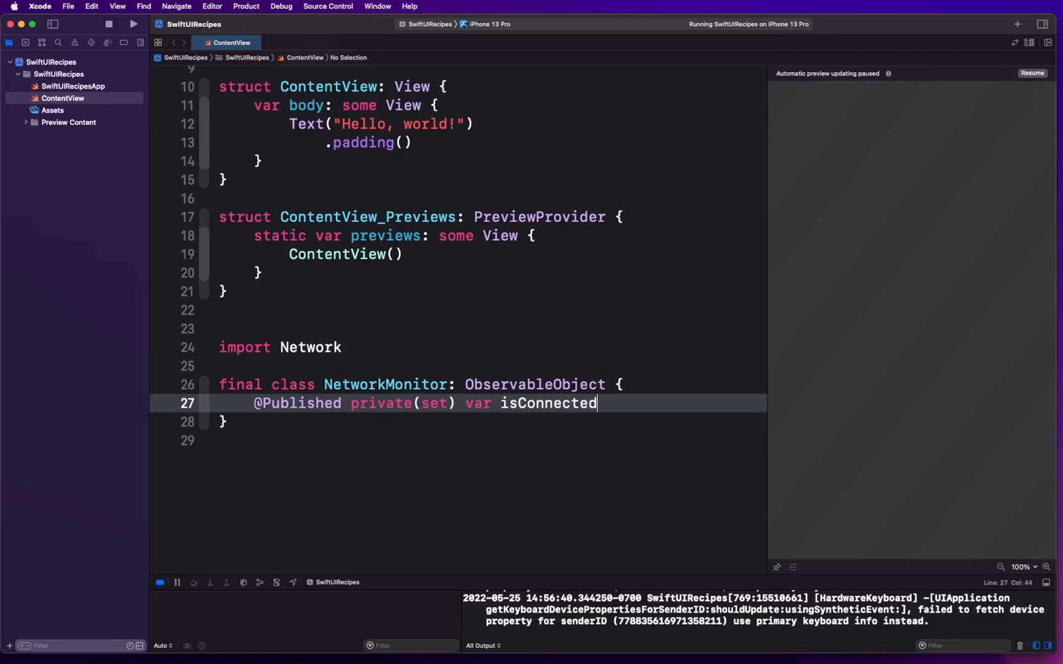
type("= false")
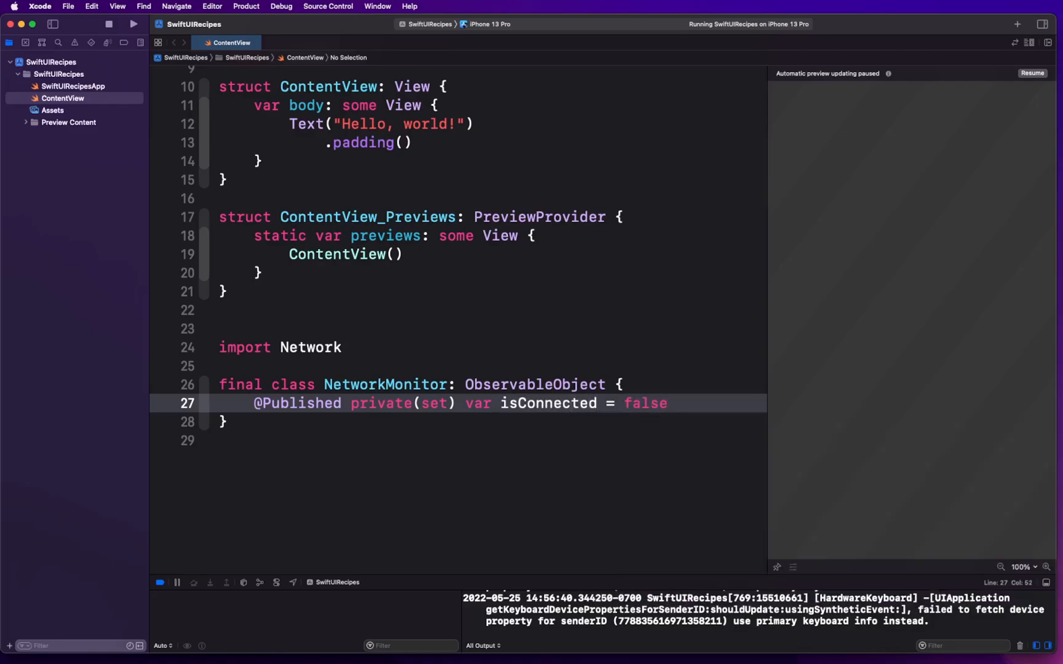
key("Return")
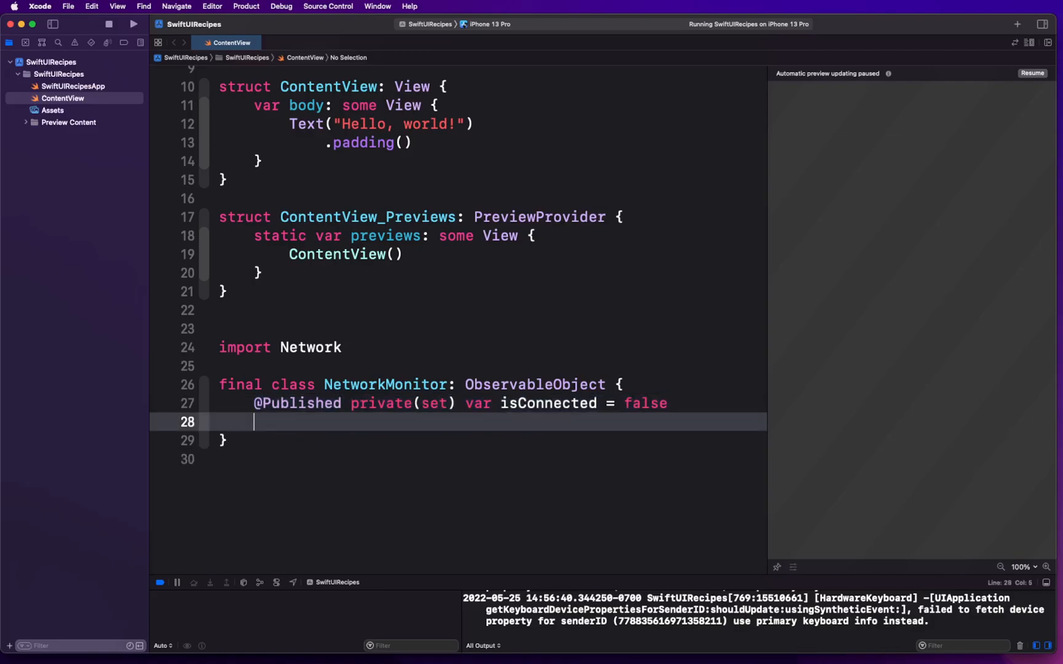
type("@Published private(set) var isConnected = false")
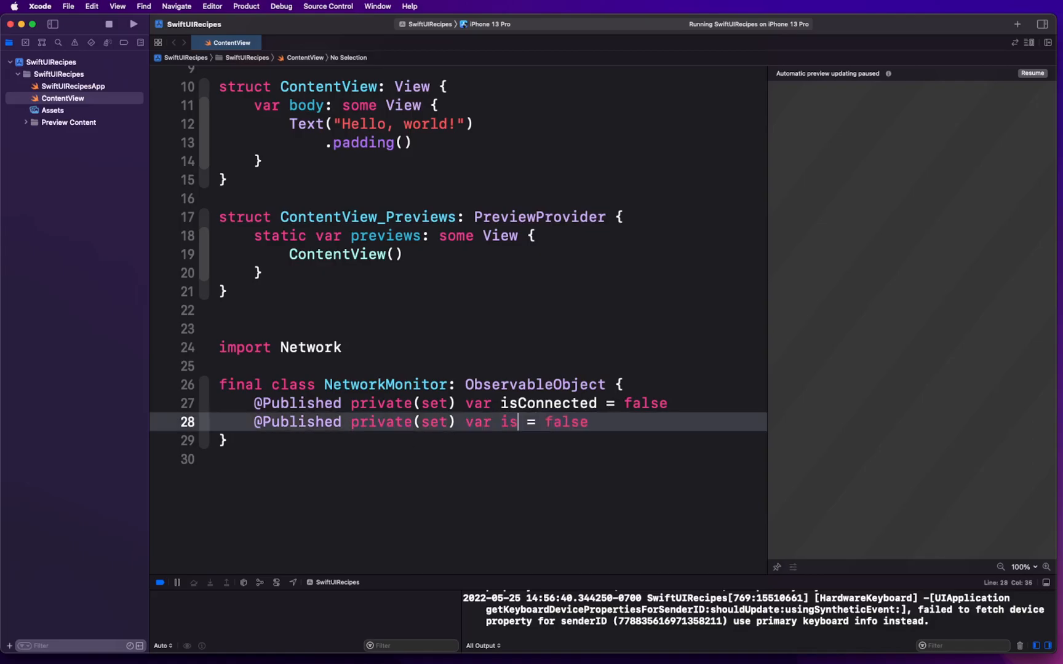
type("Cellular")
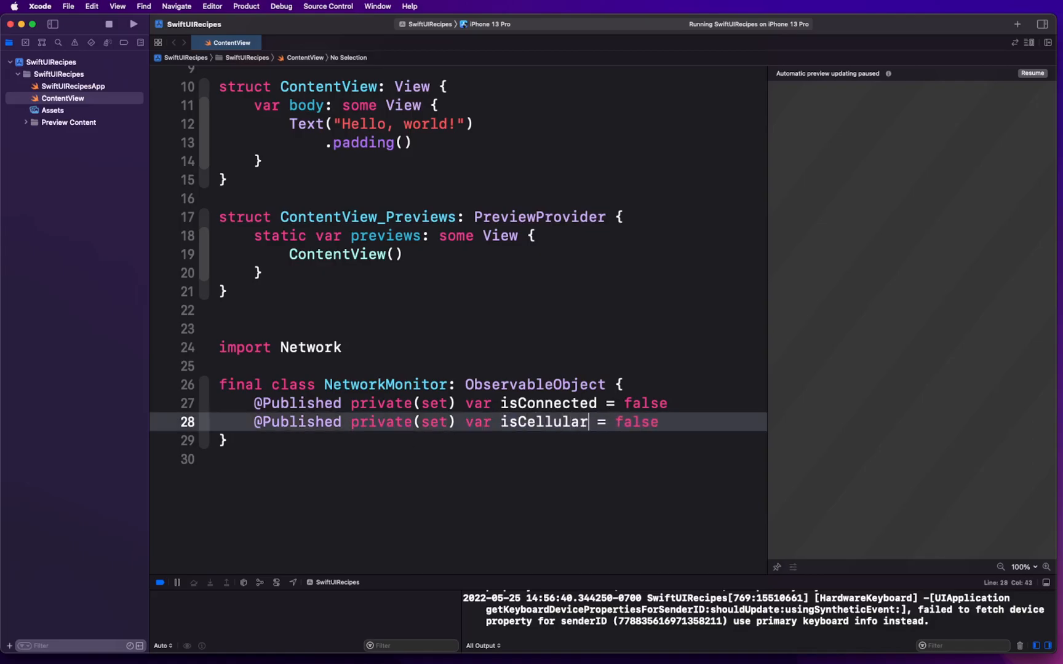
scroll("down", 3)
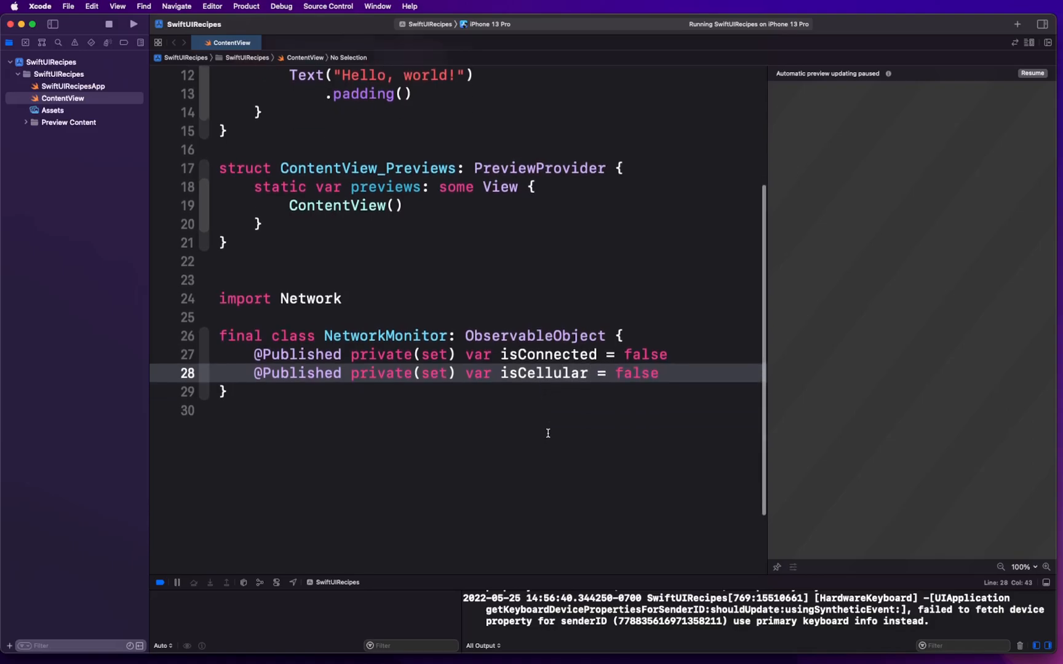
Declare private let nwMonitor = NWPathMonitor() in NetworkMonitor.
key("Return")
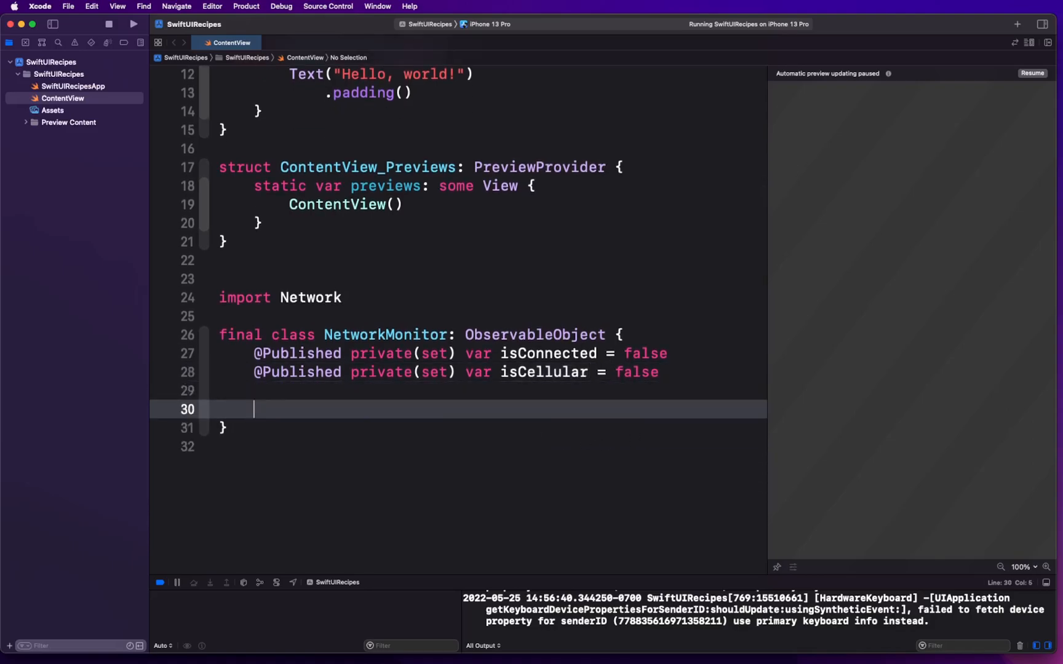
mouse_move(669, 408)
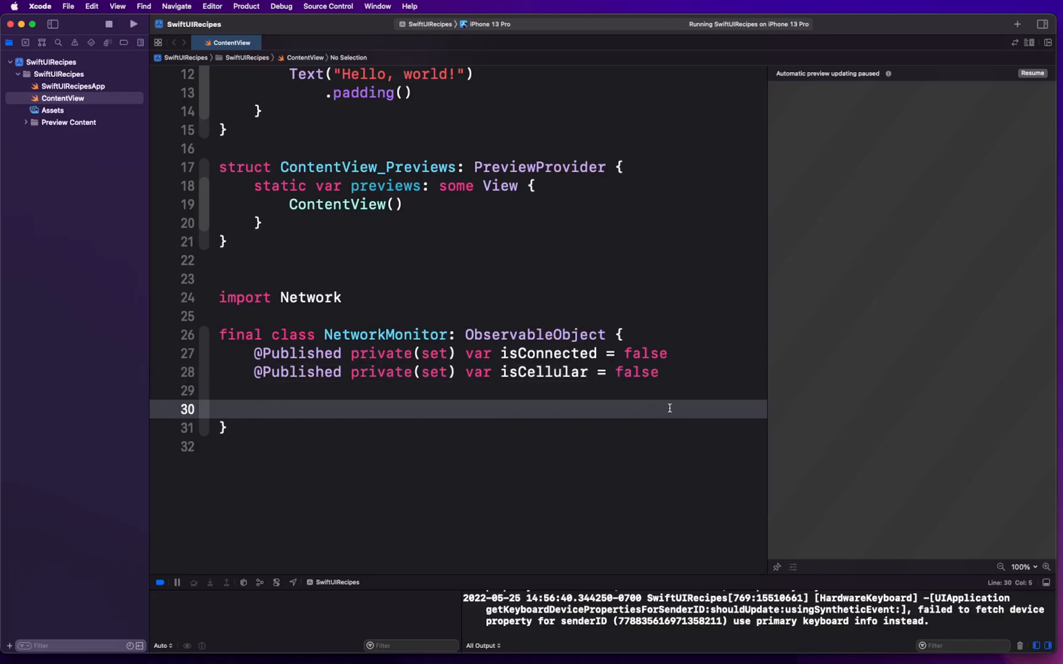
type("private let")
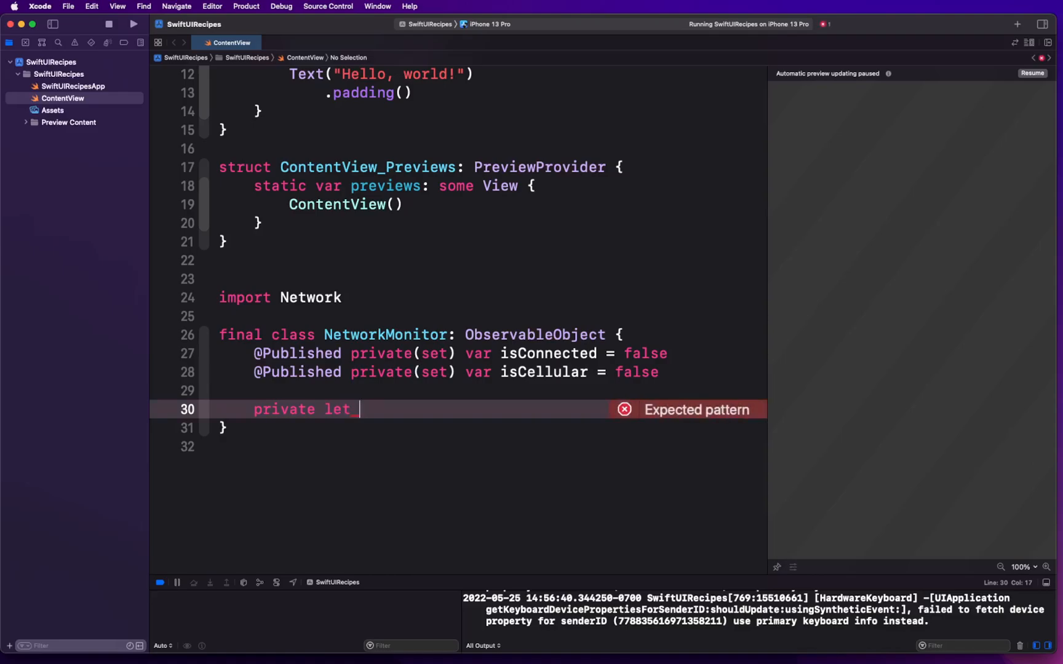
type("nwMoni")
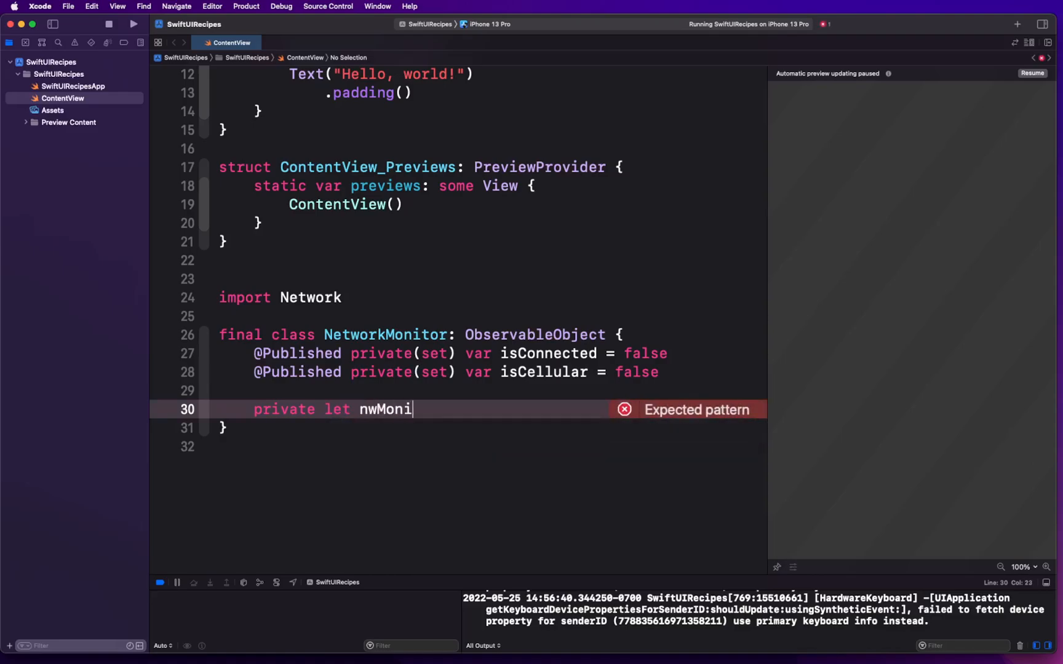
type("tor =")
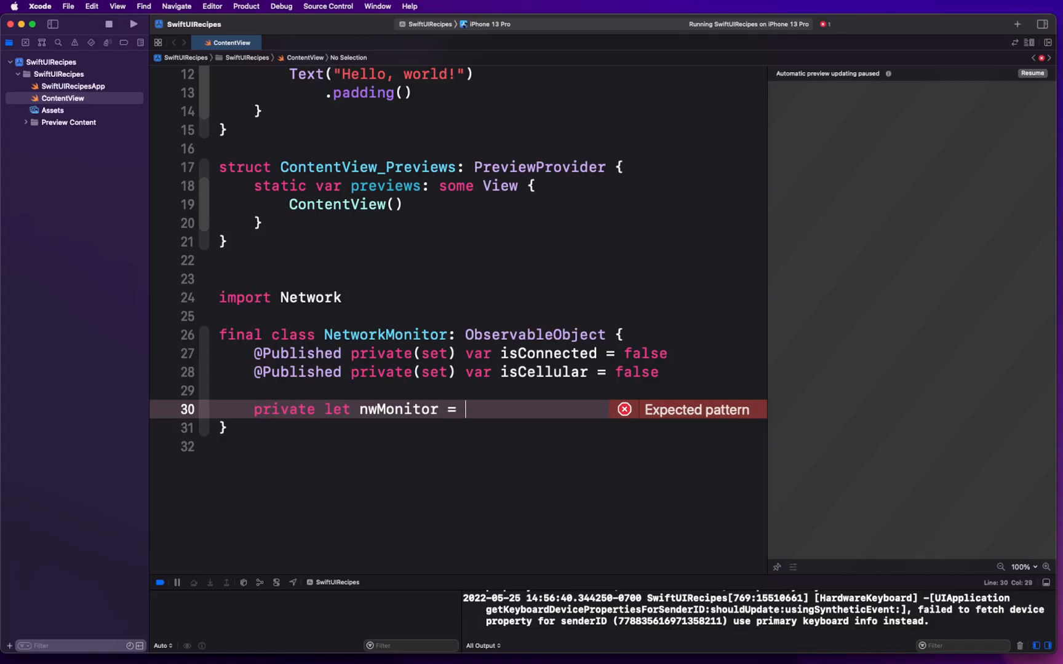
type("NWPathMonitor(")
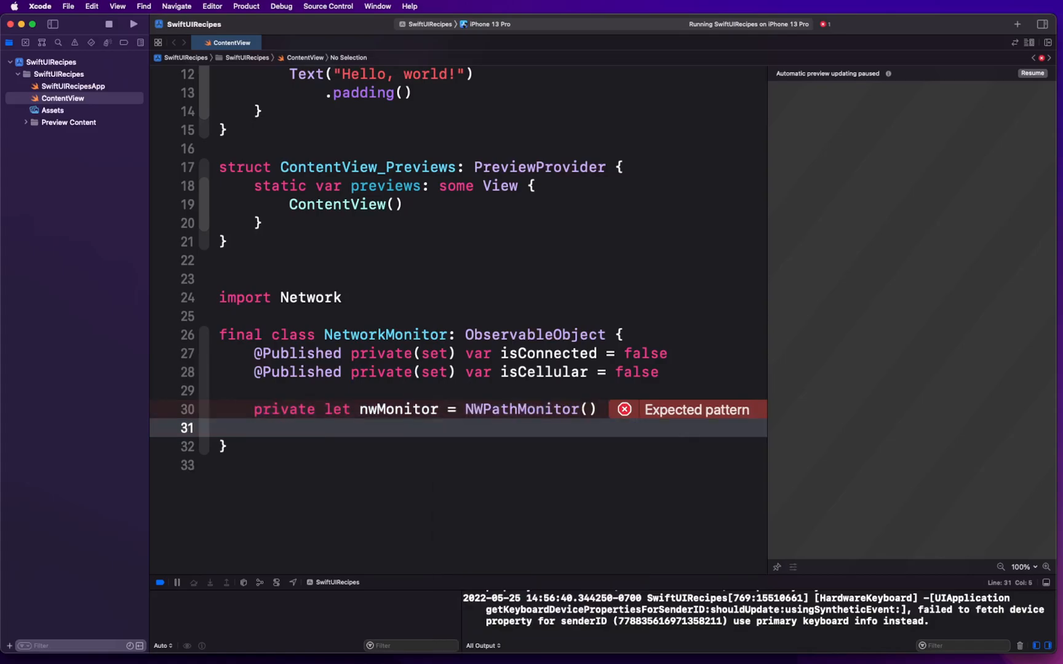
Declare private let workerQueue = DispatchQueue.global() below nwMonitor.
type("private")
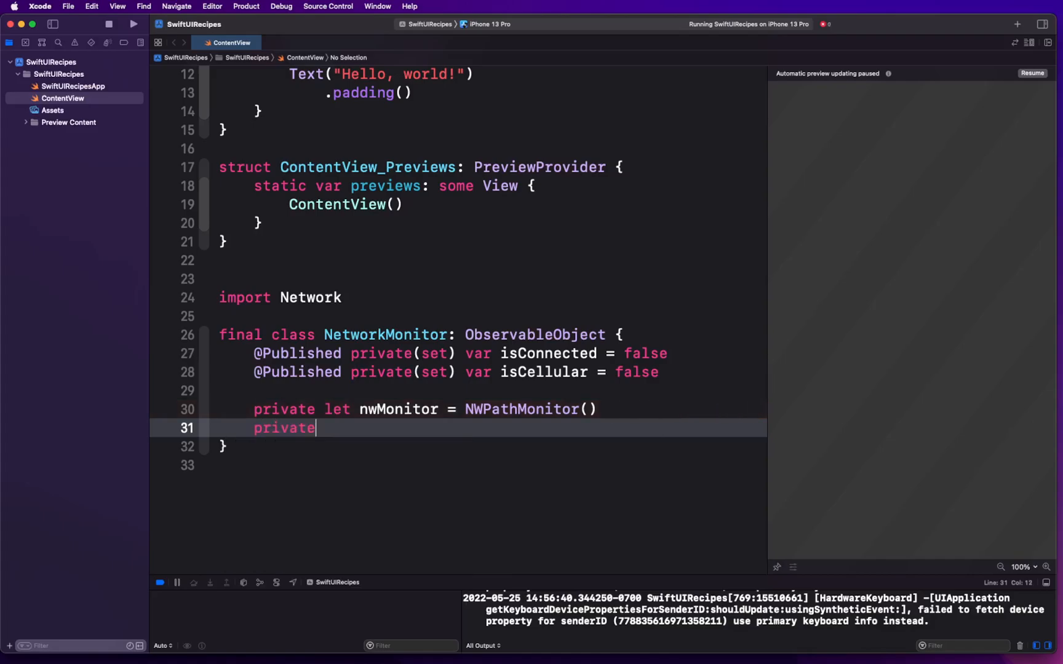
type("let qor")
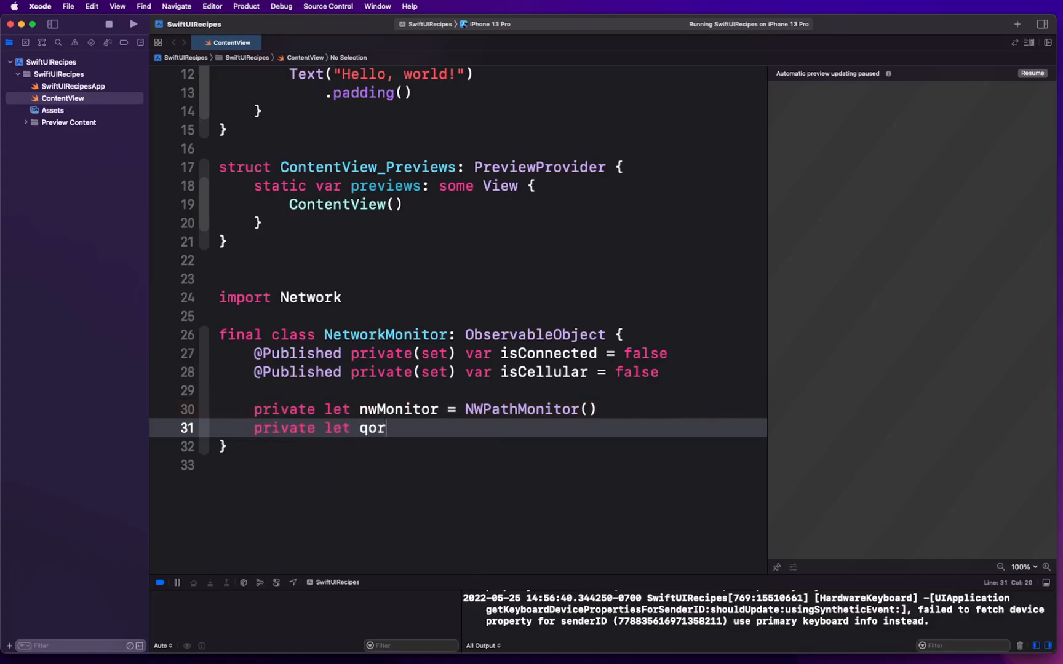
type("worket")
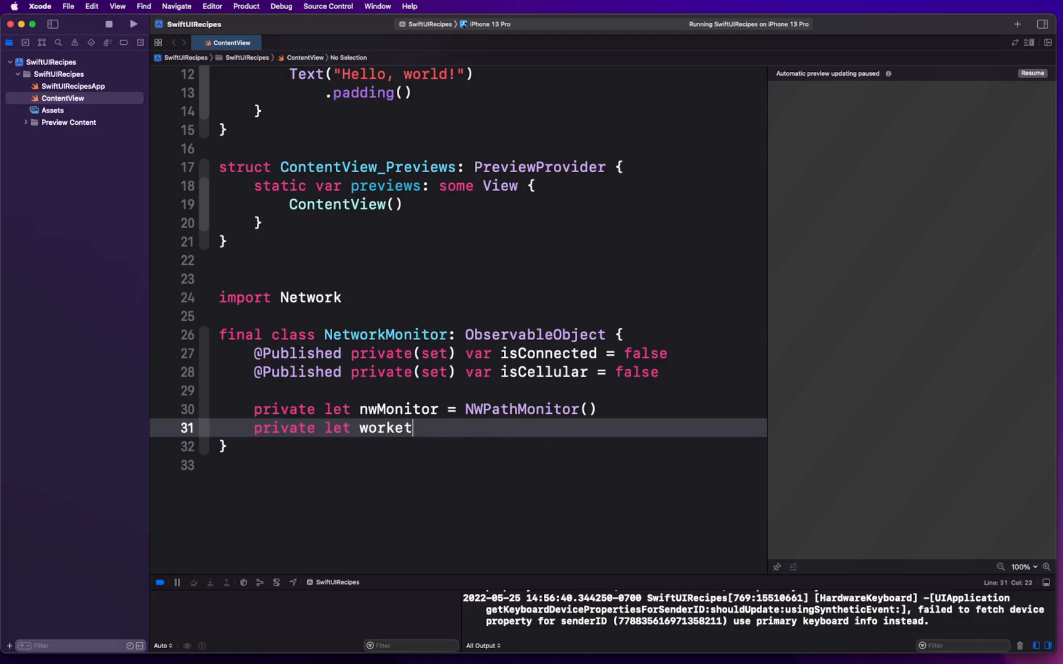
type("Qye")
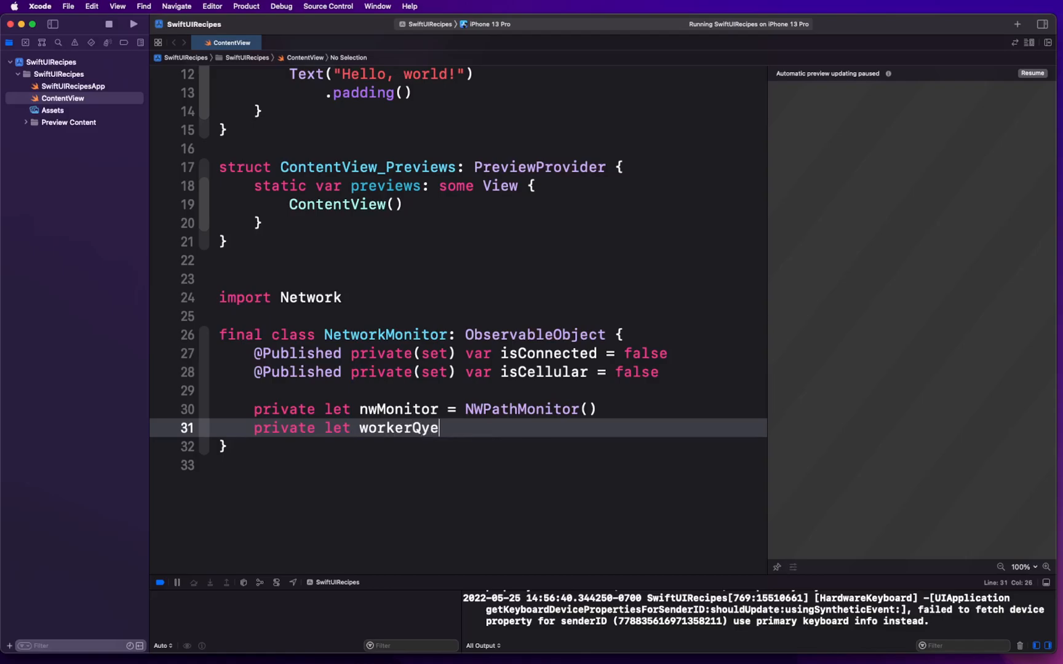
type("ueue")
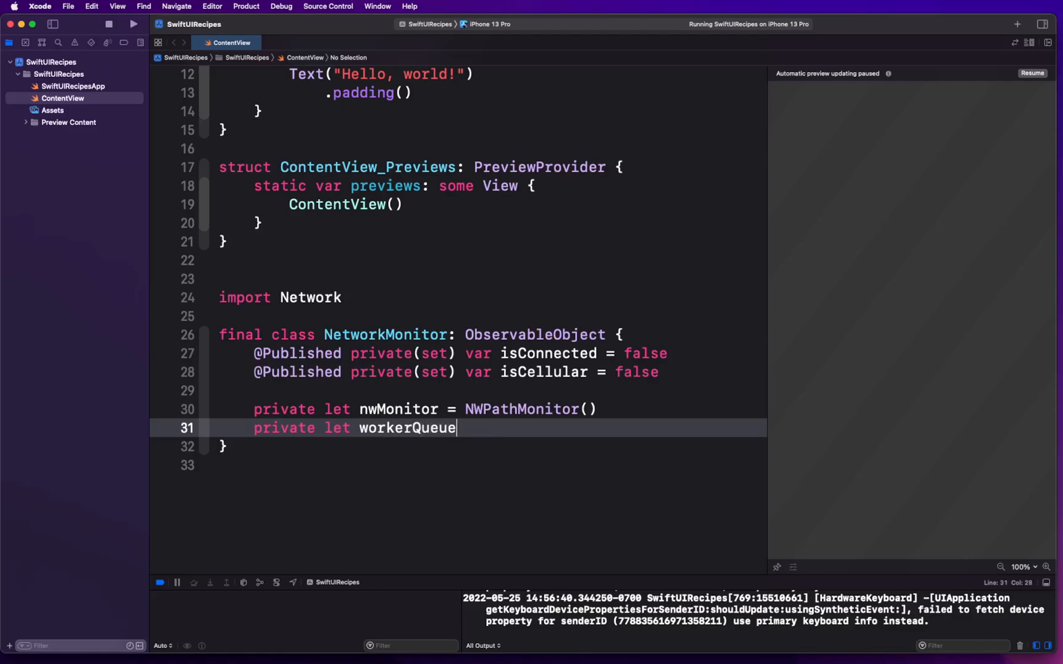
type("= DispatchQueue")
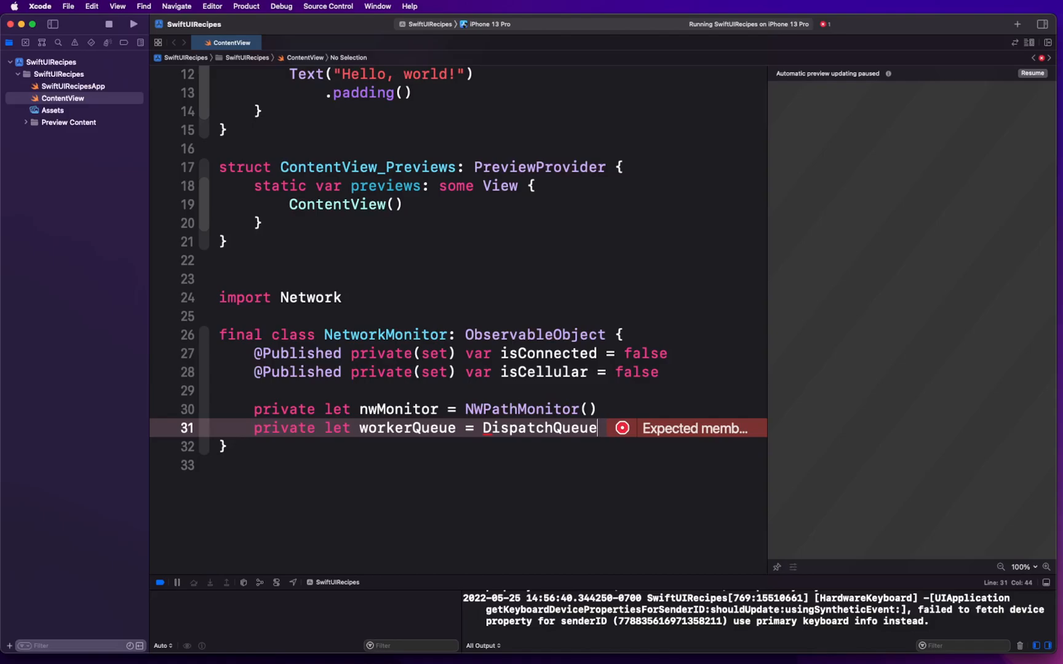
type(".global()")
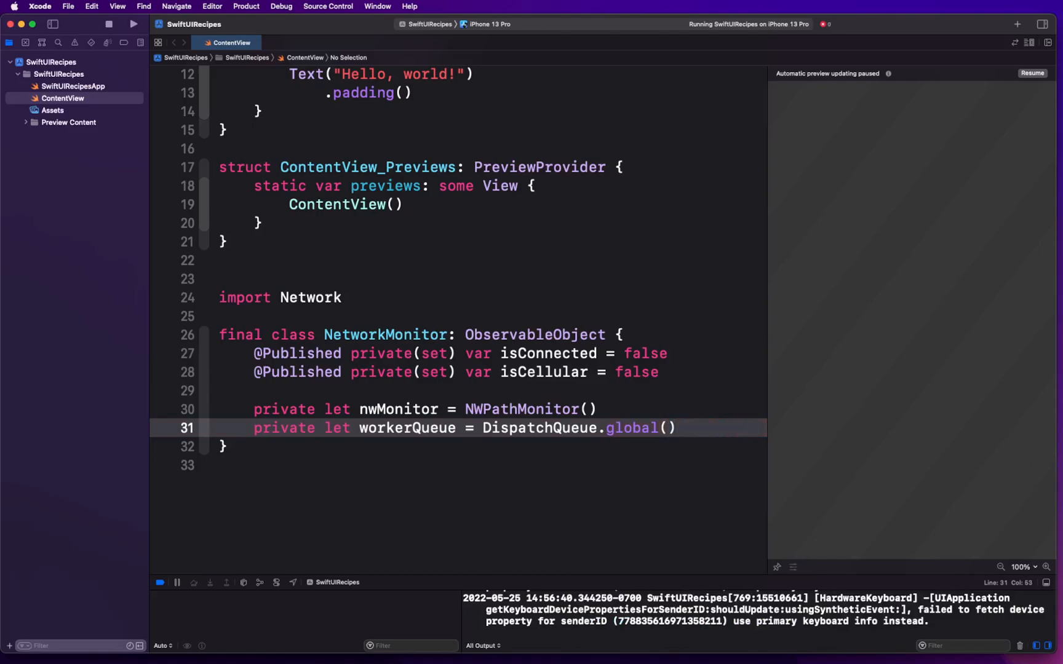
left_click(675, 428)
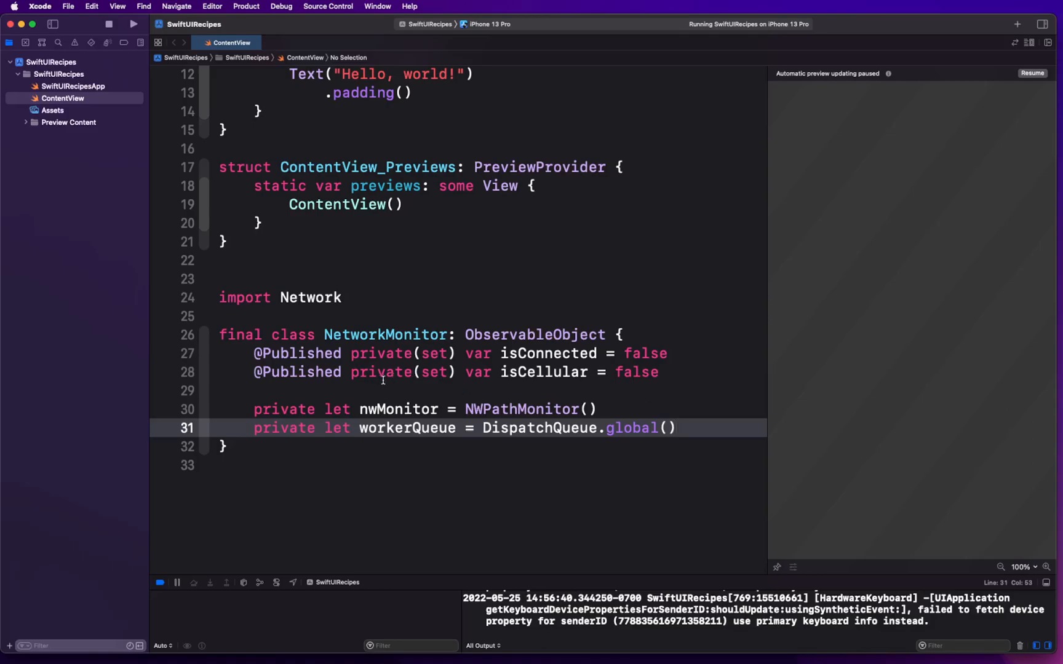
mouse_move(523, 381)
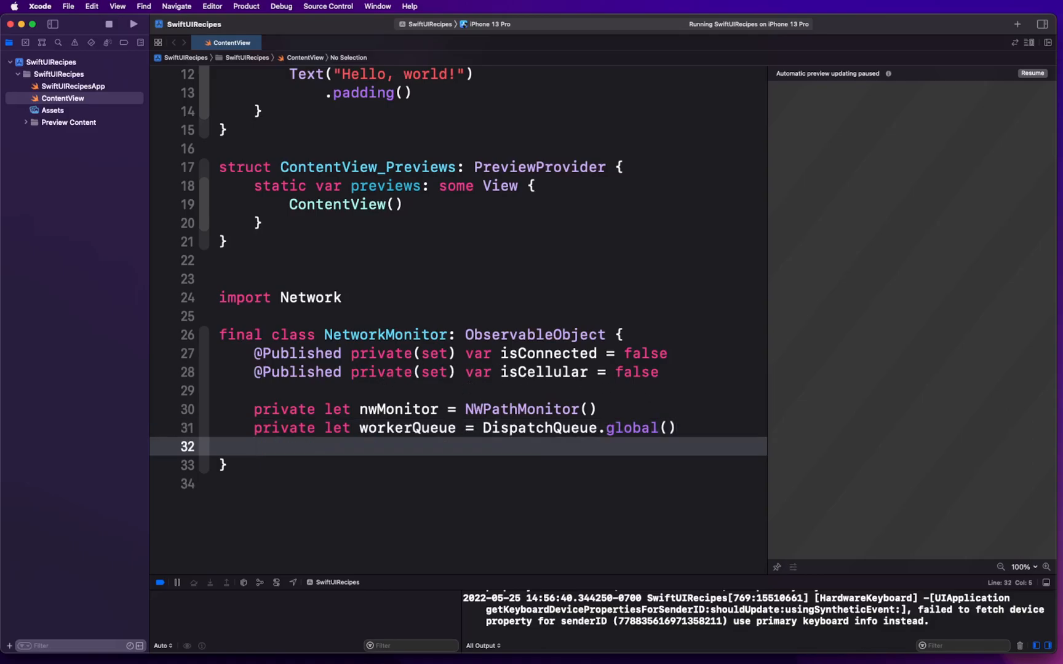
Add public func start() that starts nwMonitor on workerQueue.
key("return")
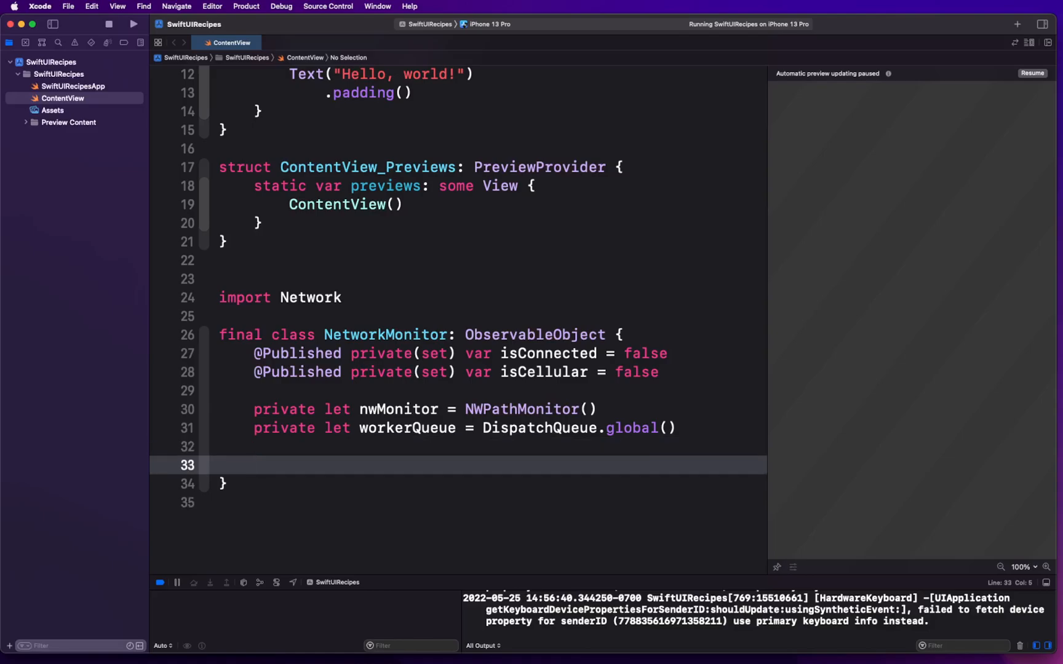
type("priv")
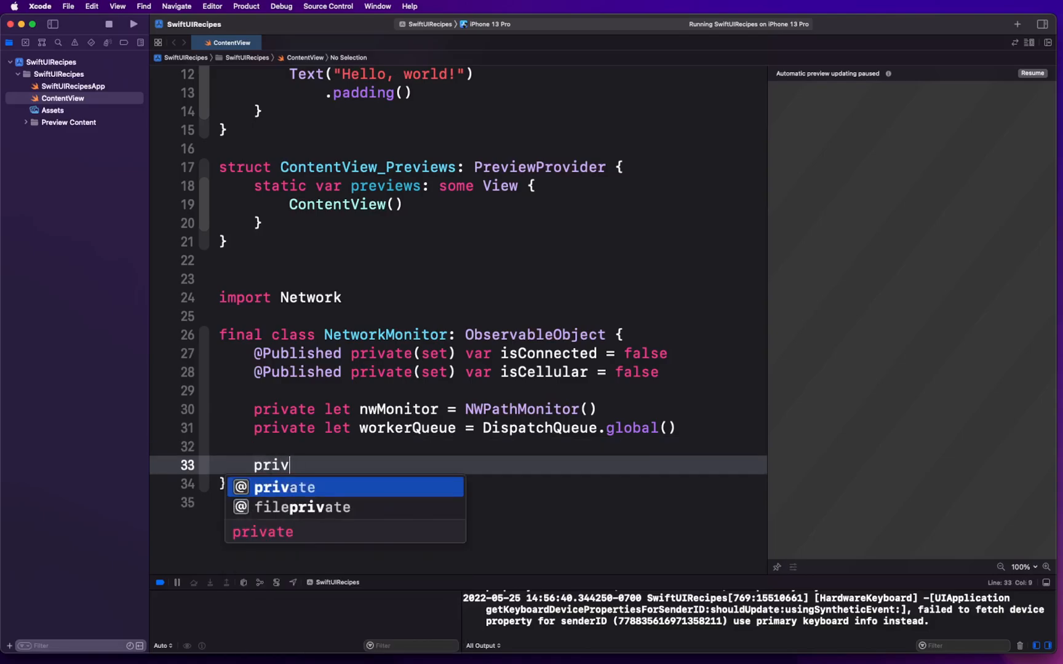
type("public func start() {")
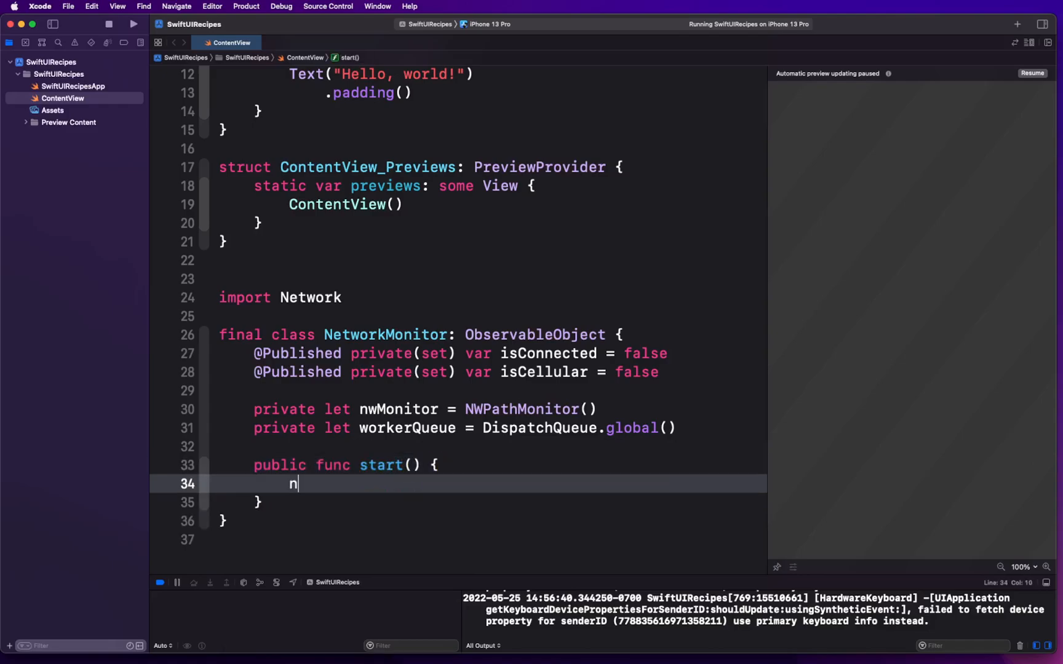
type("wMonitor.start(queue: DispatchQueue")
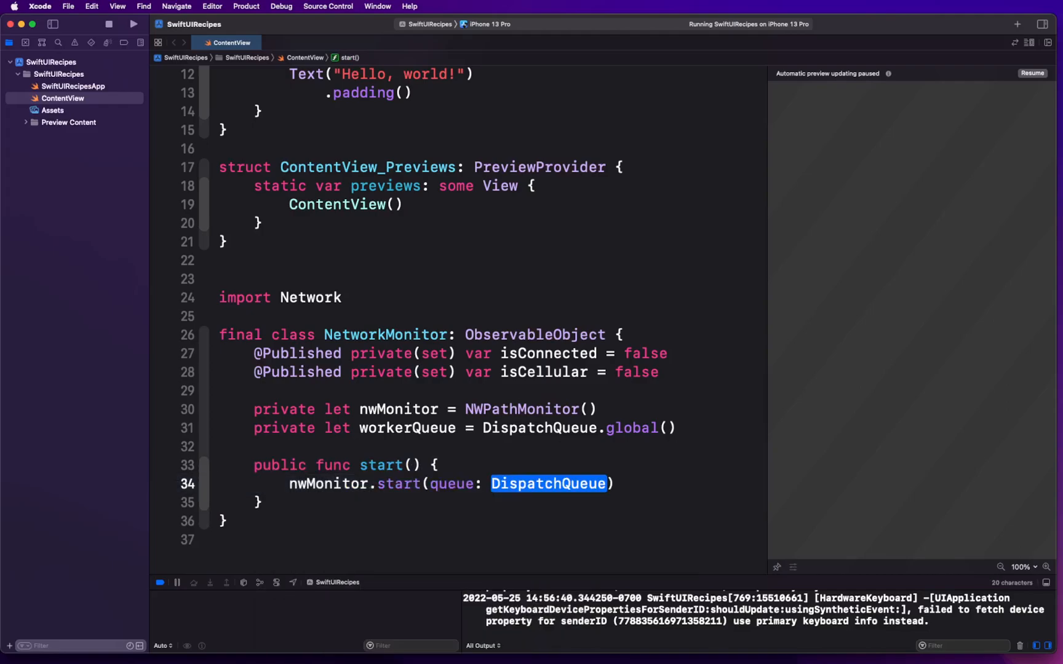
type("workerQueue")
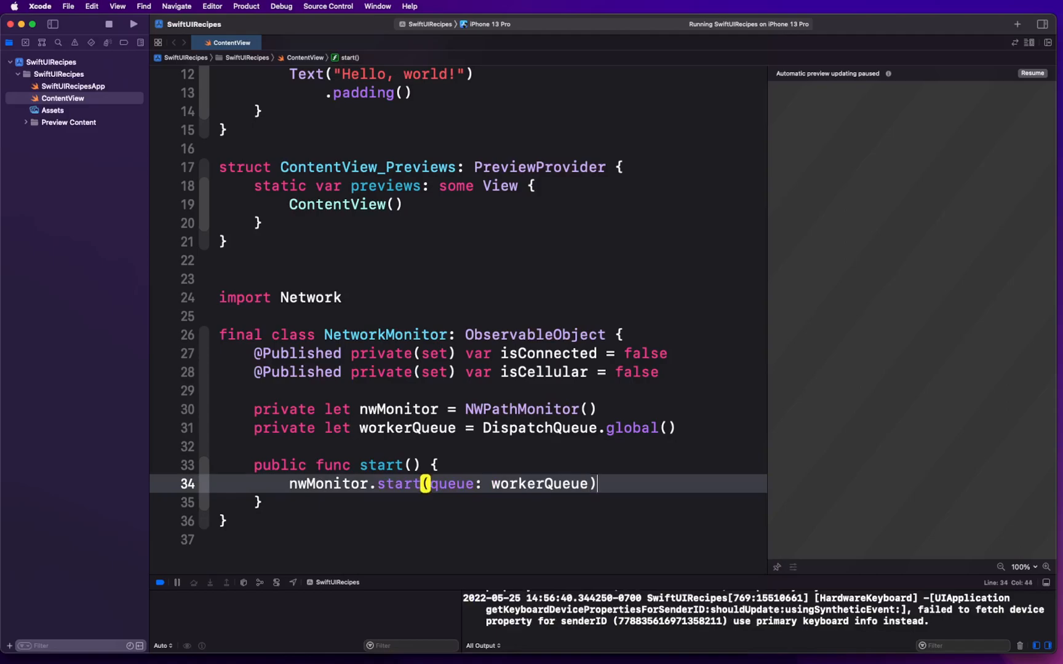
type("nwMonitor.pathUpdateHandler =")
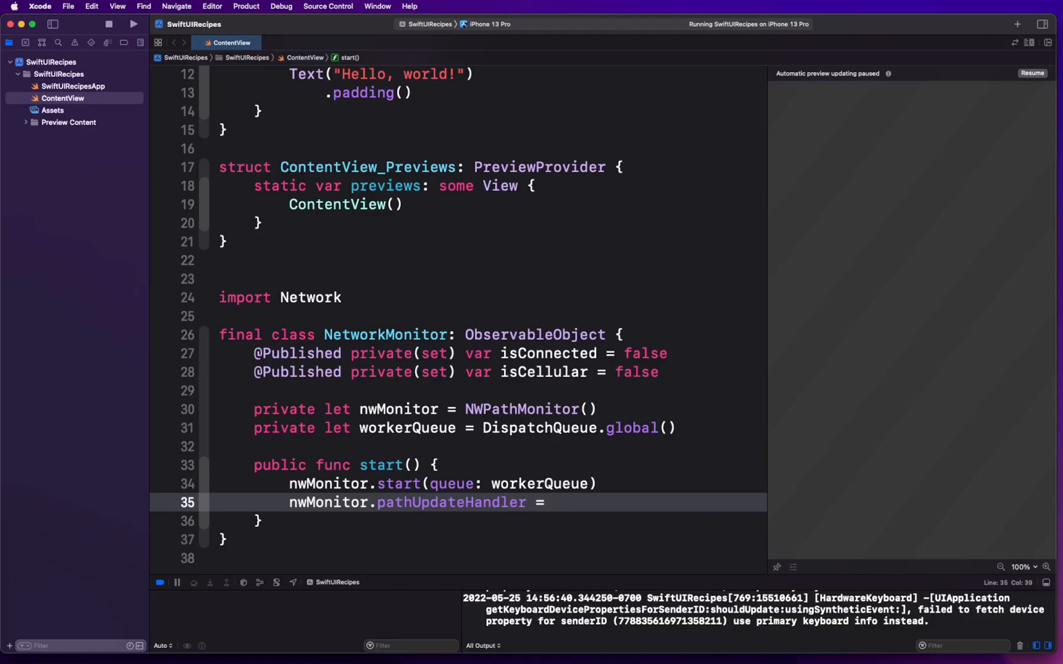
Assign nwMonitor.pathUpdateHandler a closure capturing [weak self] with a path parameter.
type("{")
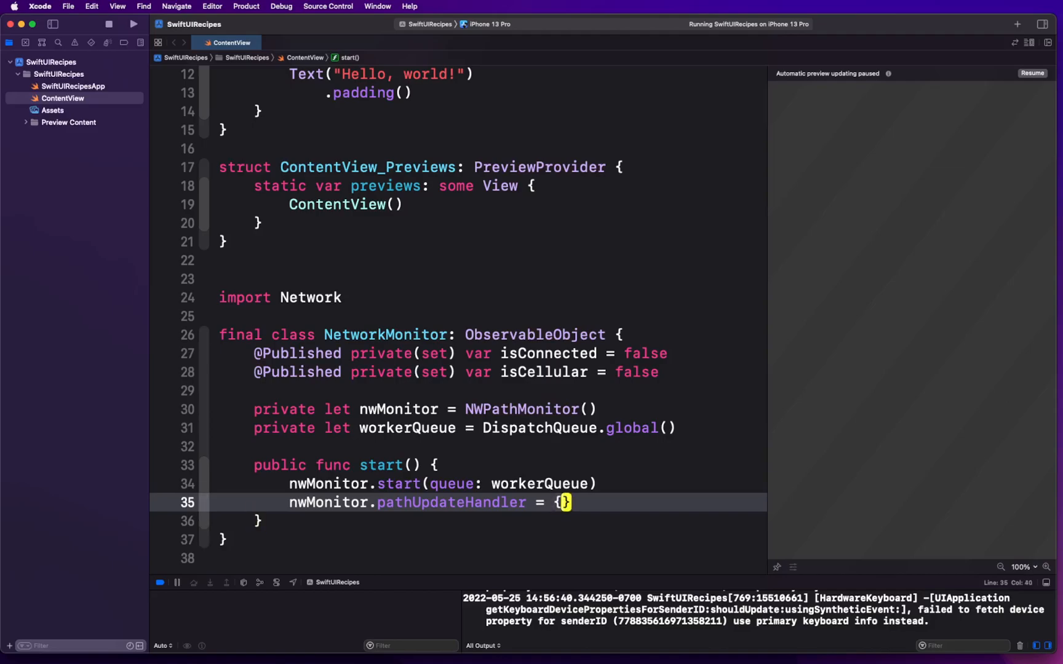
key("return")
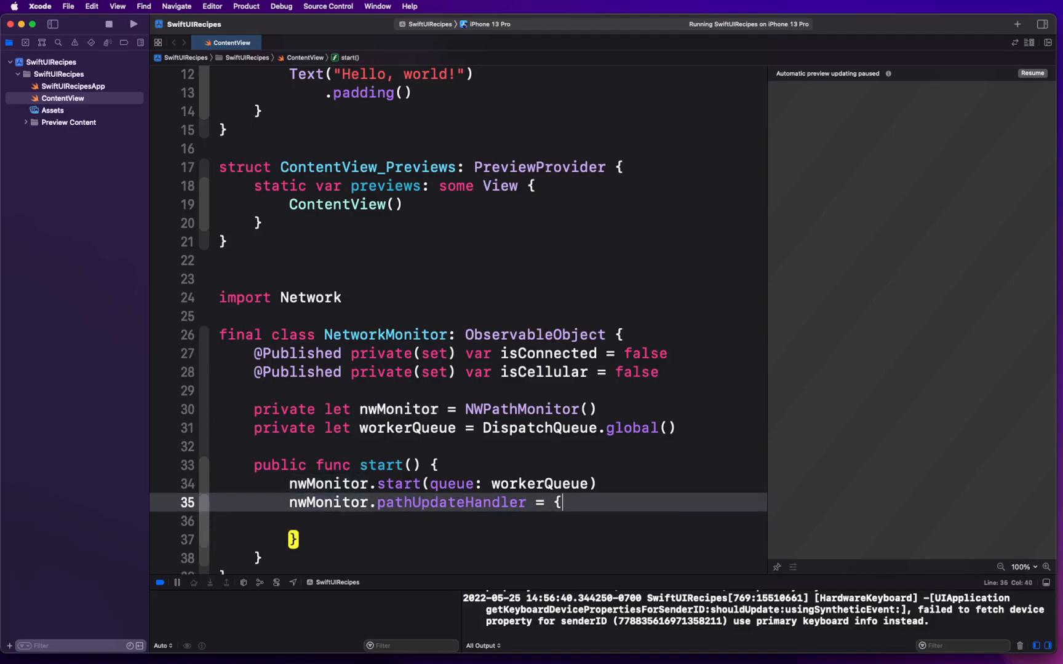
type("[weak")
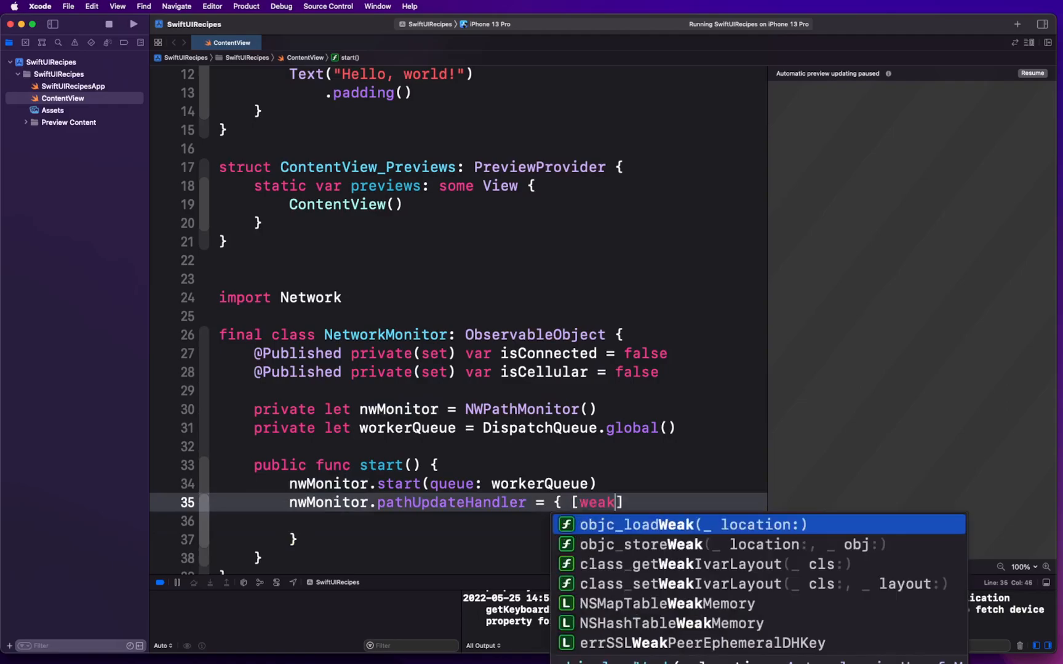
type("self] i")
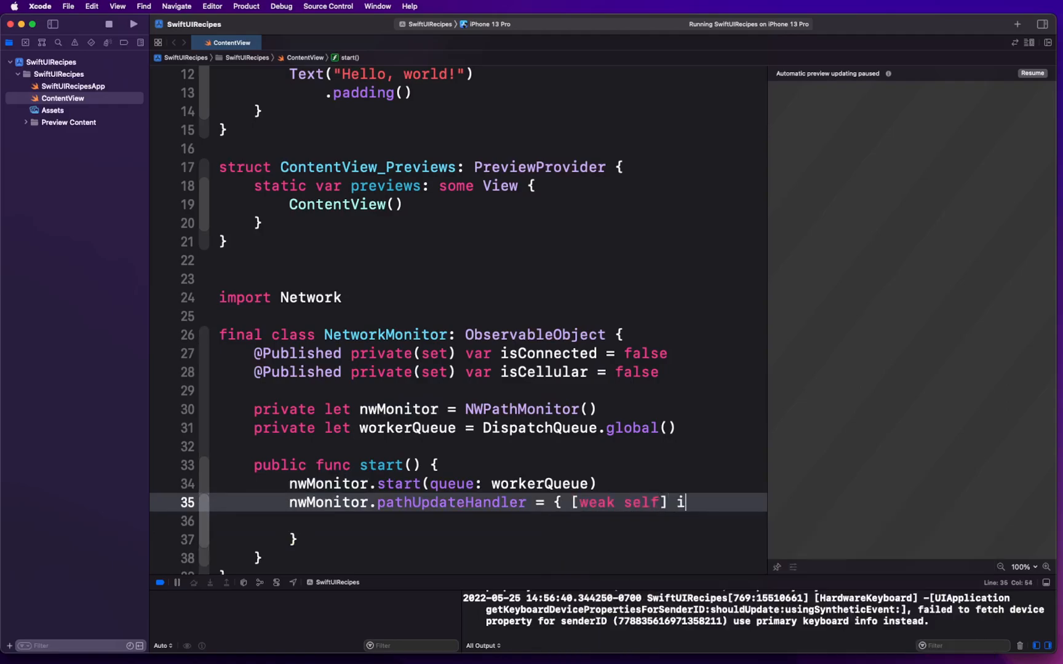
type("pa")
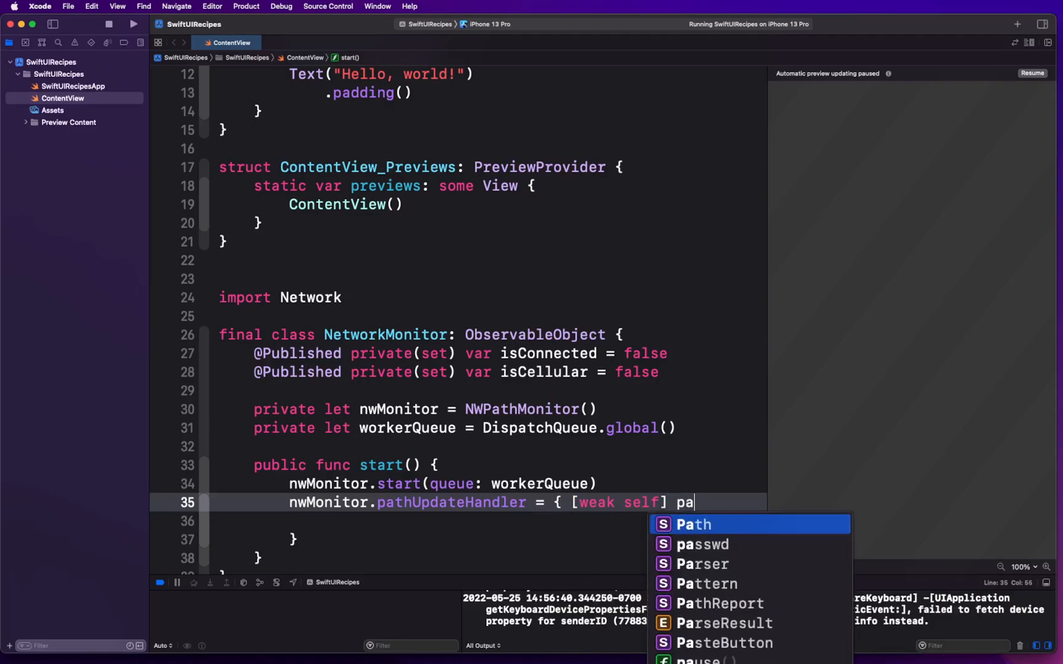
type("th in")
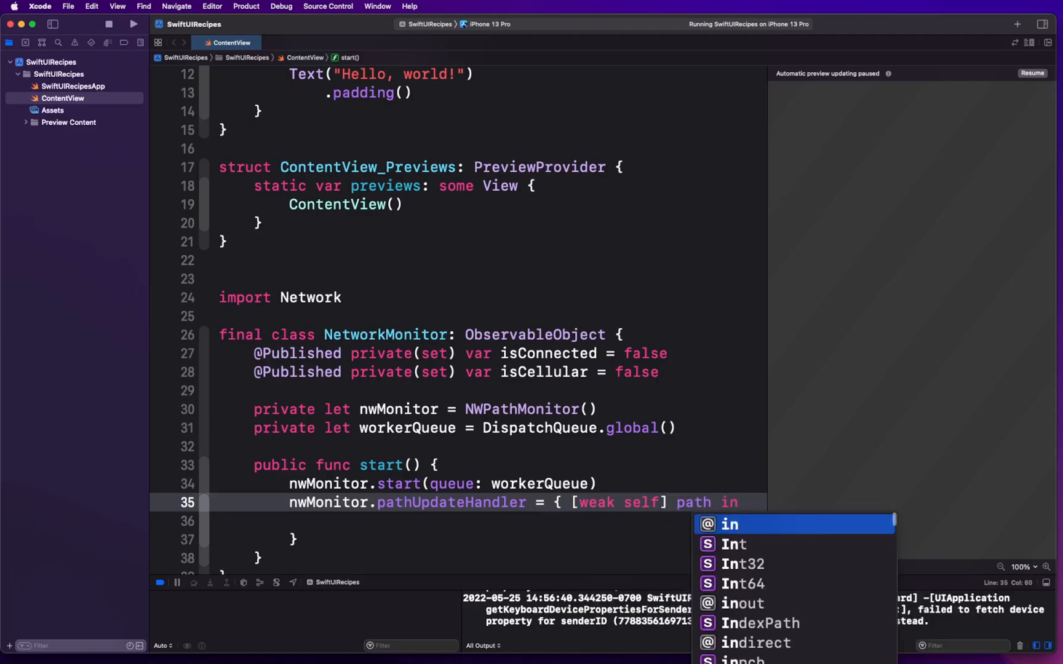
key("Escape")
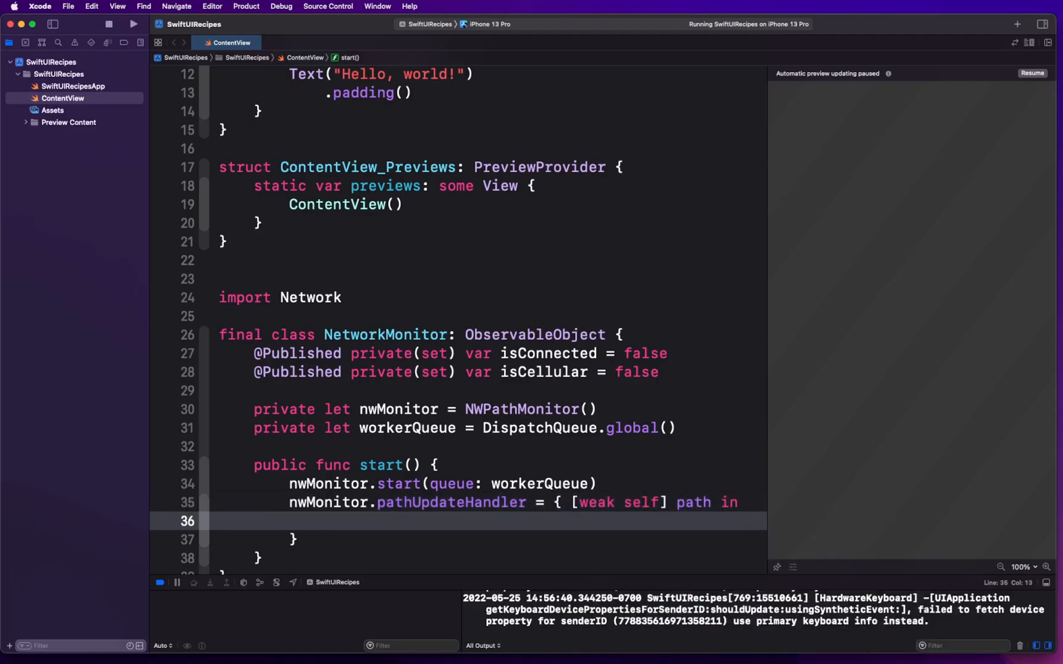
Inside DispatchQueue.main.async, set self?.isConnected = path.status == .satisfied.
type("di")
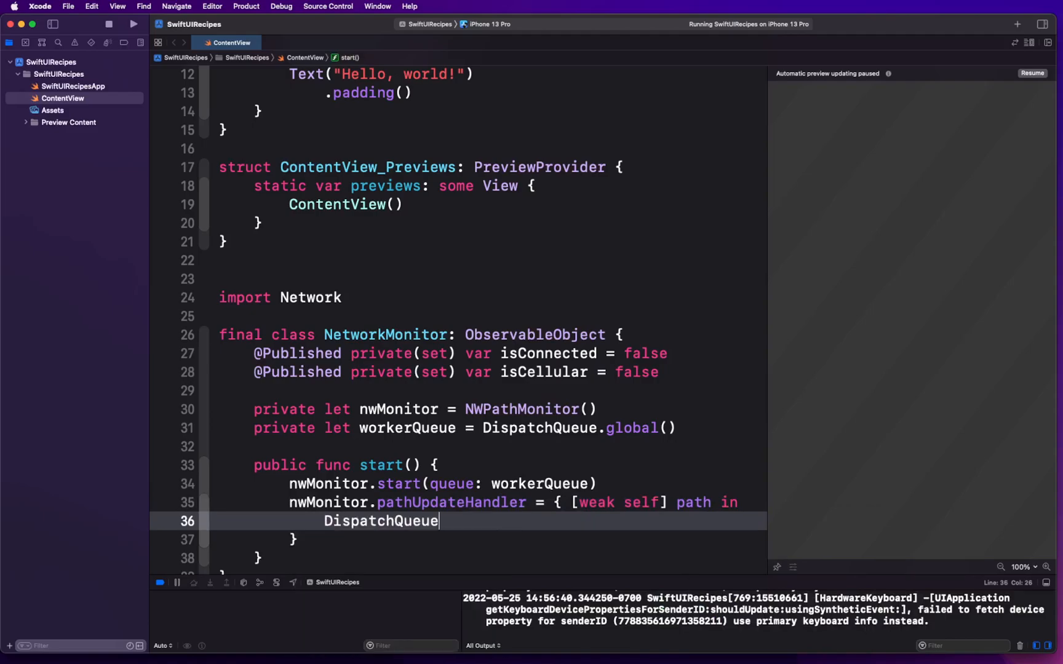
type(".main.async {")
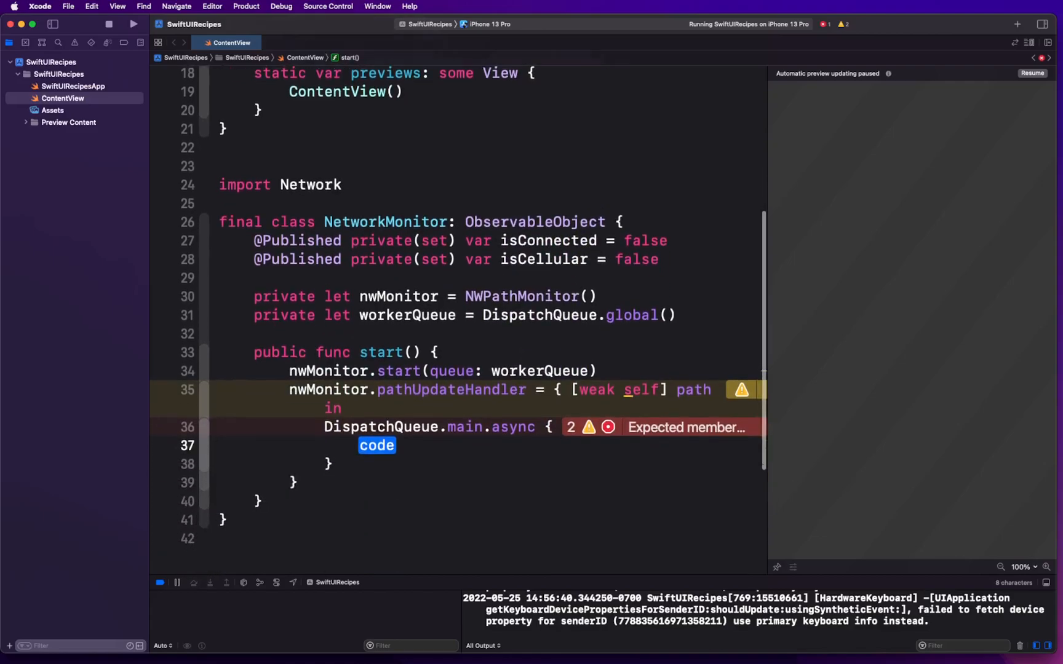
scroll("down", 3)
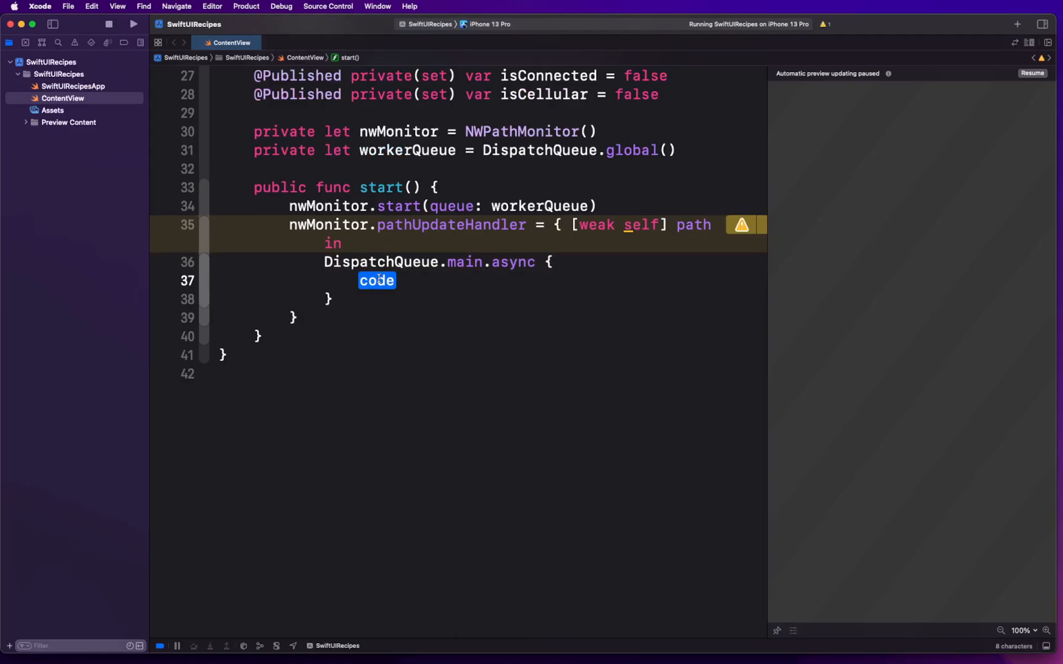
type("self?.")
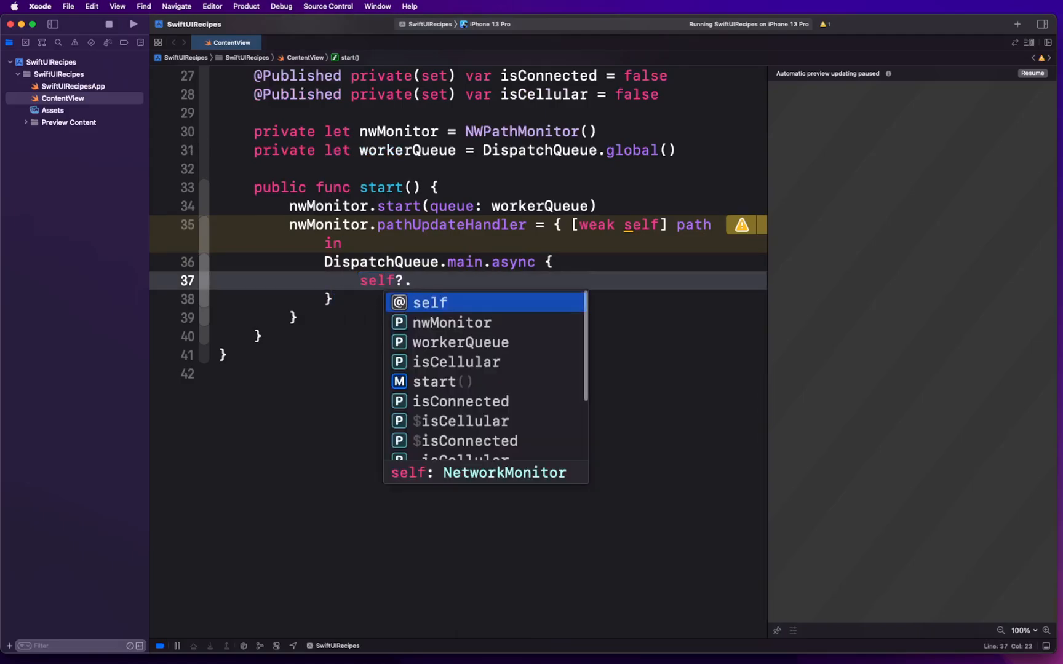
type("isc")
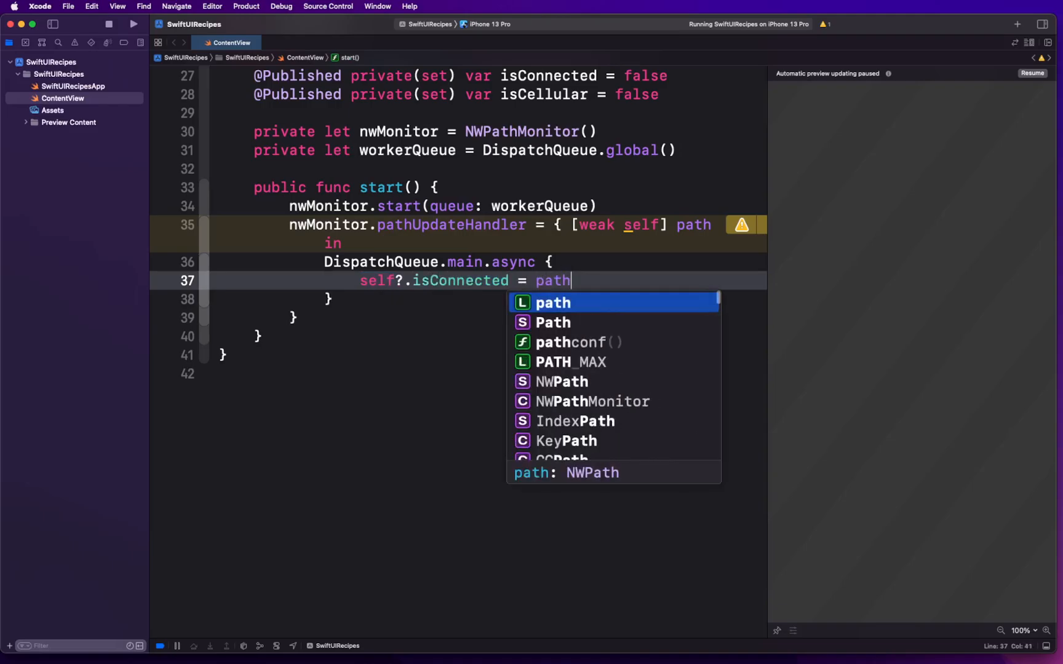
type(".status == .satisfied")
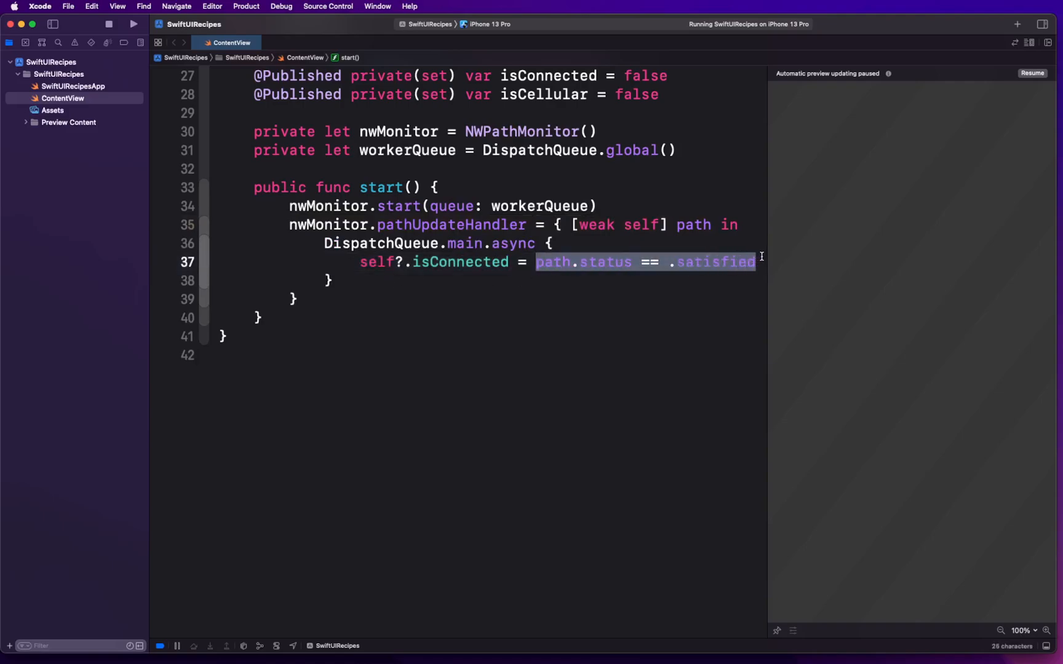
Set self?.isCellular = path.usesInterfaceType(.cellular) in the same async block.
double_click(460, 262)
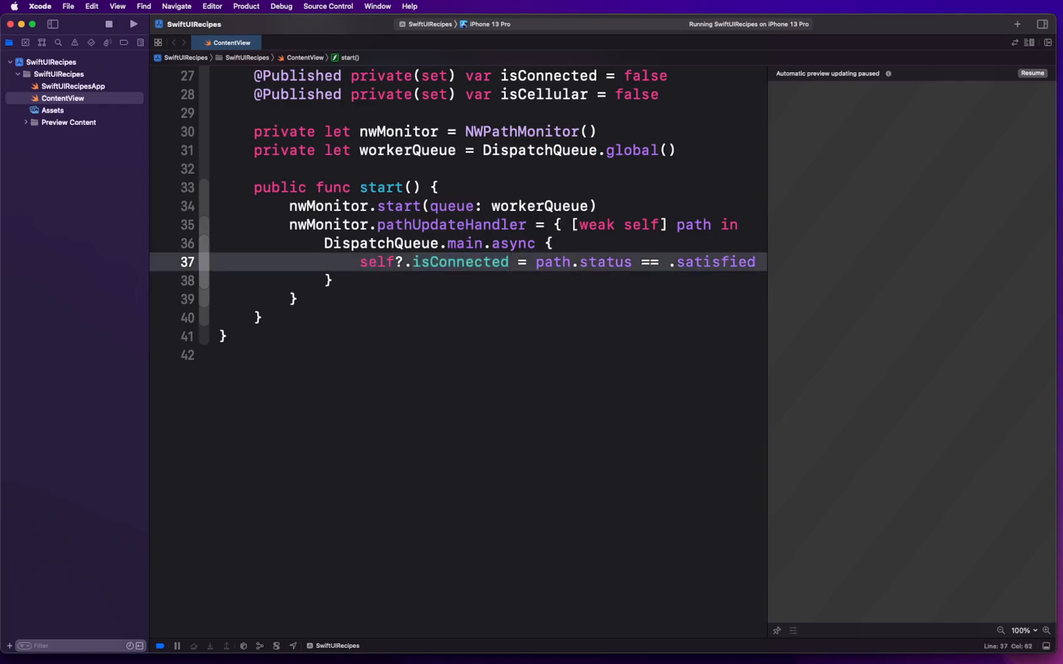
type("self")
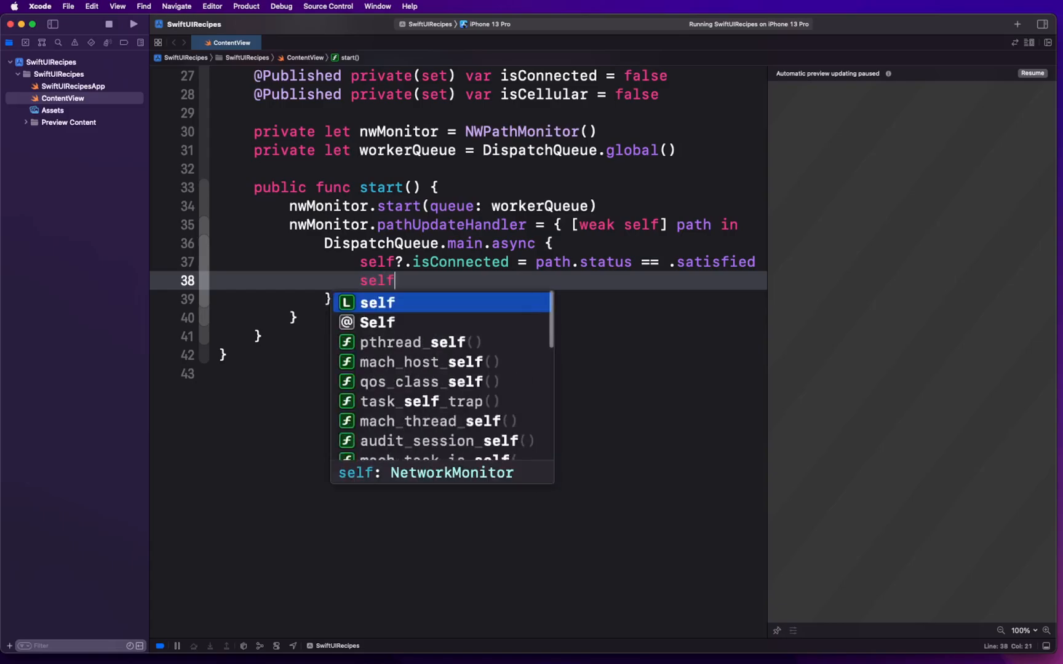
type("?.isCellular")
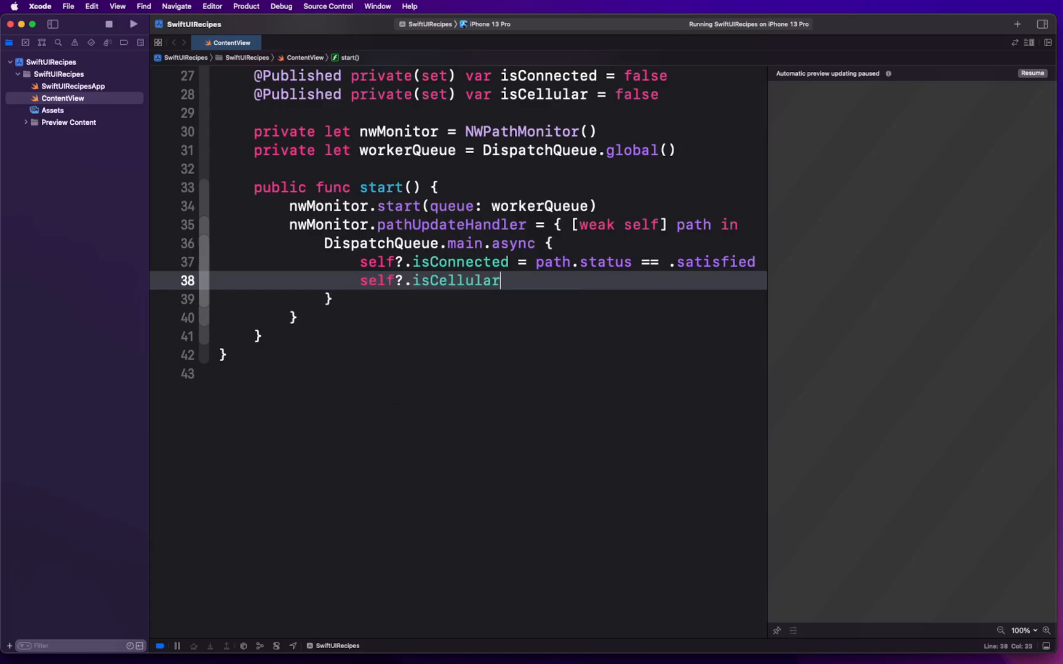
type("= p")
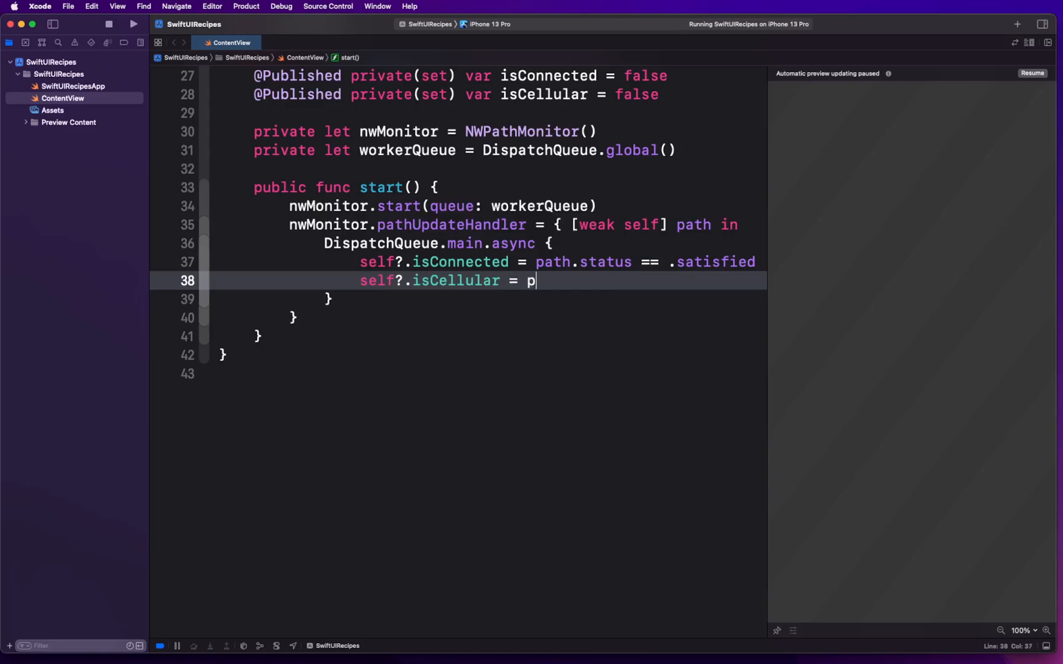
type("ath")
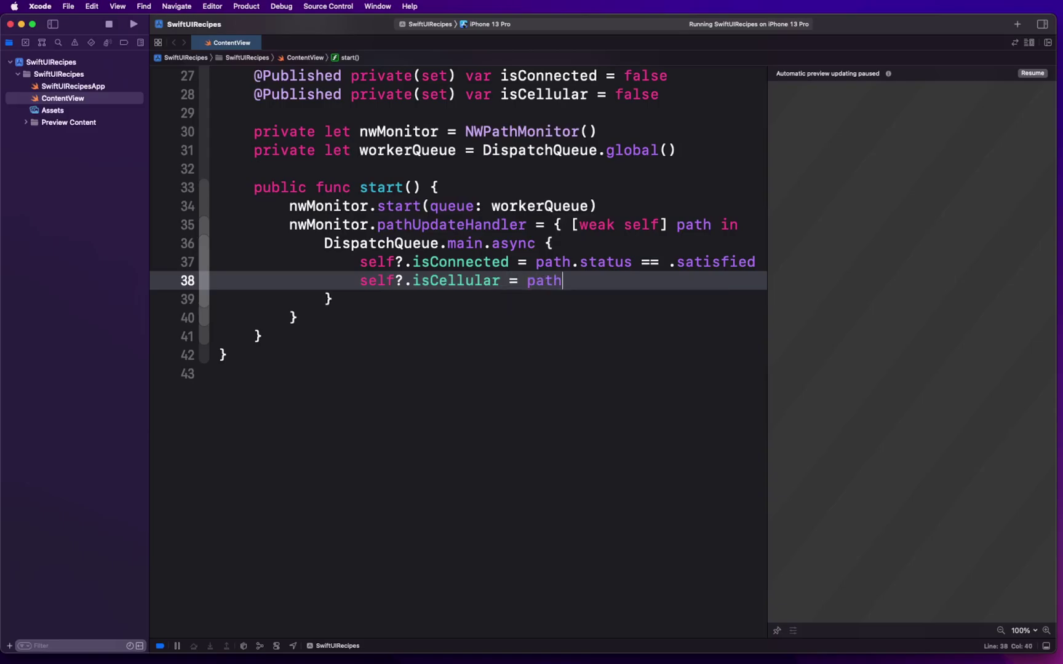
type(".user")
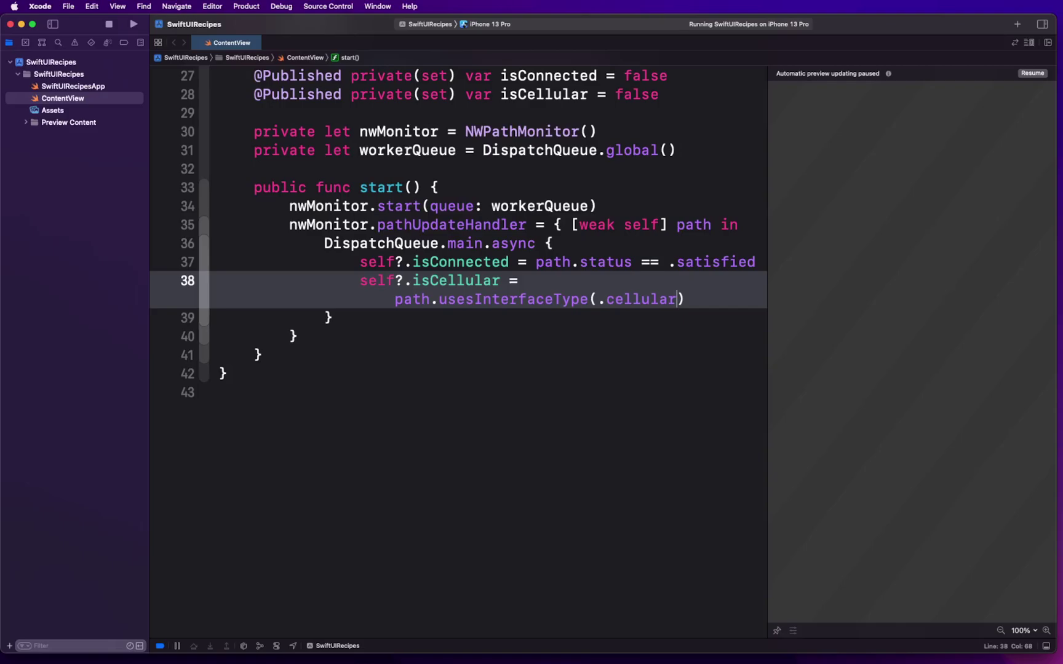
type("path")
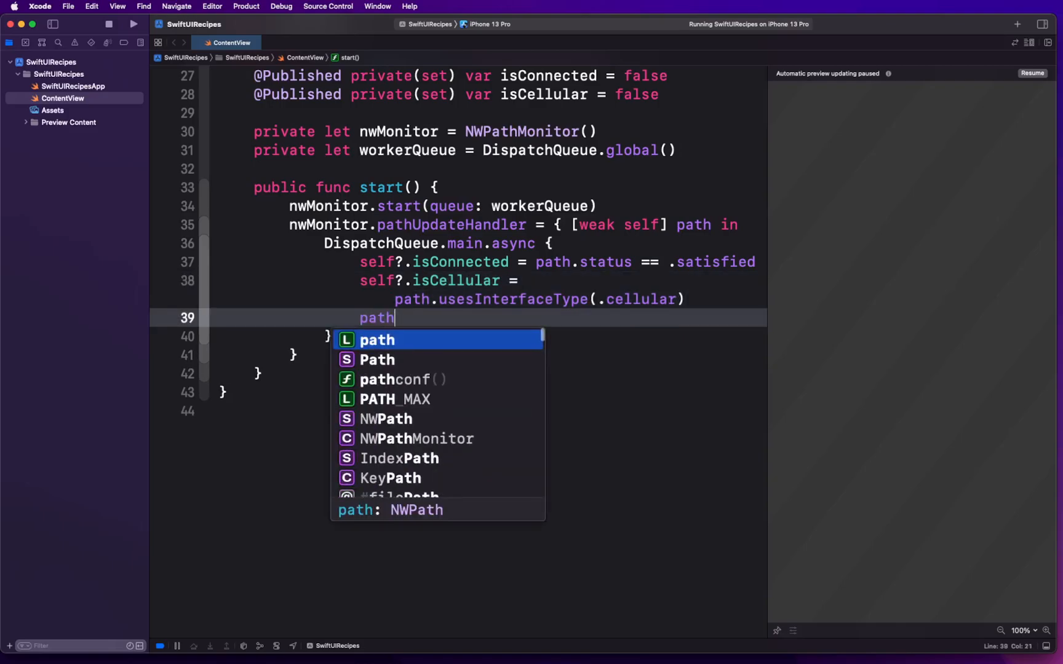
type(".")
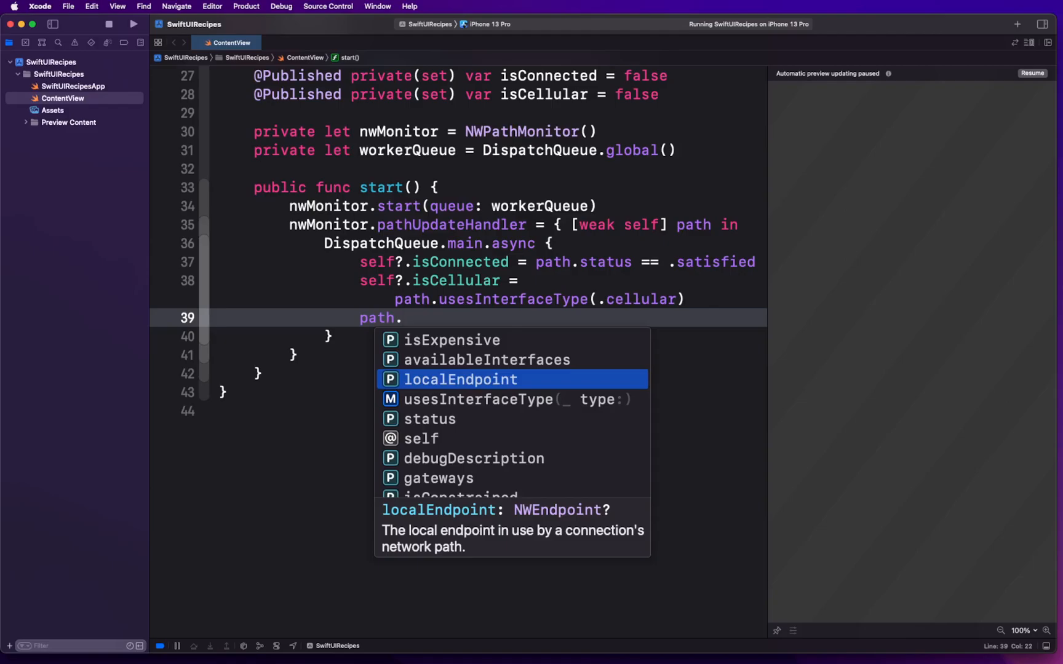
key("Down")
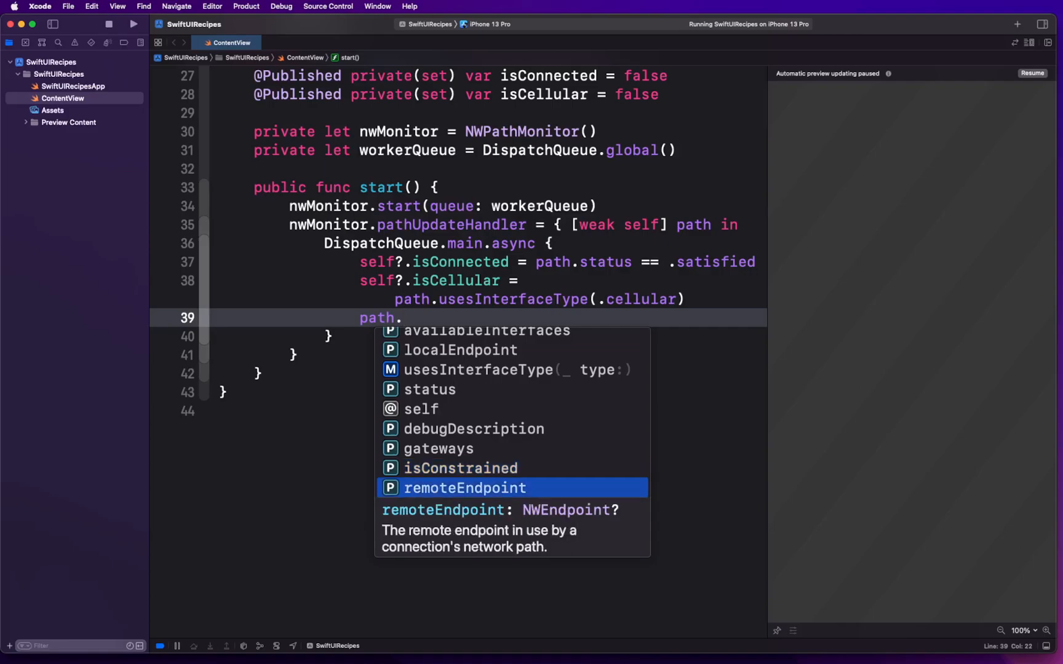
scroll("down", 3)
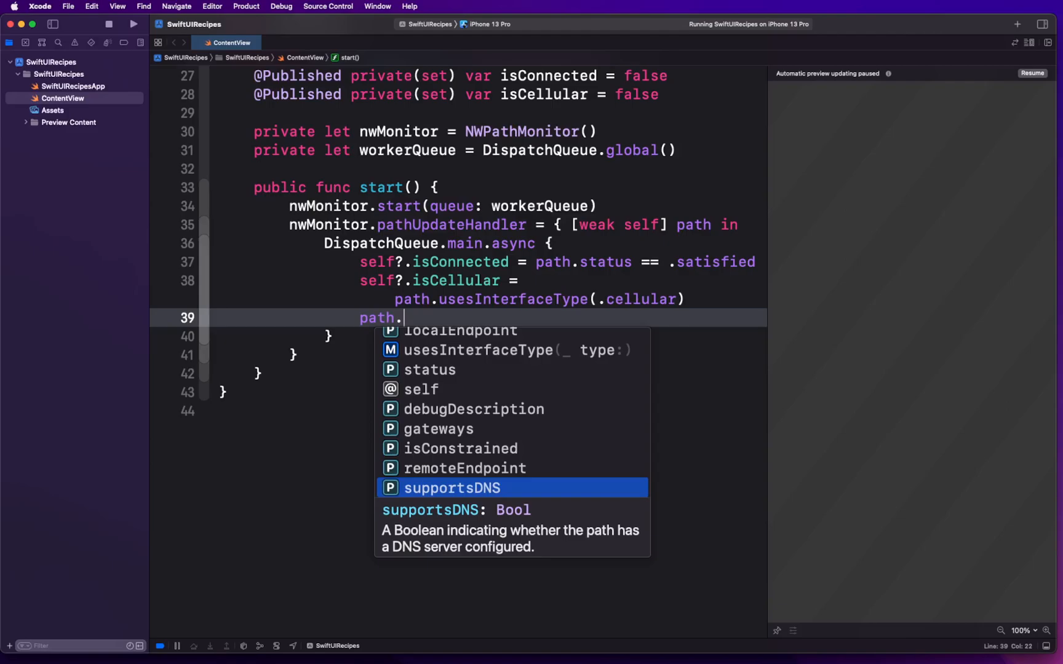
scroll("down", 3)
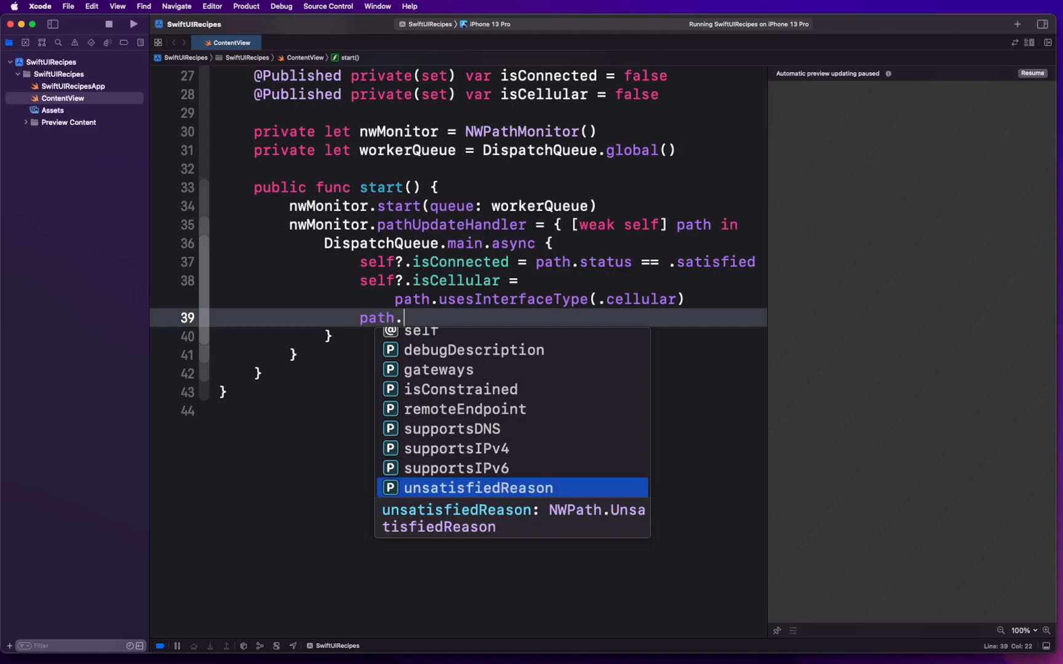
mouse_move(581, 290)
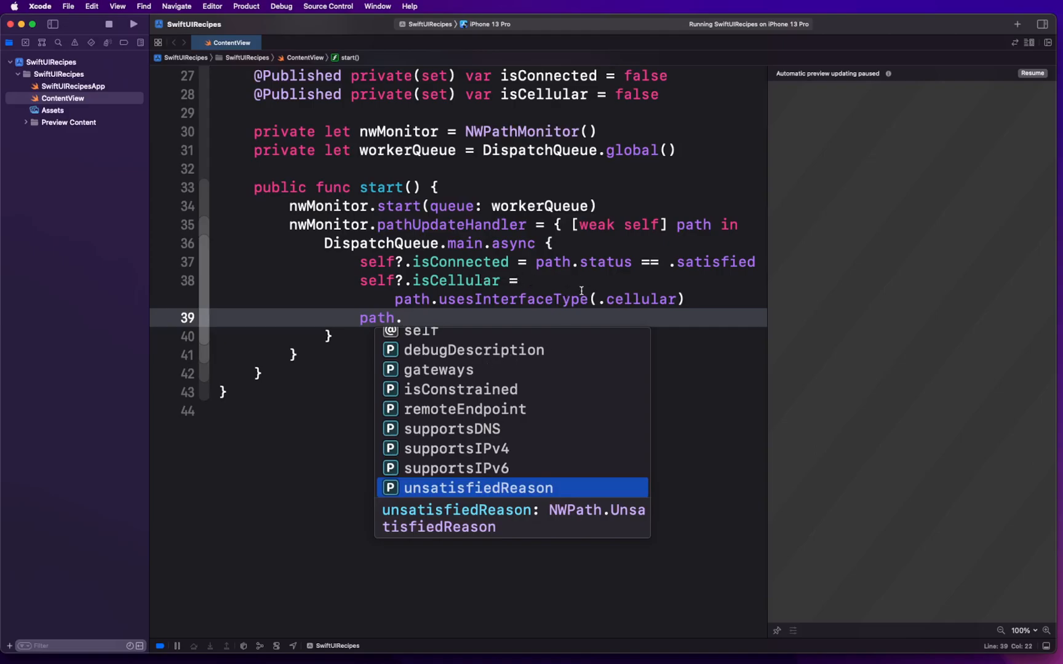
mouse_move(705, 259)
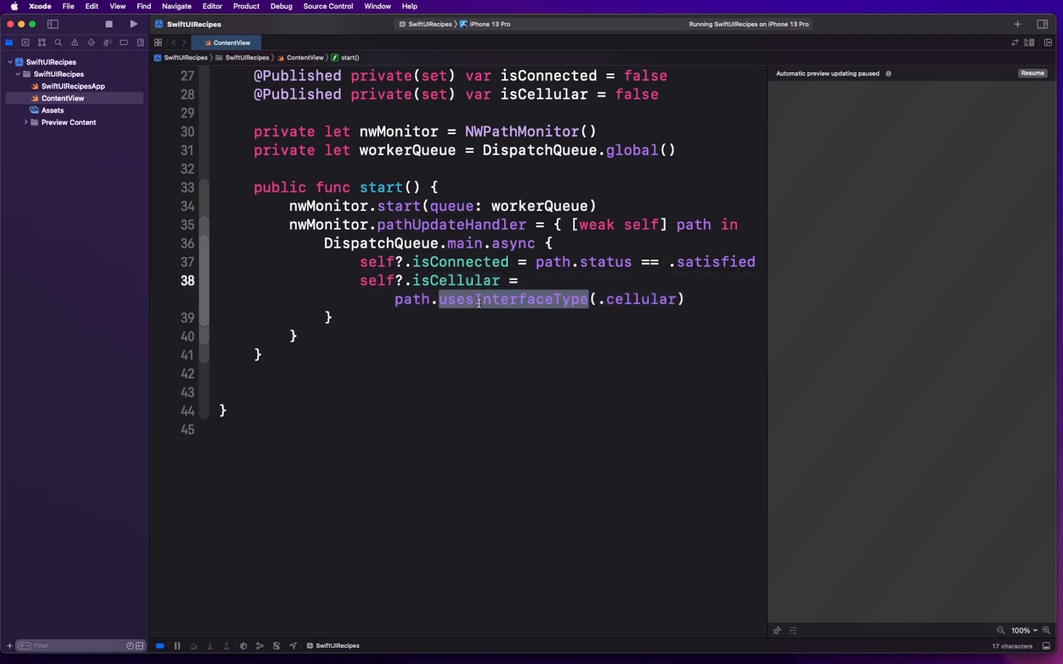
Add public func stop() calling nwMonitor.cancel(), then return to the ContentView struct.
left_click(270, 391)
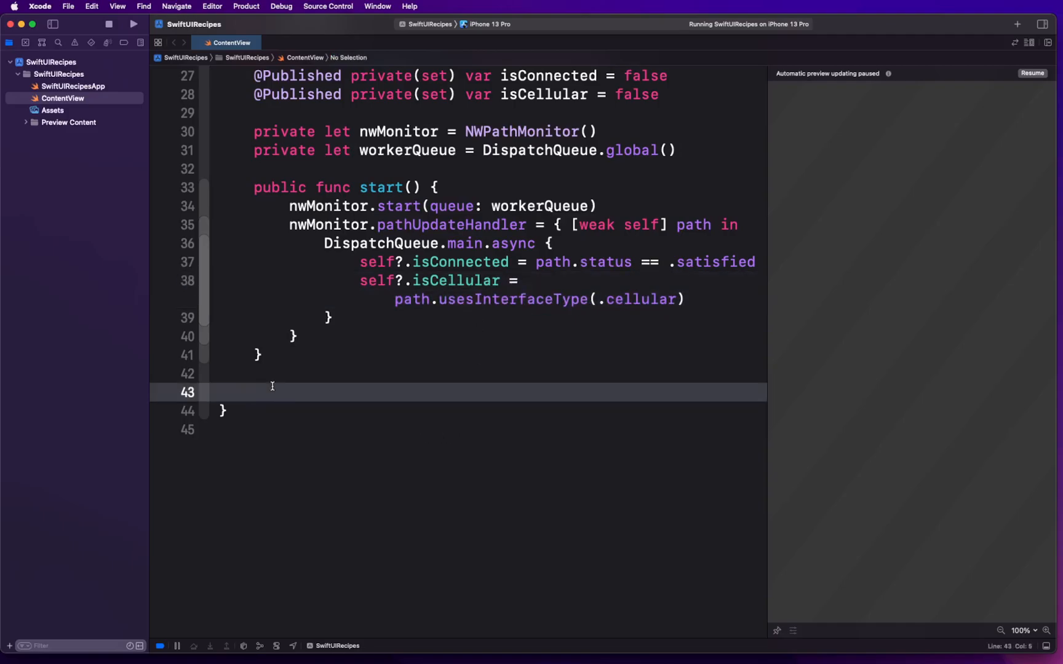
type("public func")
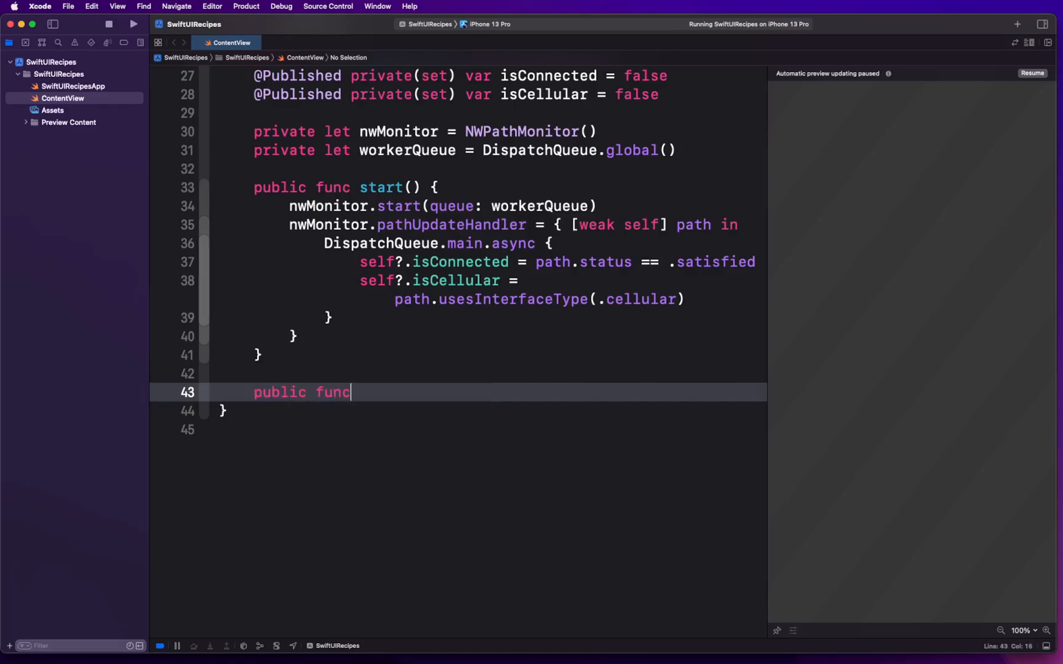
type("str")
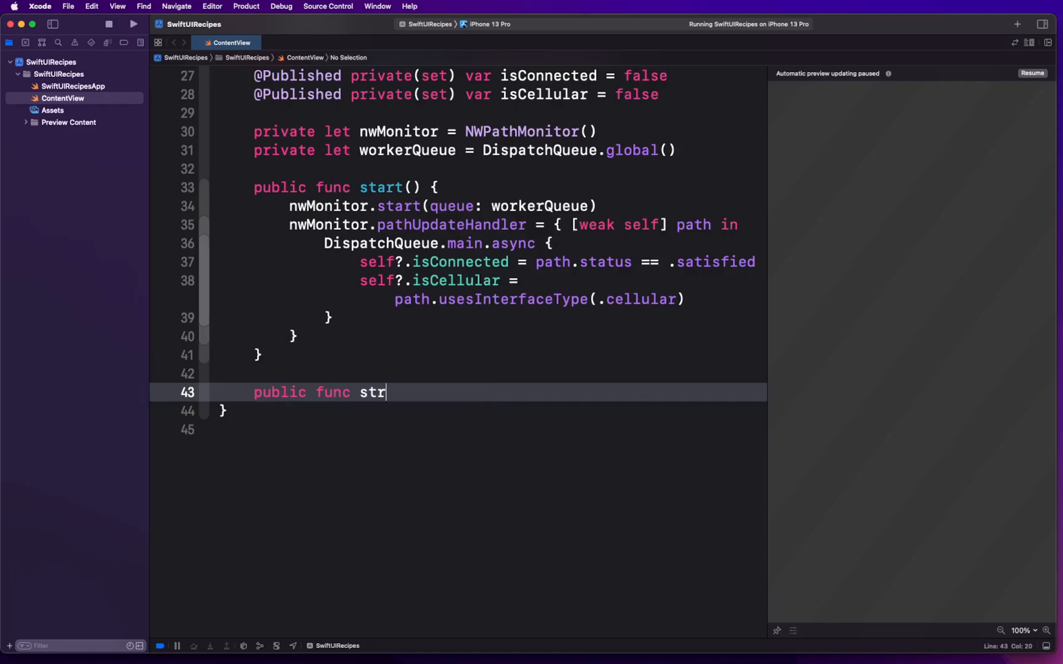
type("op() {}")
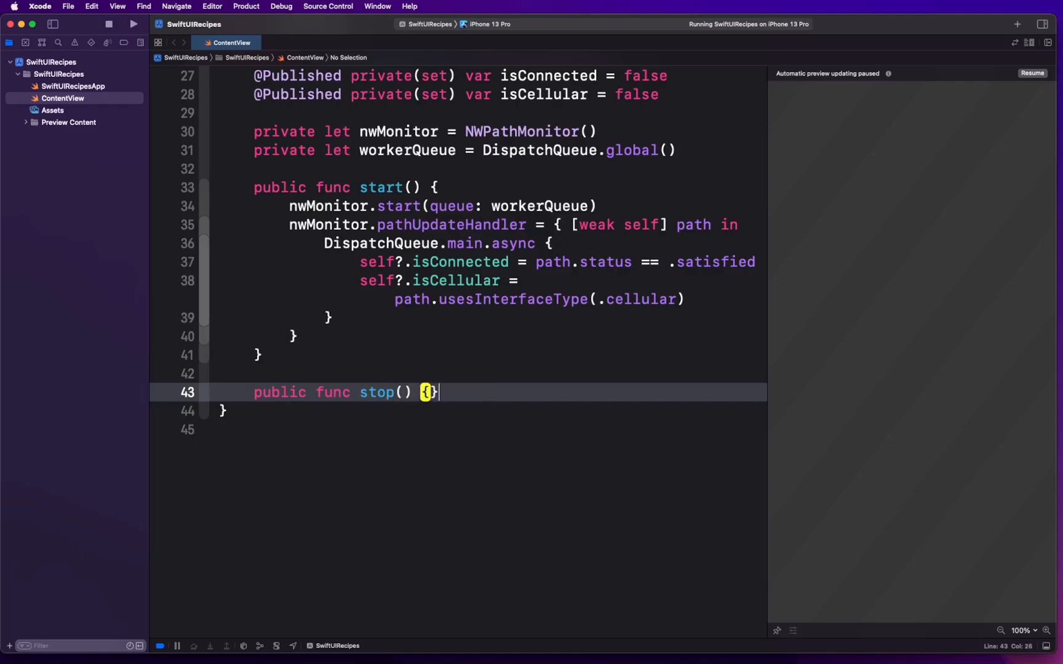
key("Return")
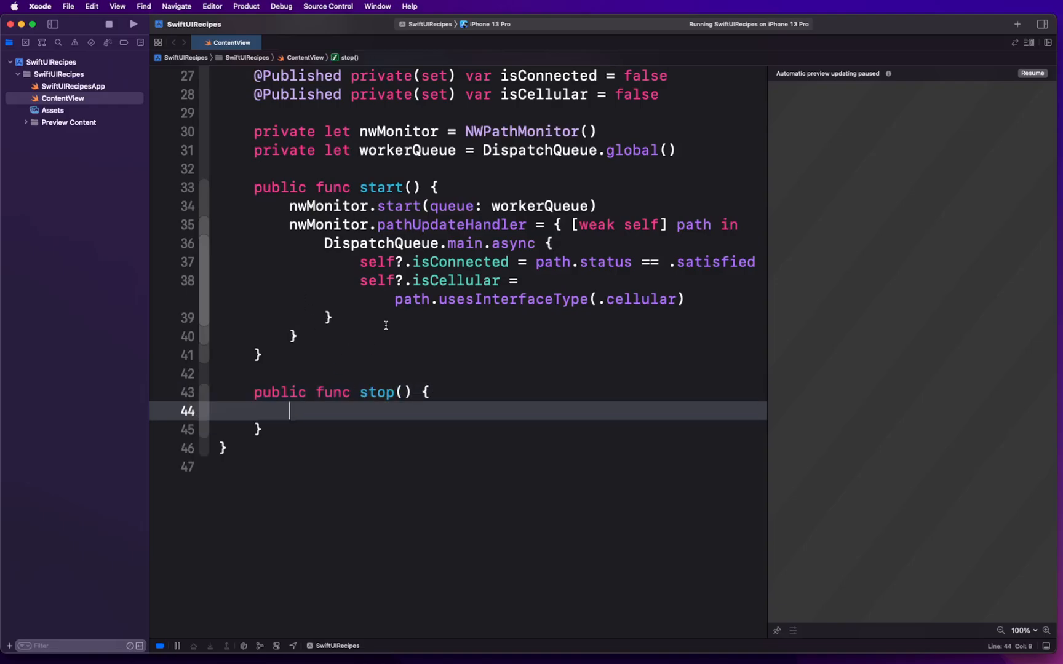
type("nwMonitor.")
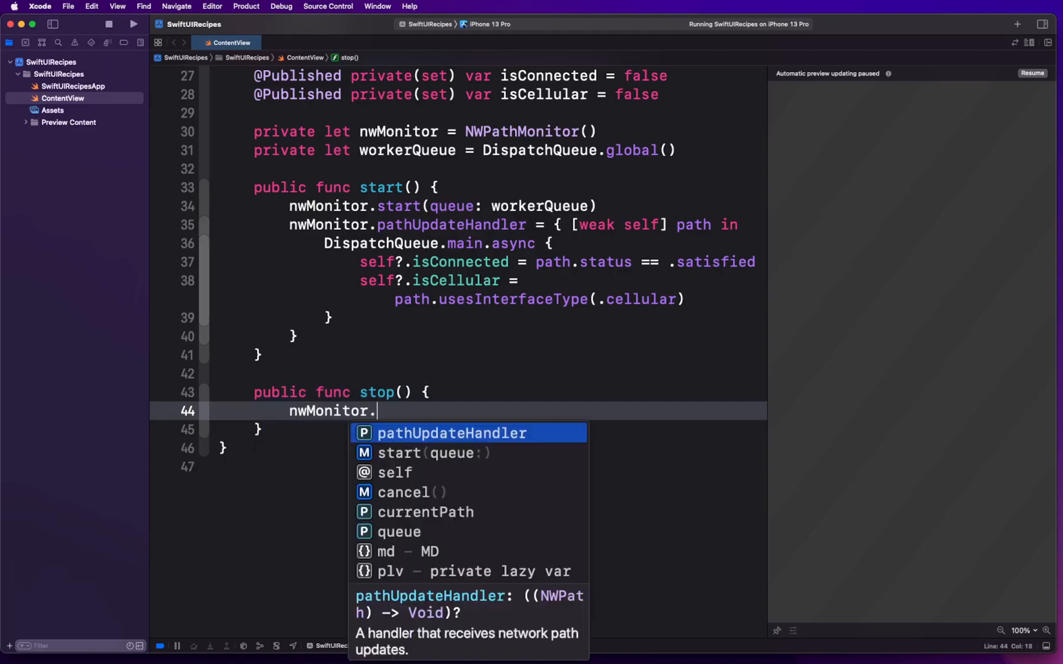
type("cancel(")
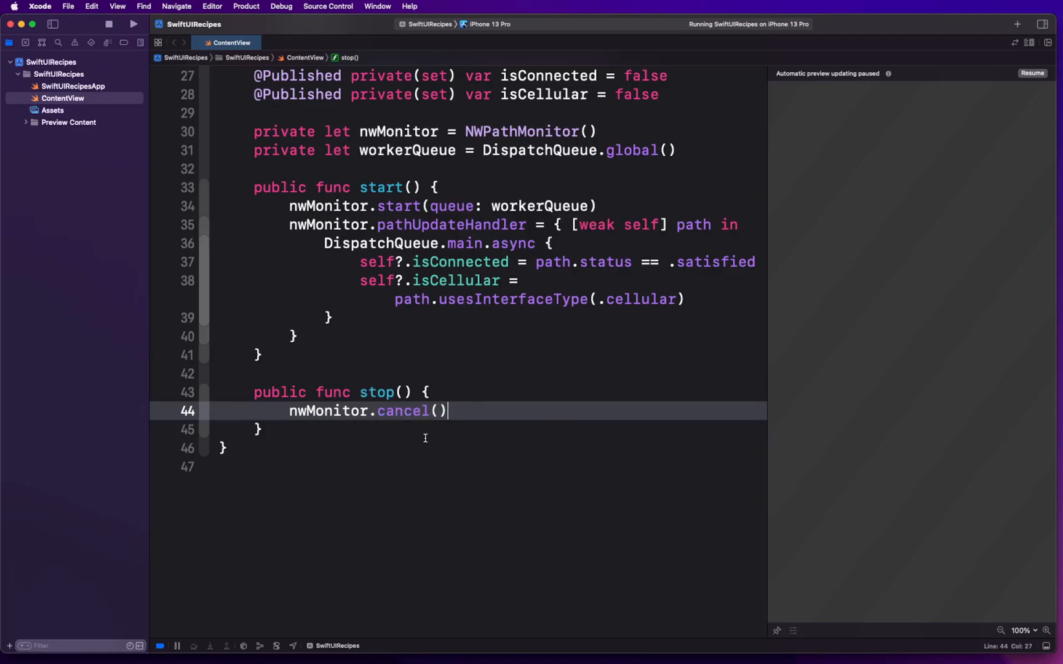
scroll("up", 3)
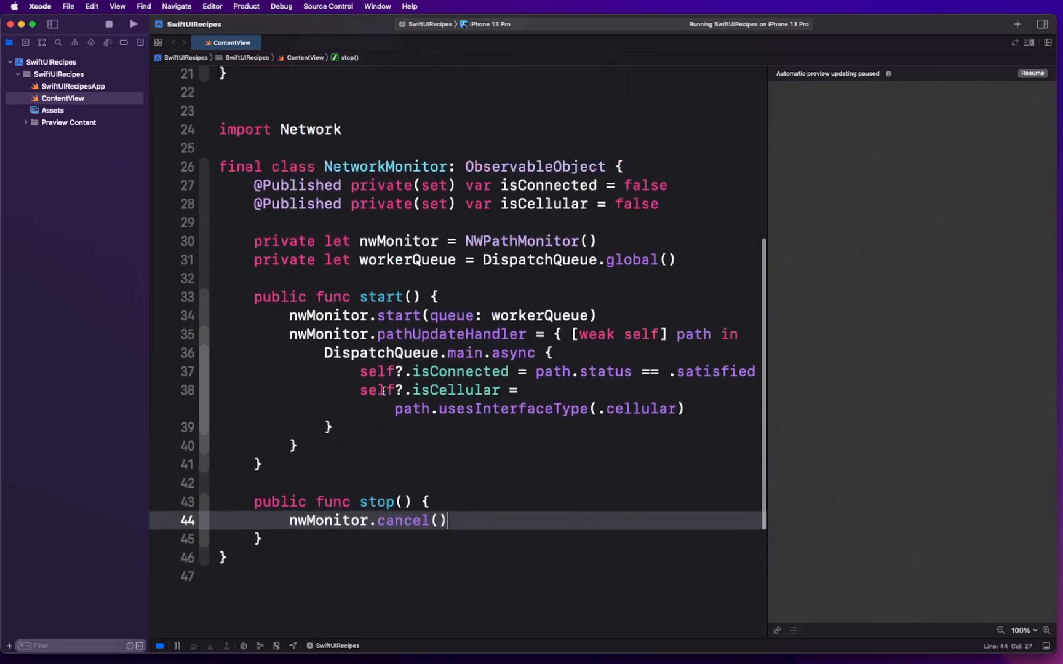
scroll("up", 3)
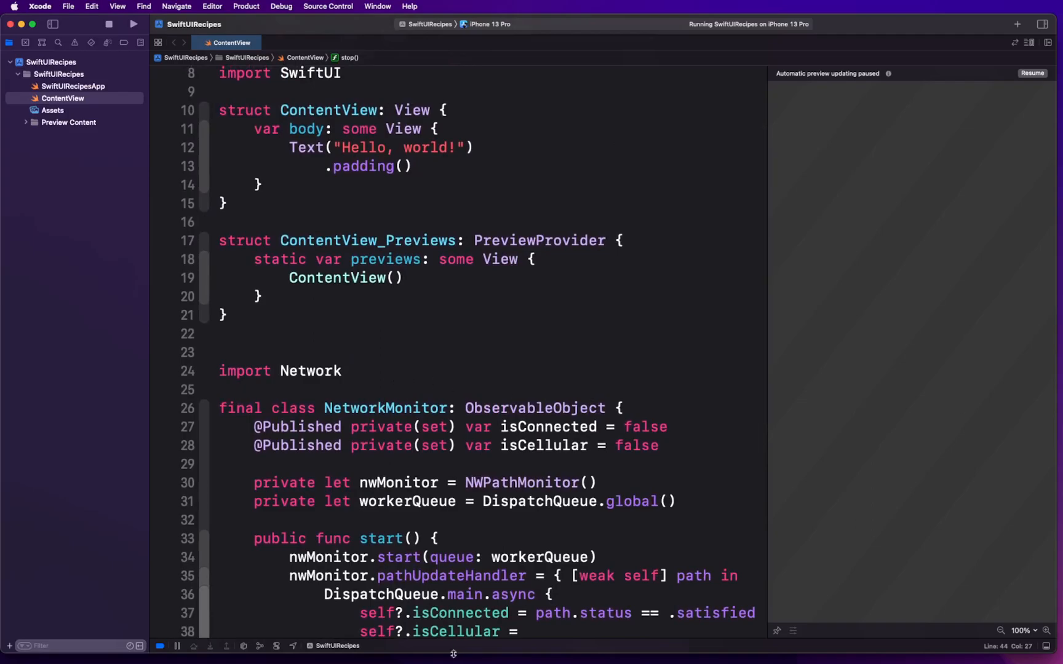
scroll("up", 3)
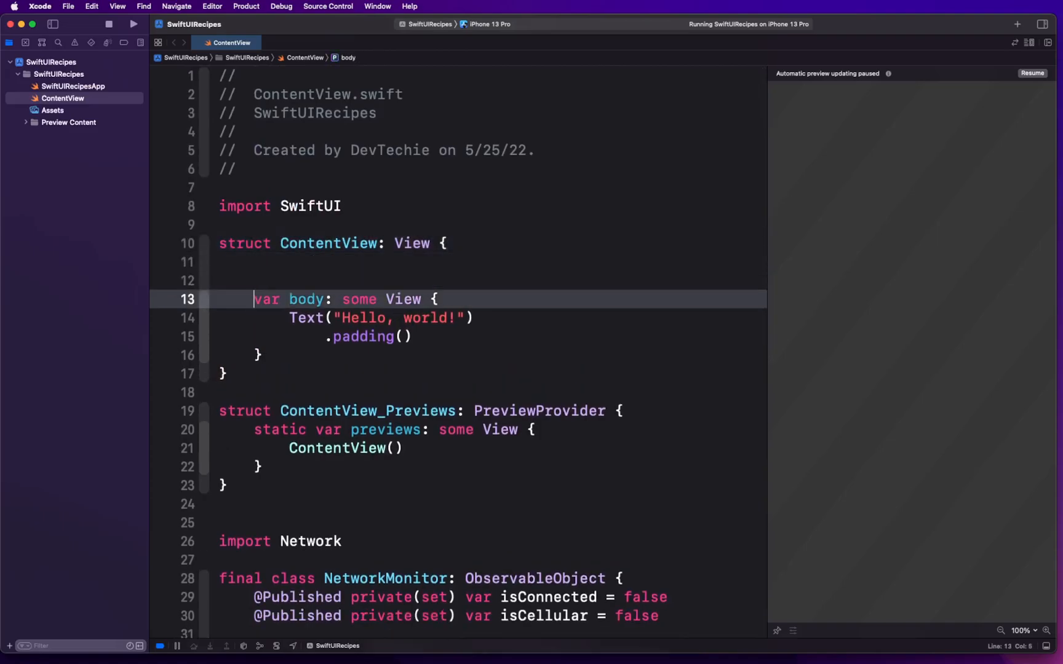
type("#")
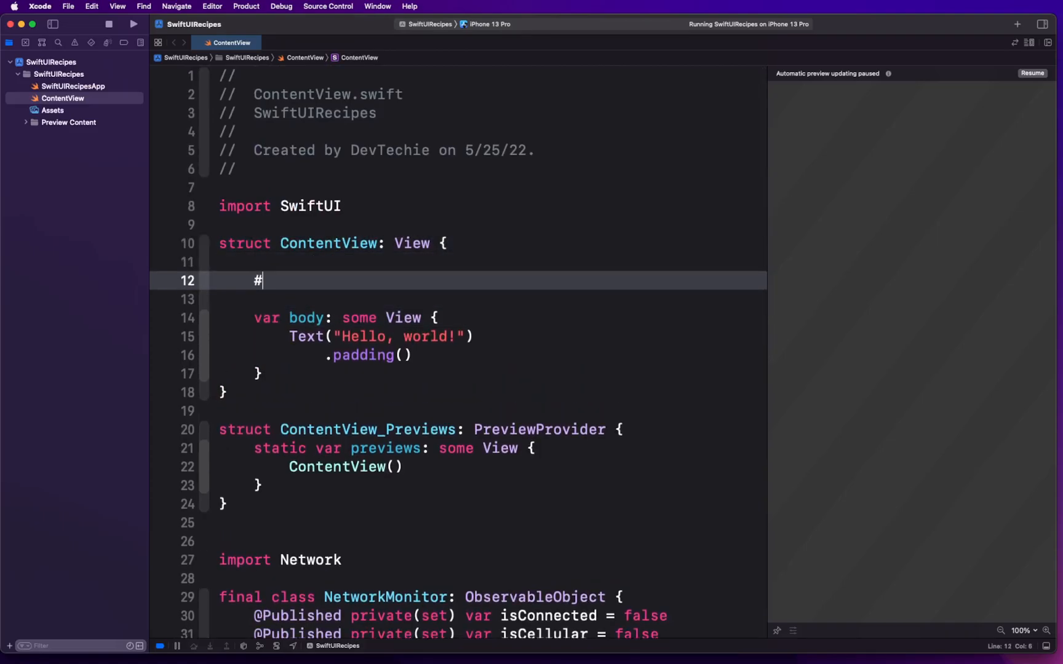
type("State pri")
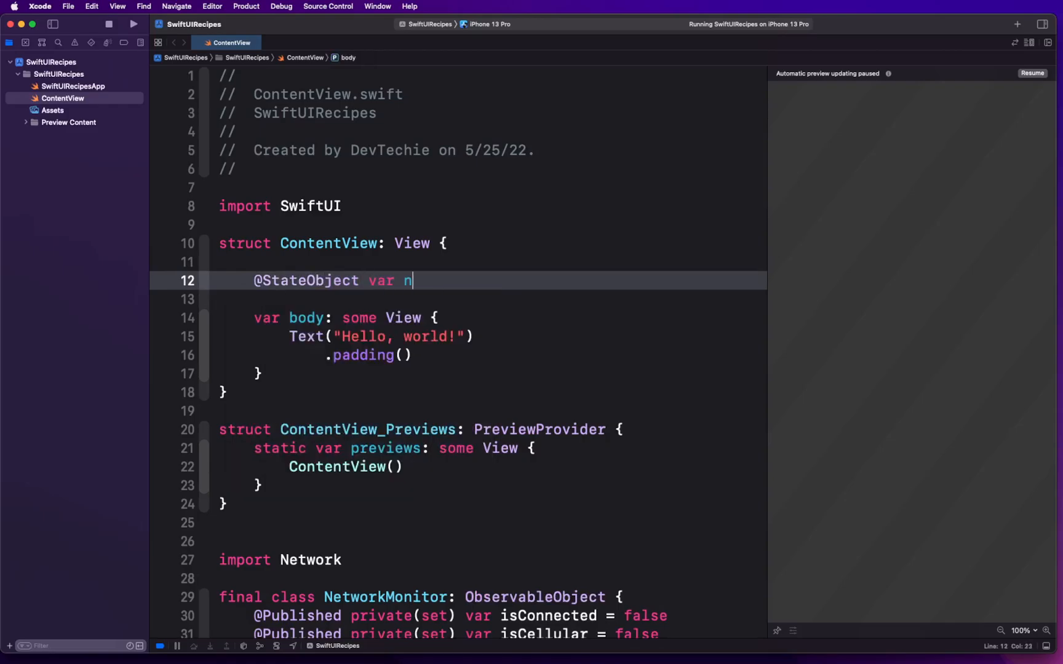
type(",")
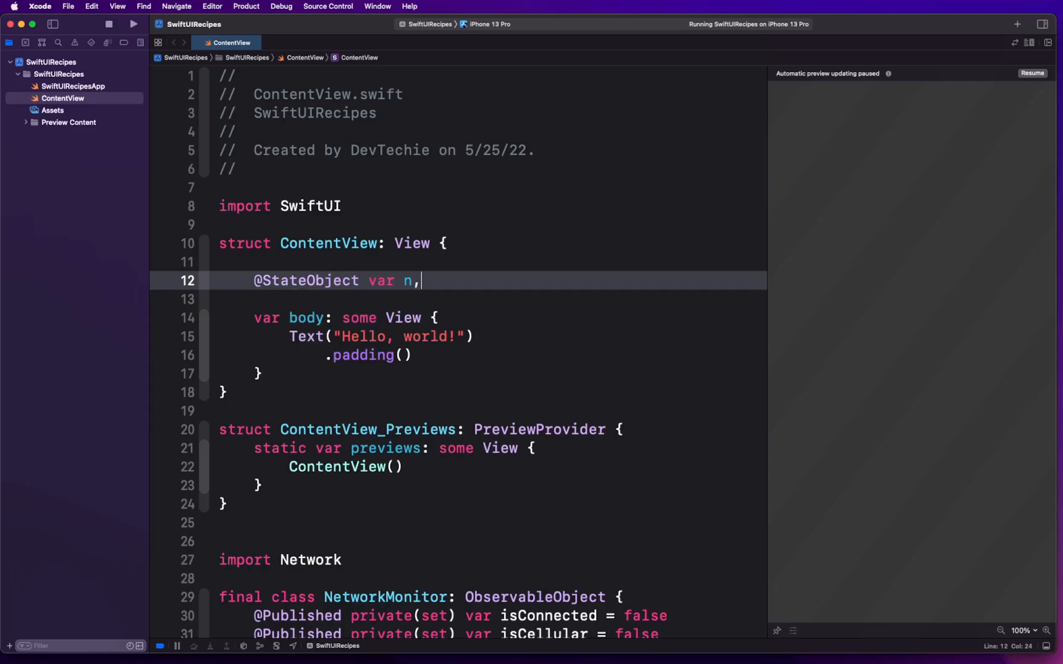
type("m =")
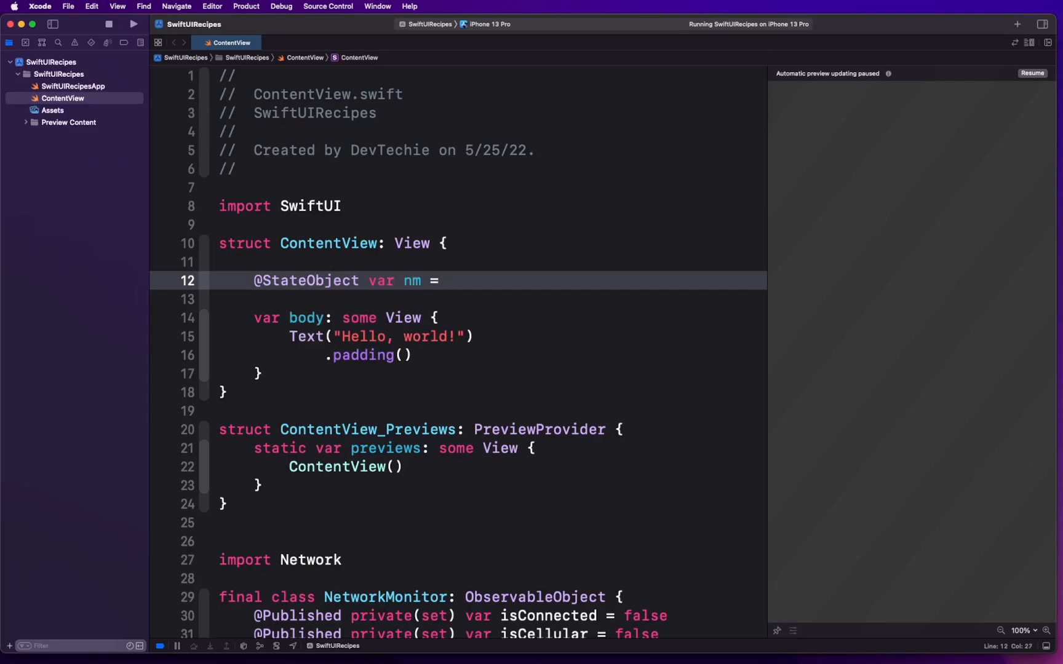
type("ne")
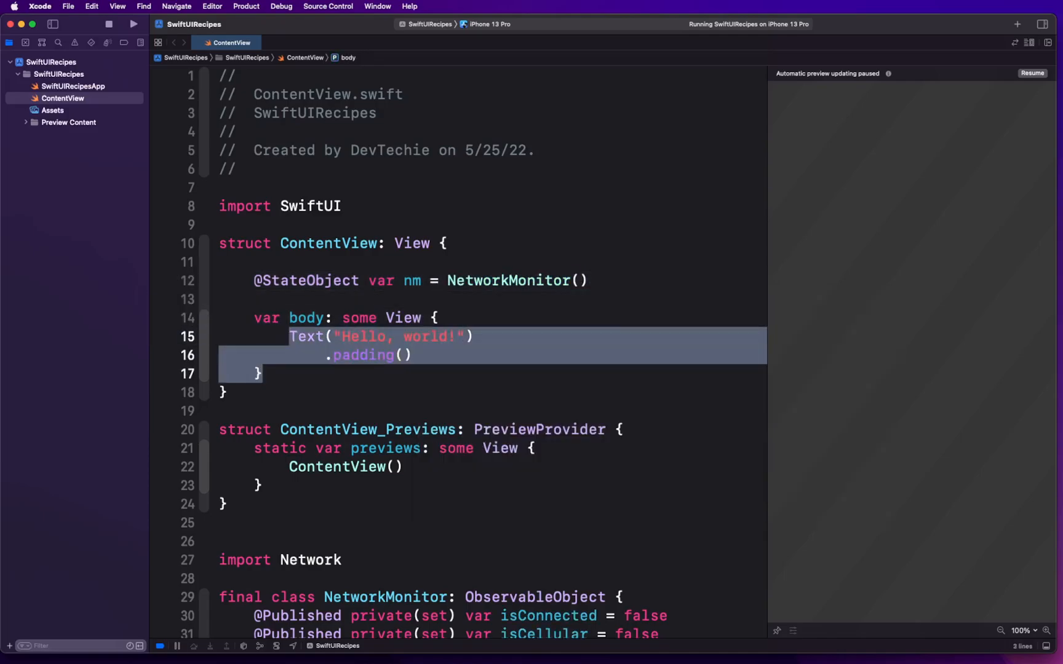
Replace Hello world with a VStack holding Text("DevTechie.com") and an Image(systemName:) placeholder.
type("VS")
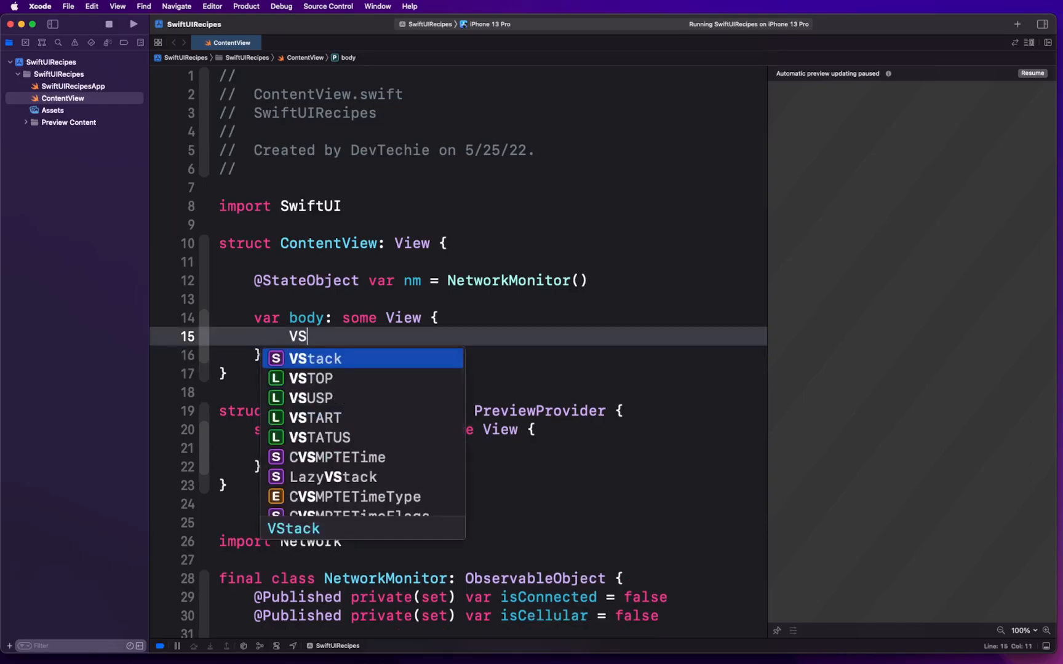
key("Return")
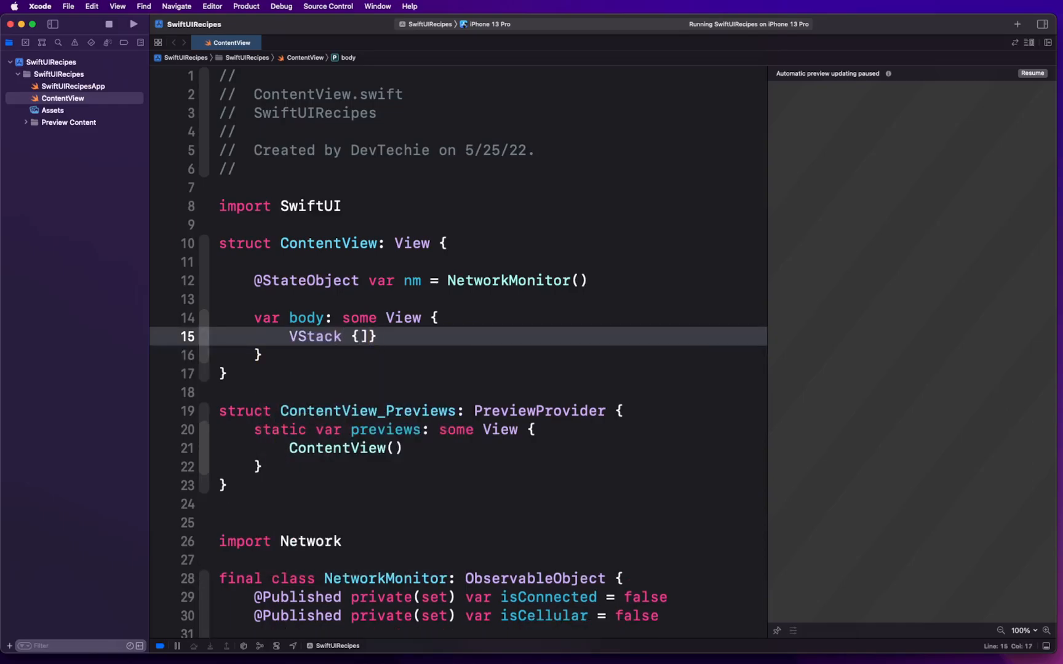
key("Return")
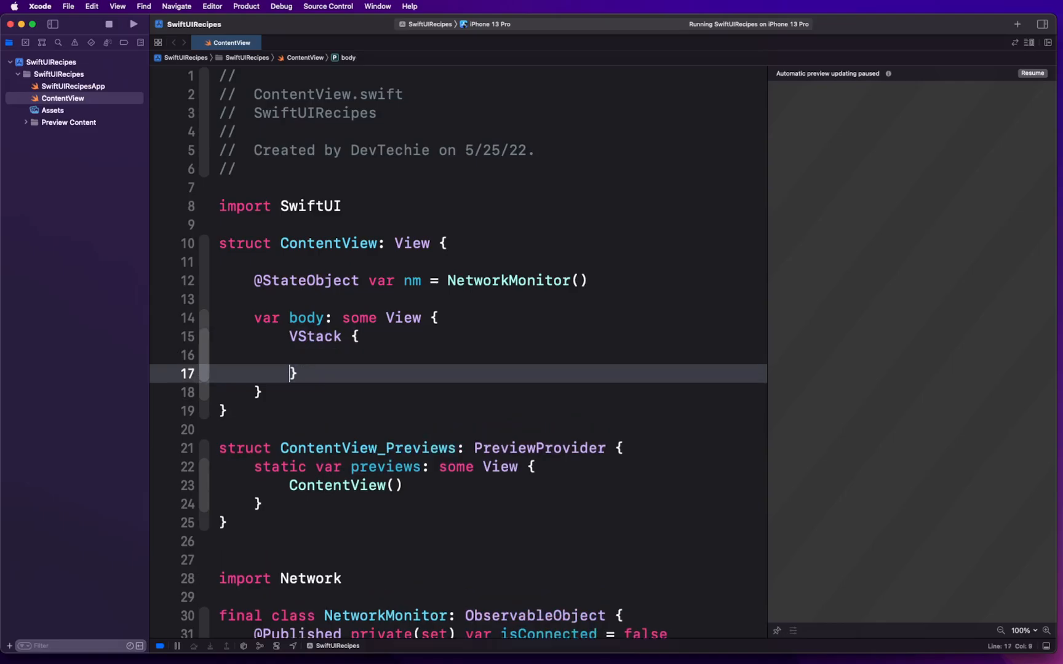
type("Text(\"")
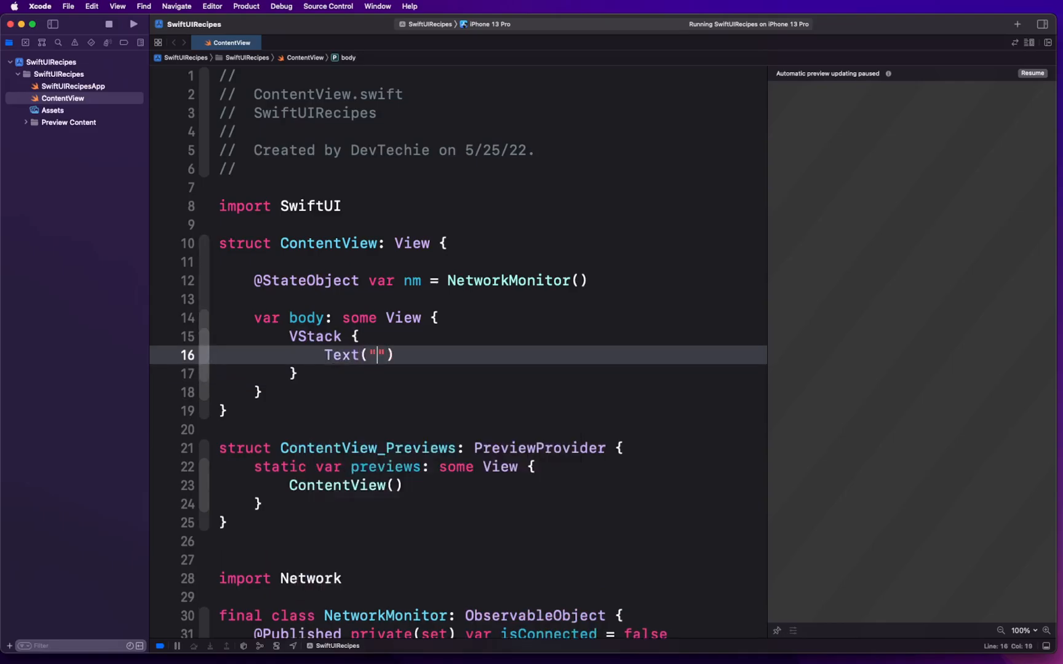
type("DevTechie.com")
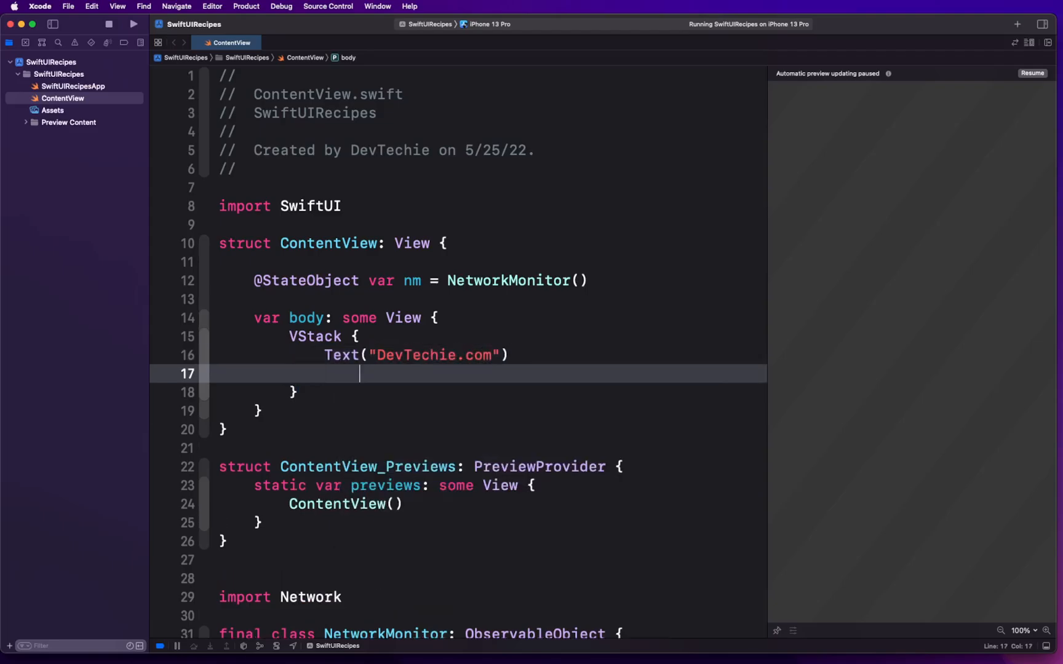
key("return")
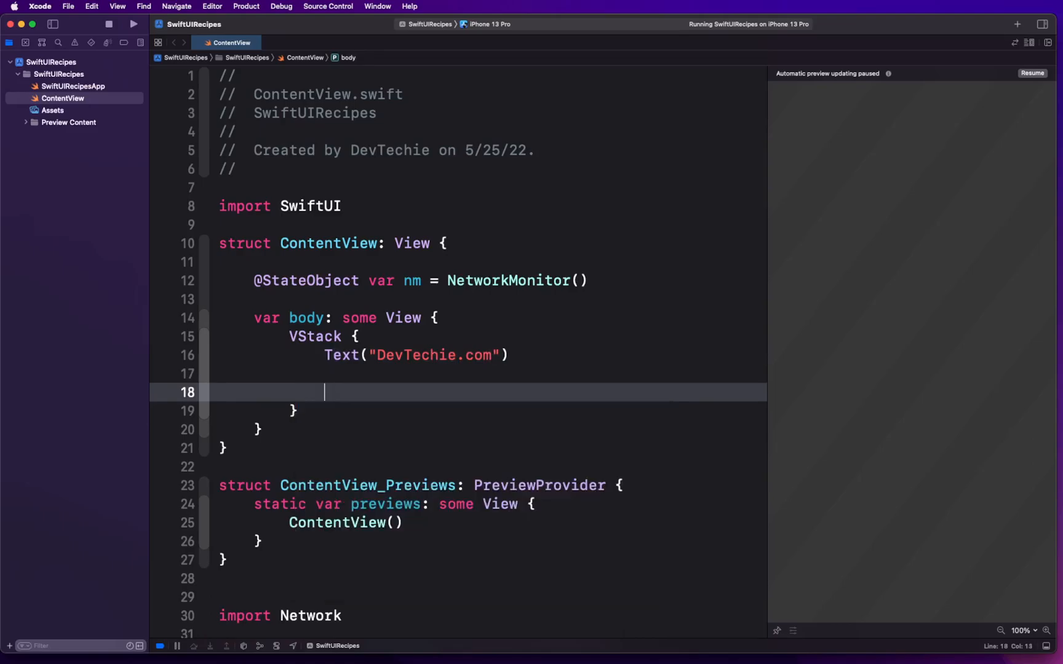
type("ima")
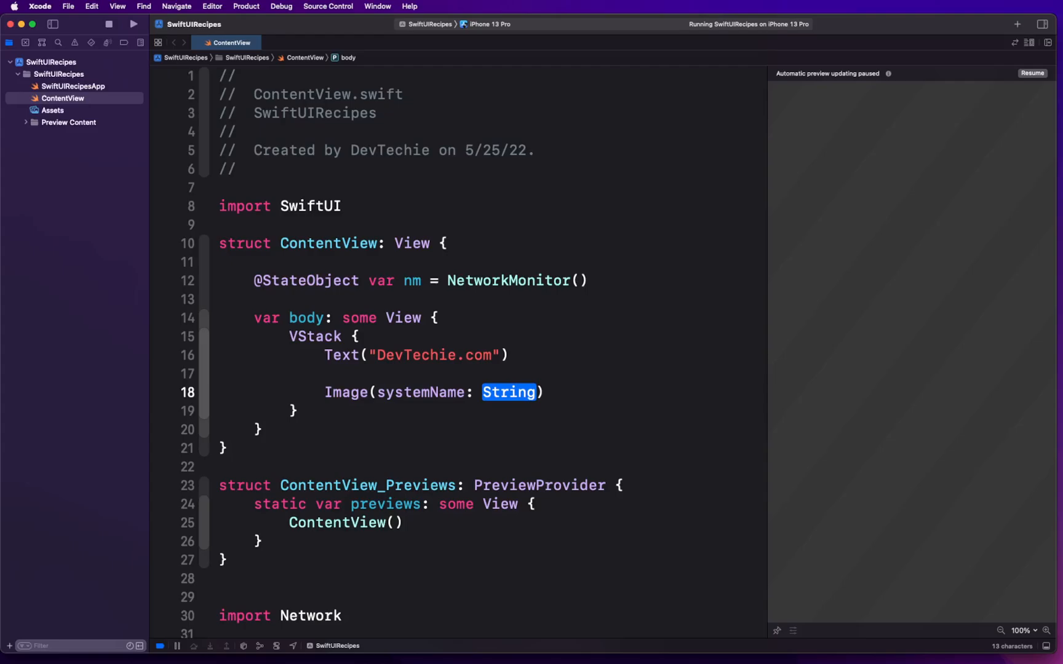
Set the Image systemName to nm.isConnected ? "wifi" : "wifi.slash".
type("nw.")
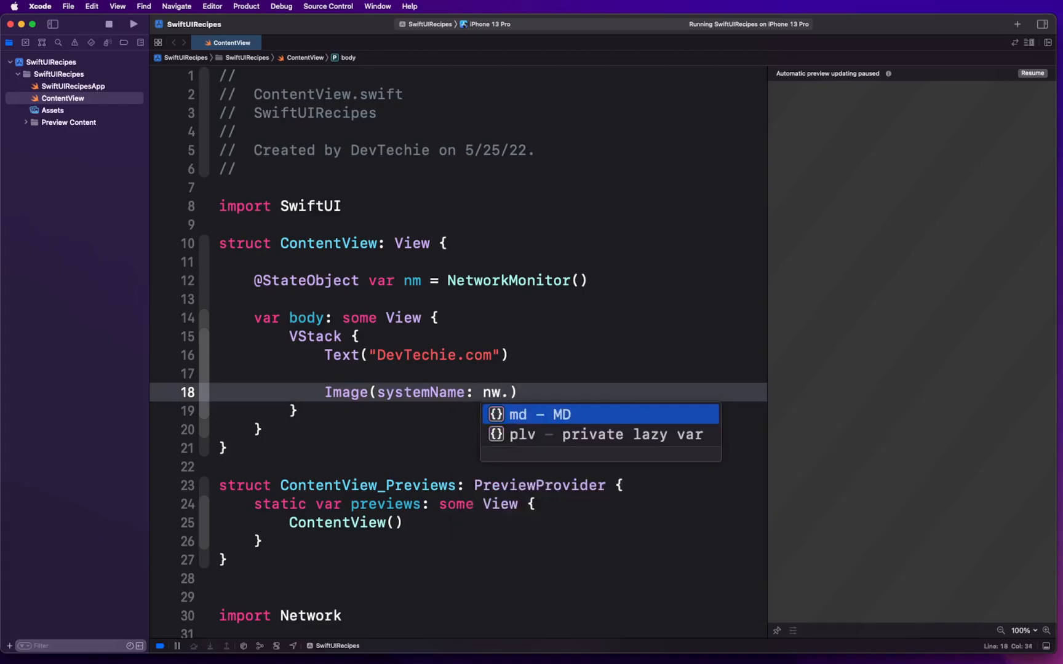
key("backspace")
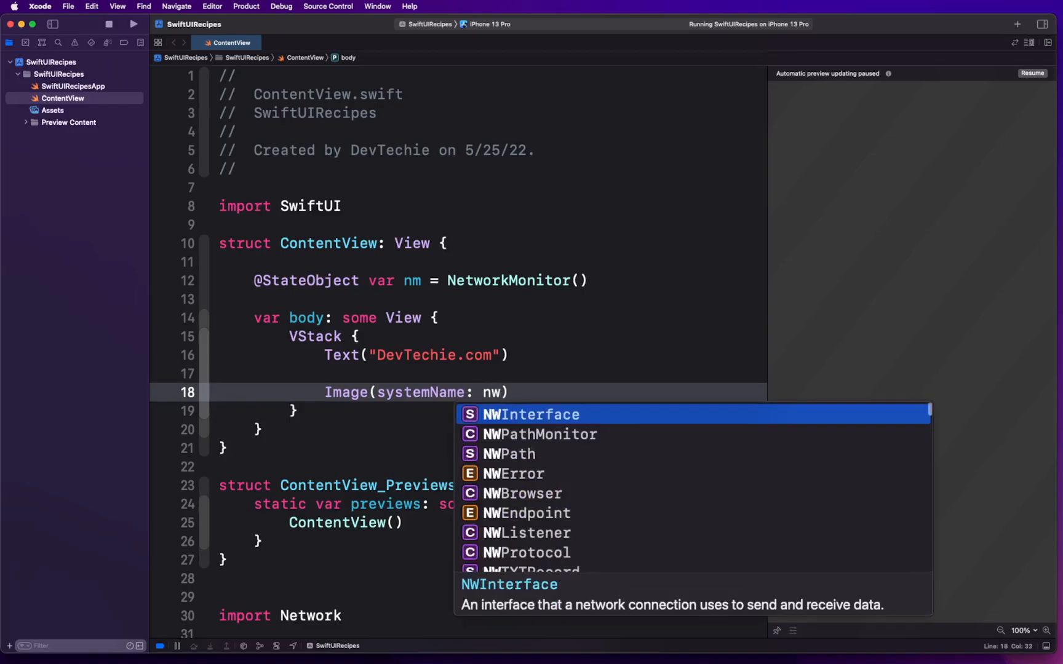
type("m")
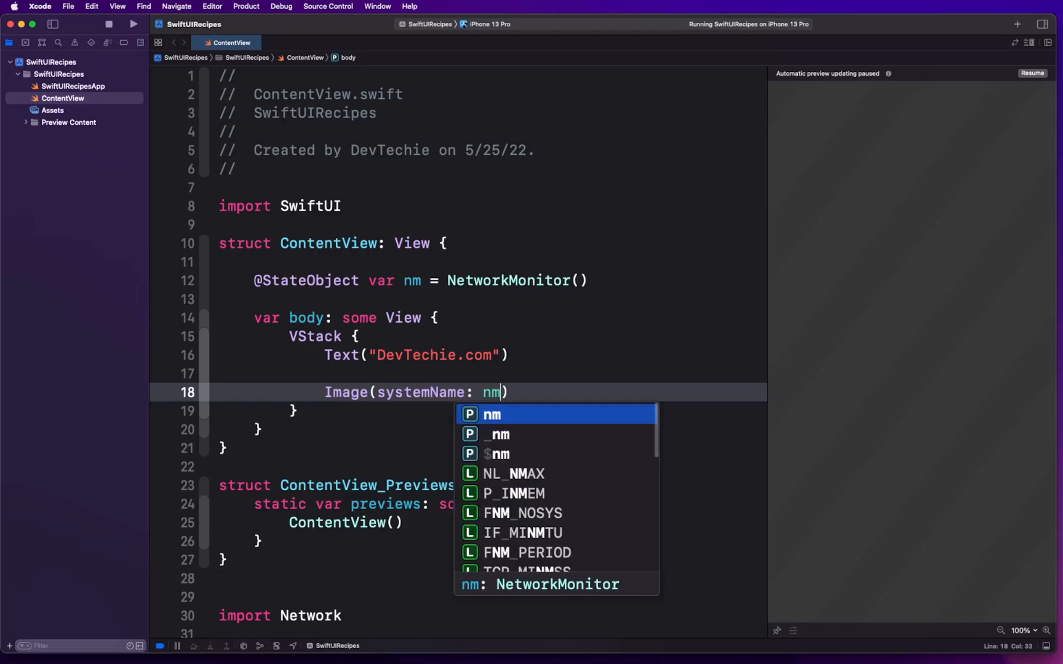
type(".isc")
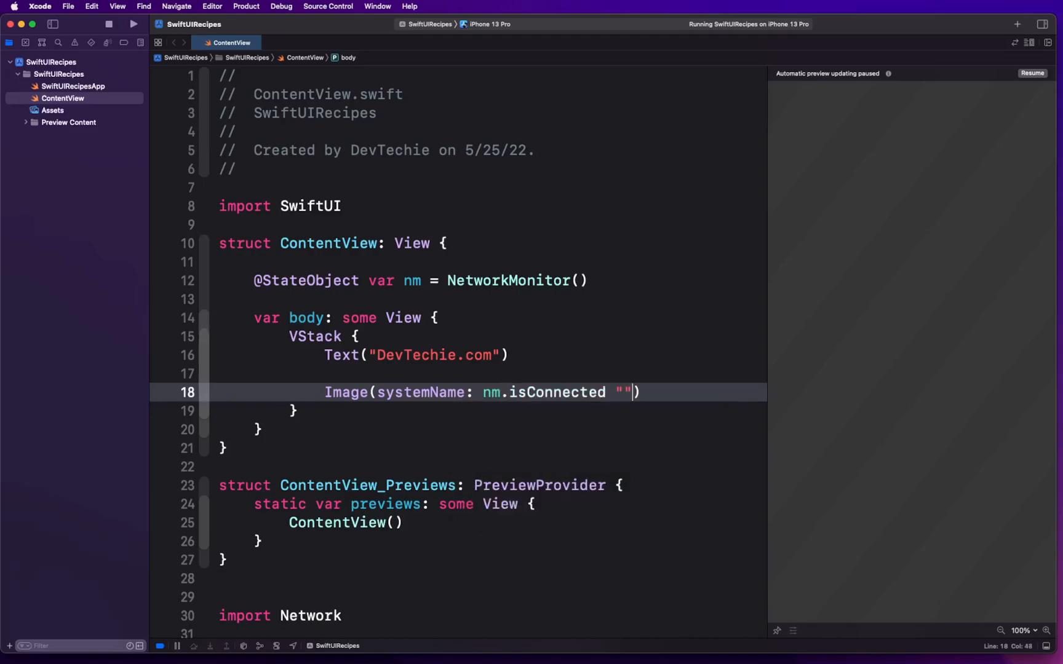
key("Backspace")
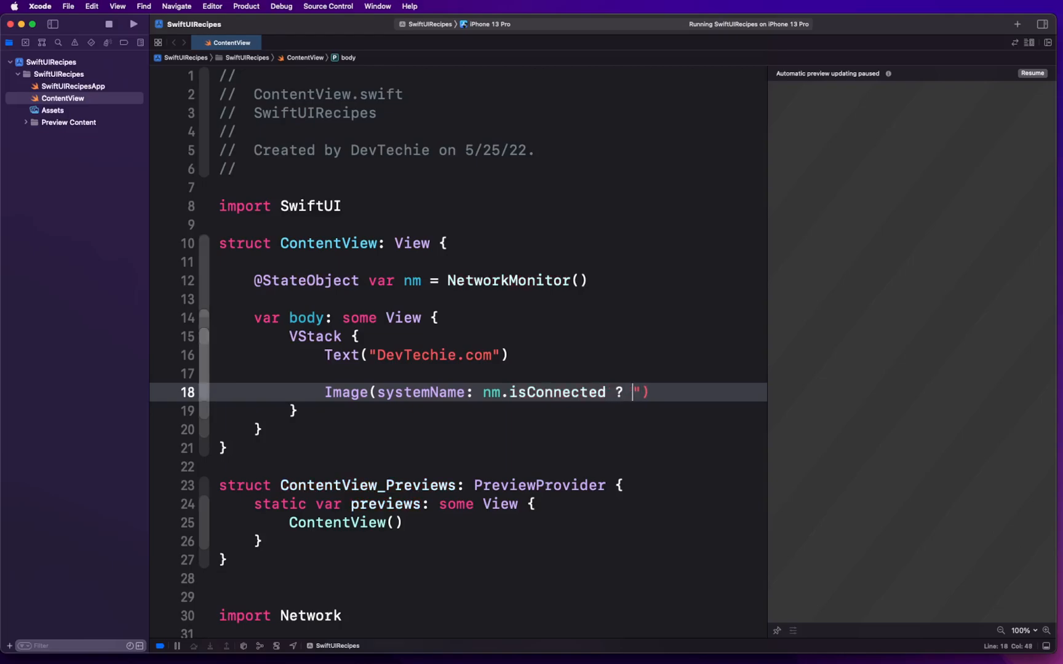
type("\"")
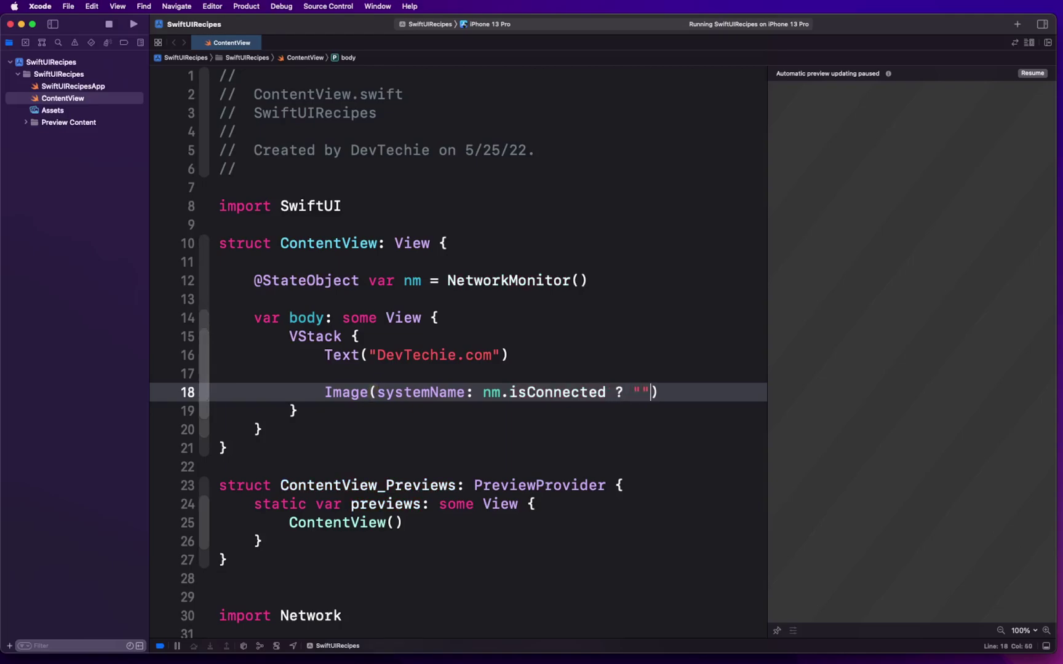
type("wifi\" : \"")
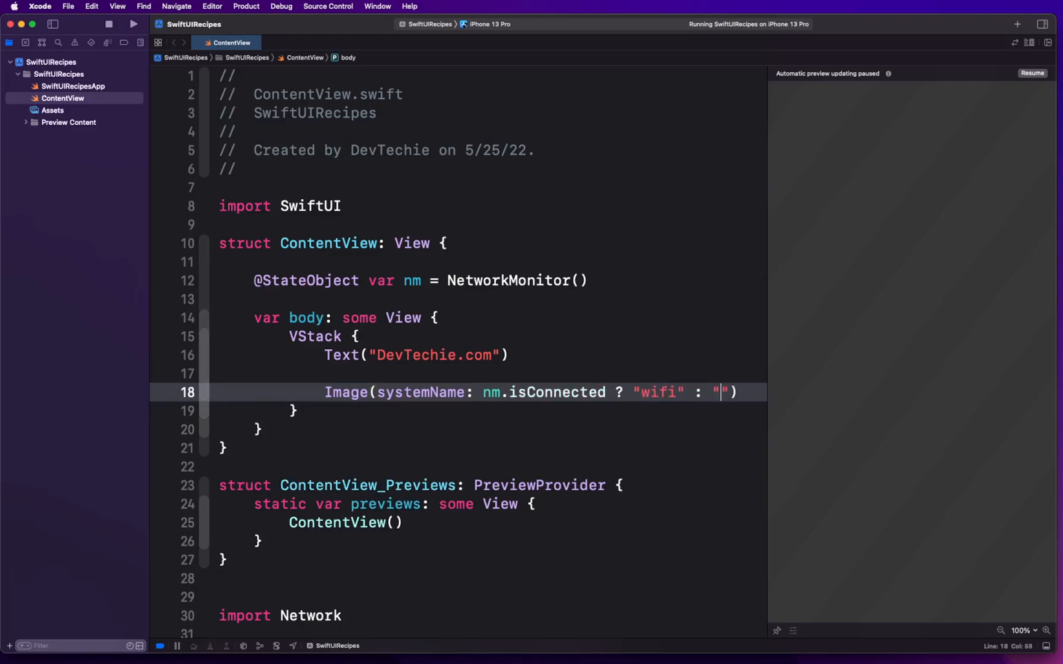
type("wi")
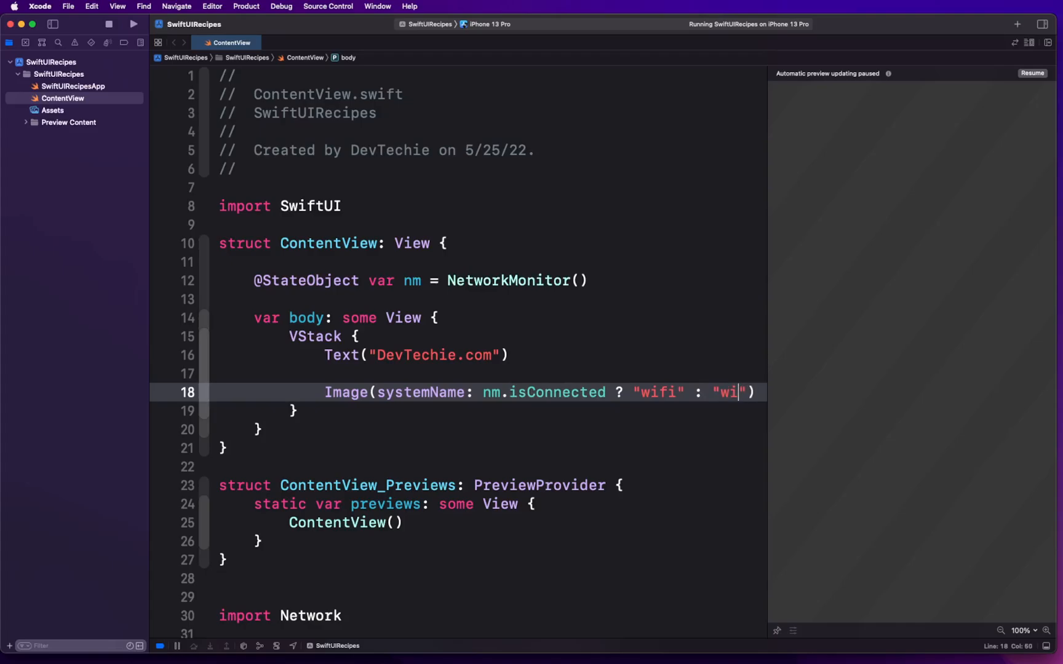
type("fi.")
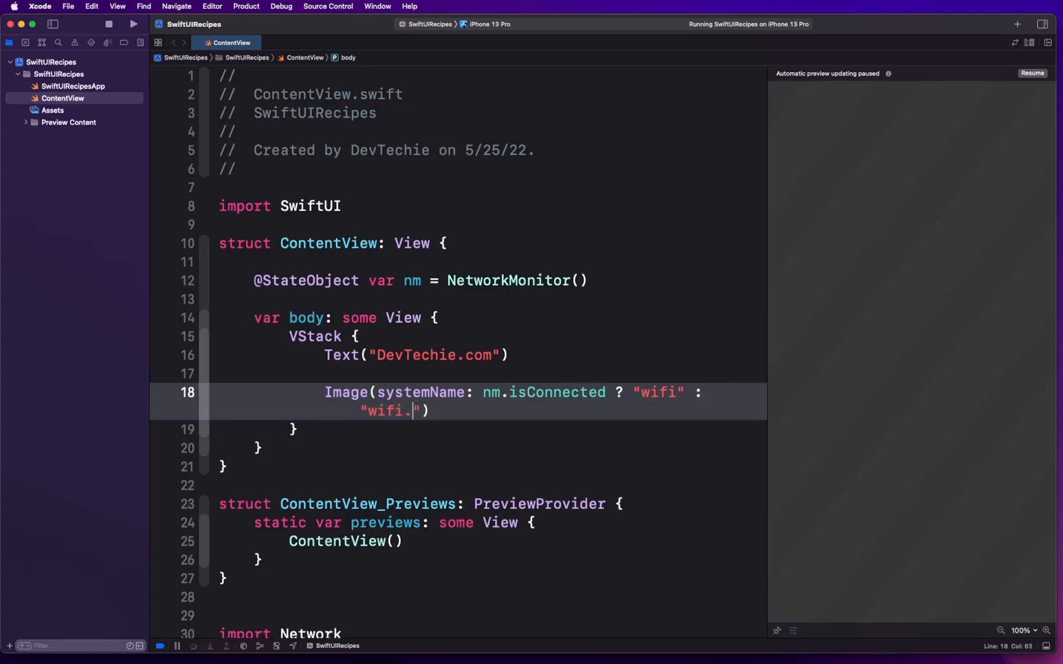
type("slash")
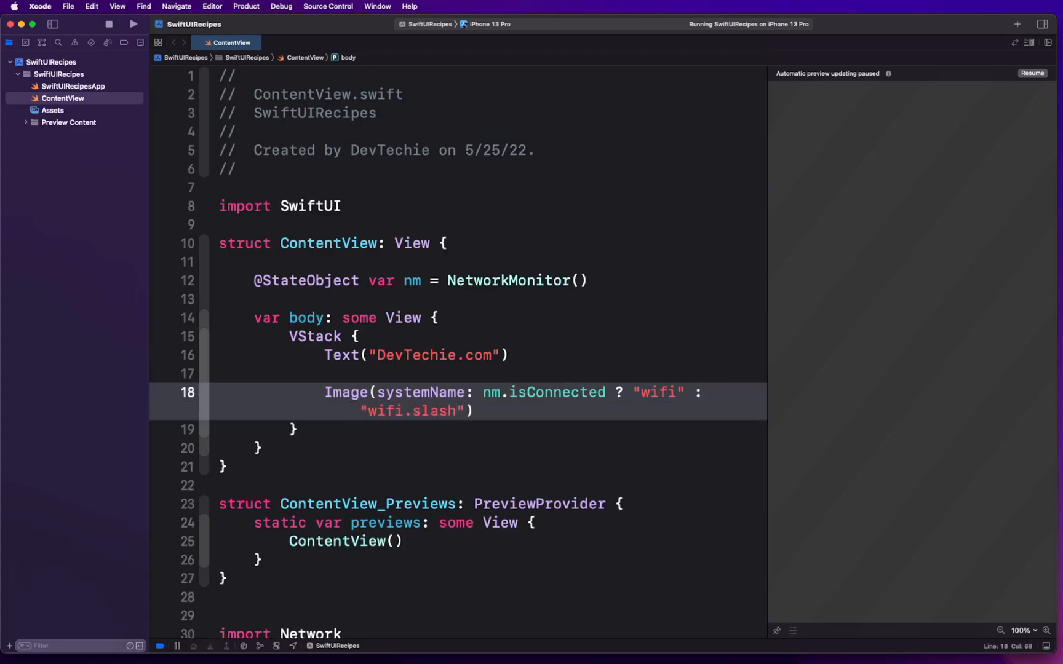
Begin an if statement on a new line below the wifi image.
key("return")
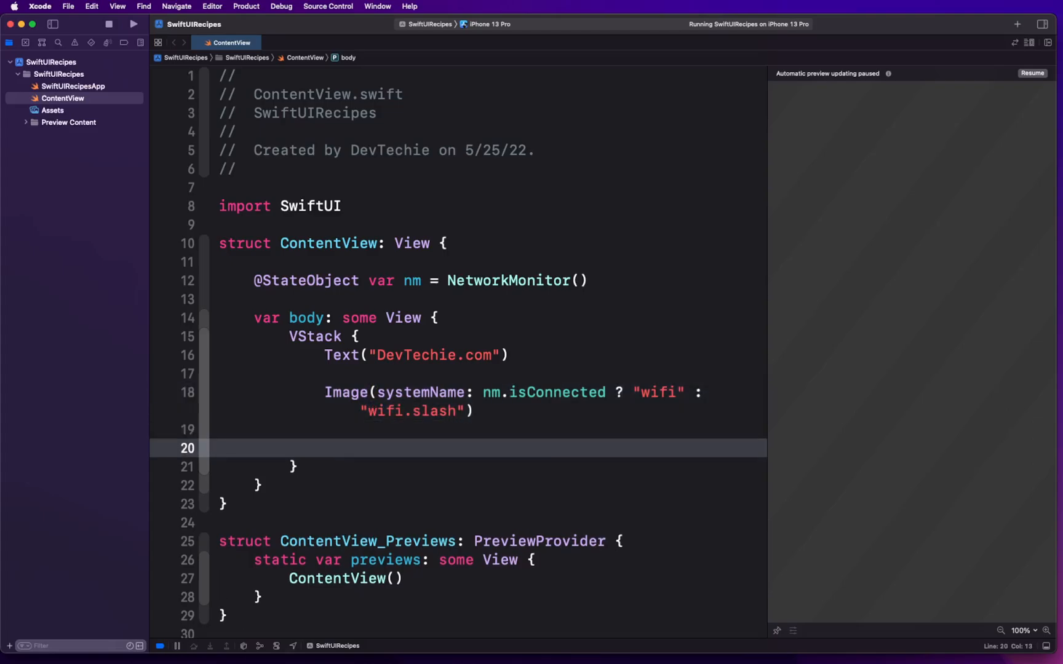
type("if")
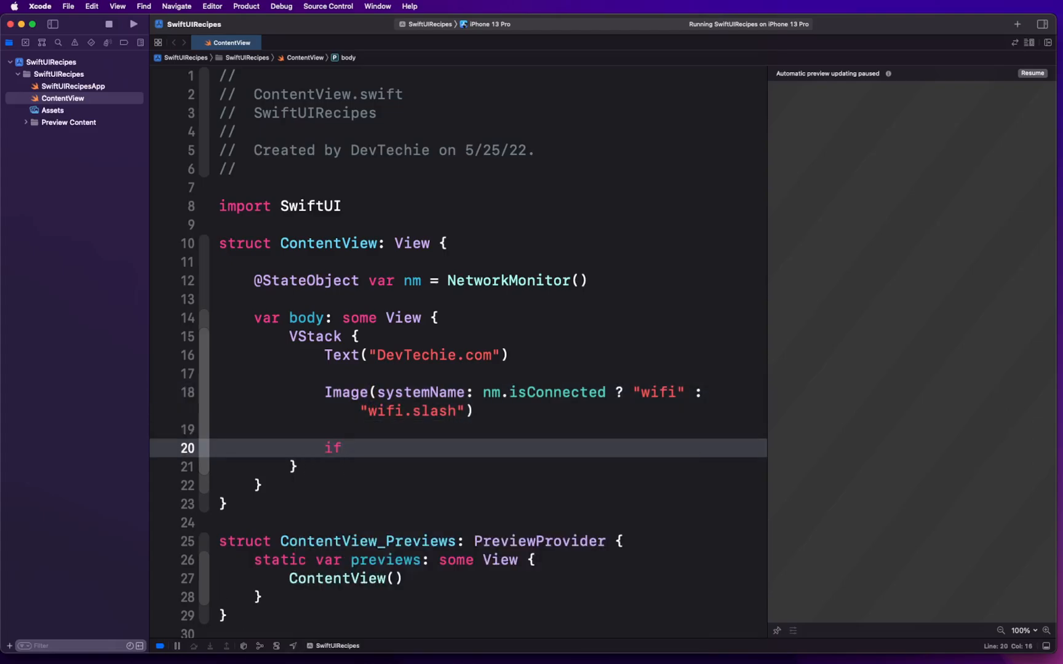
Show Image(systemName: "candybarphone") when nm.isCellular and add .font(.largeTitle) to the VStack.
type("nm.isCellular {")
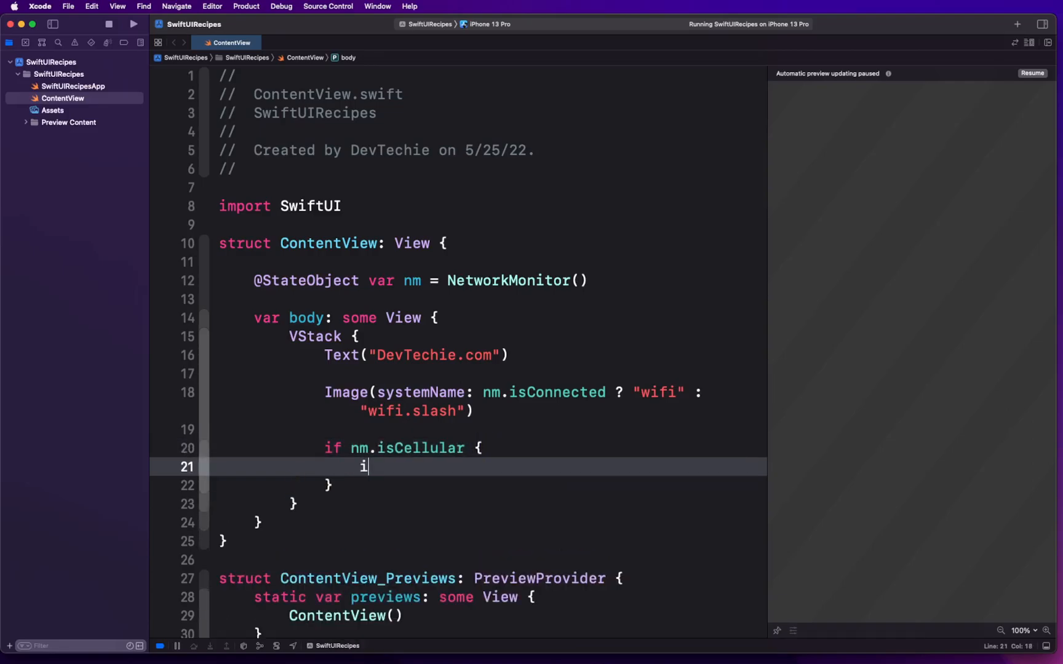
type("mage*")
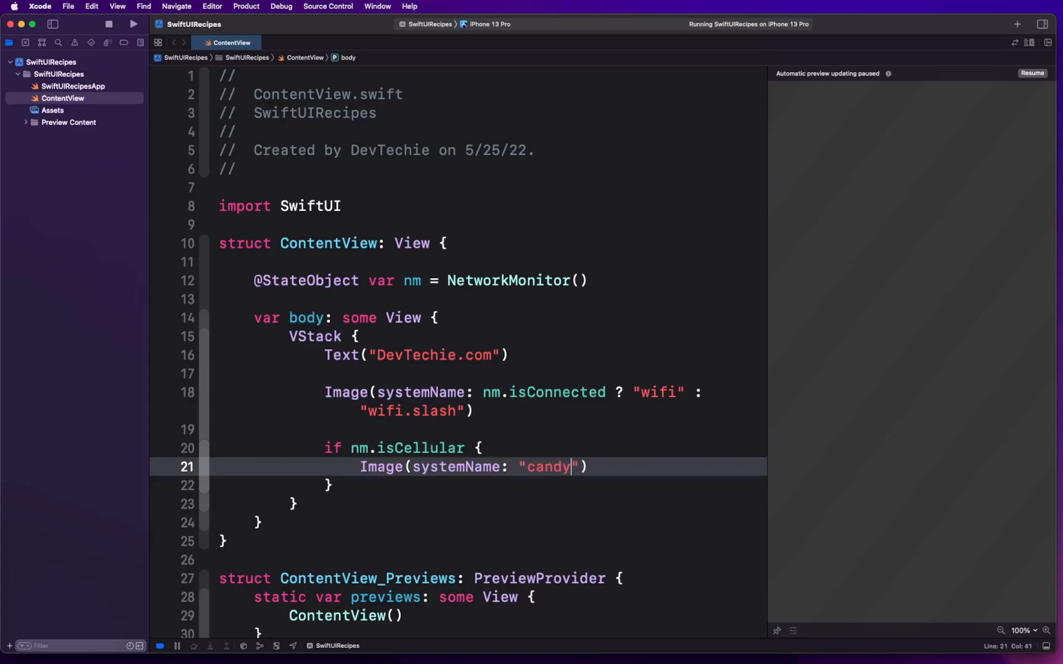
type("bar")
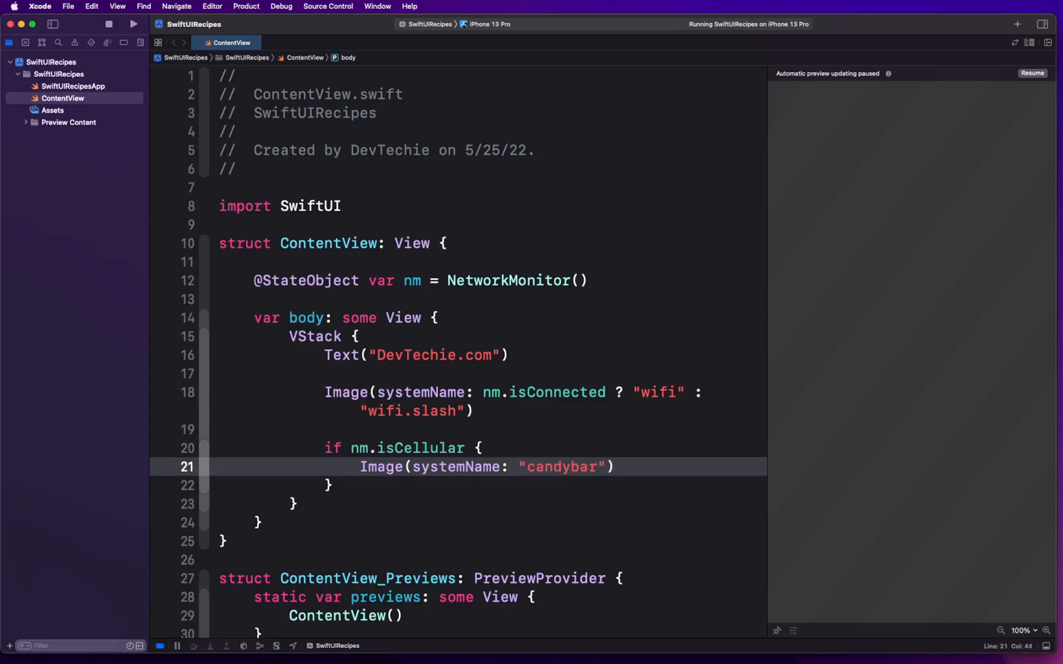
type("phone")
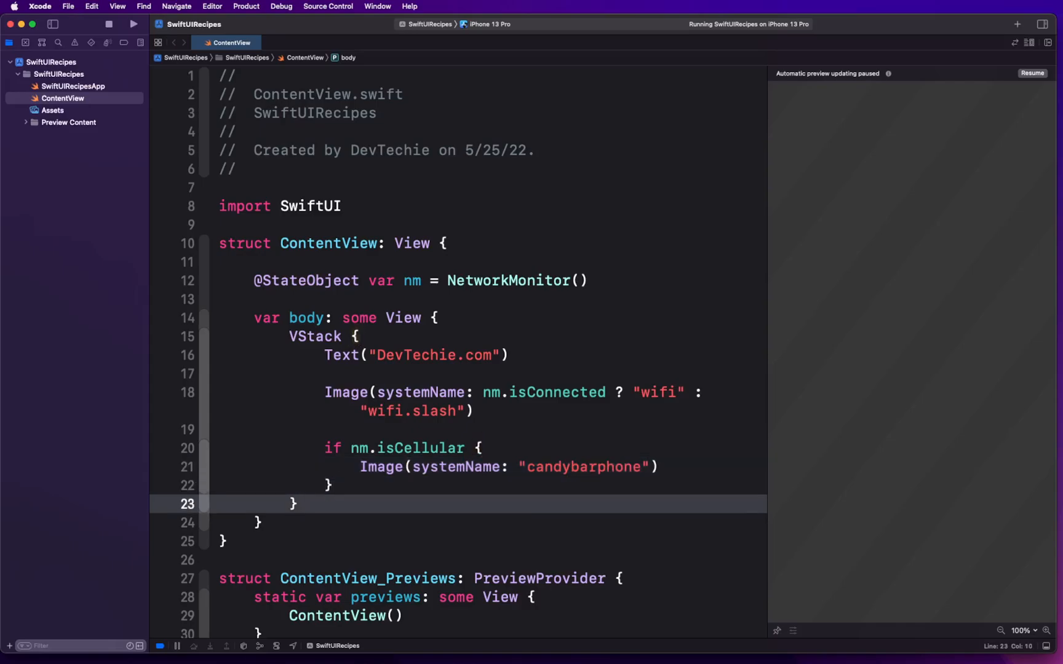
type(".font(.largeTitle")
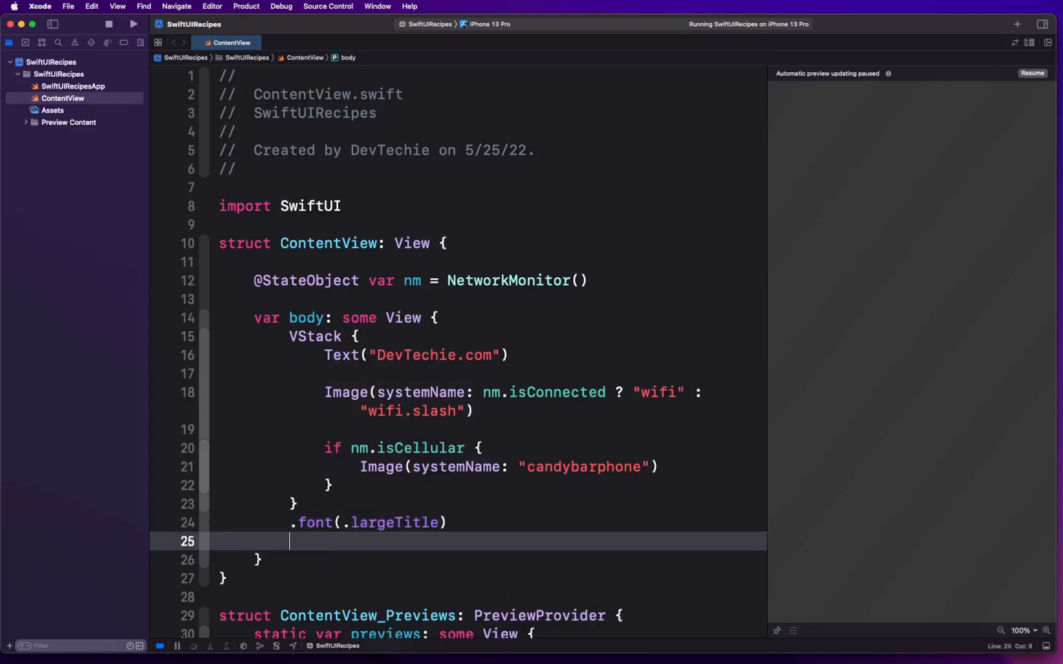
Make the VStack orange and call nm.start() in .onAppear.
type(".fre")
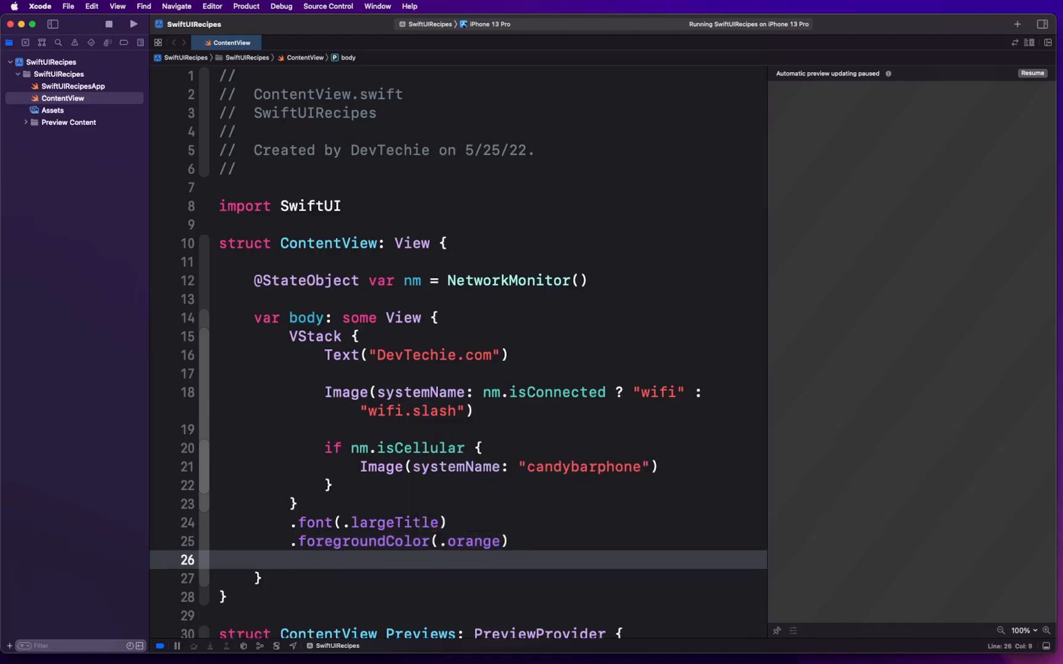
type(".onAppear(")
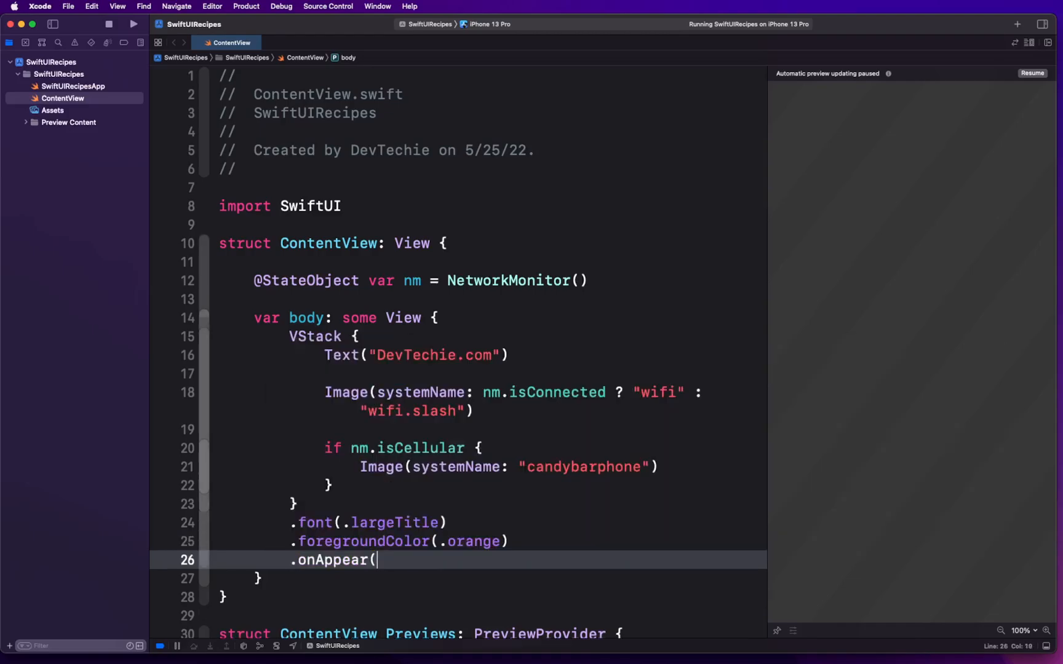
key("backspace")
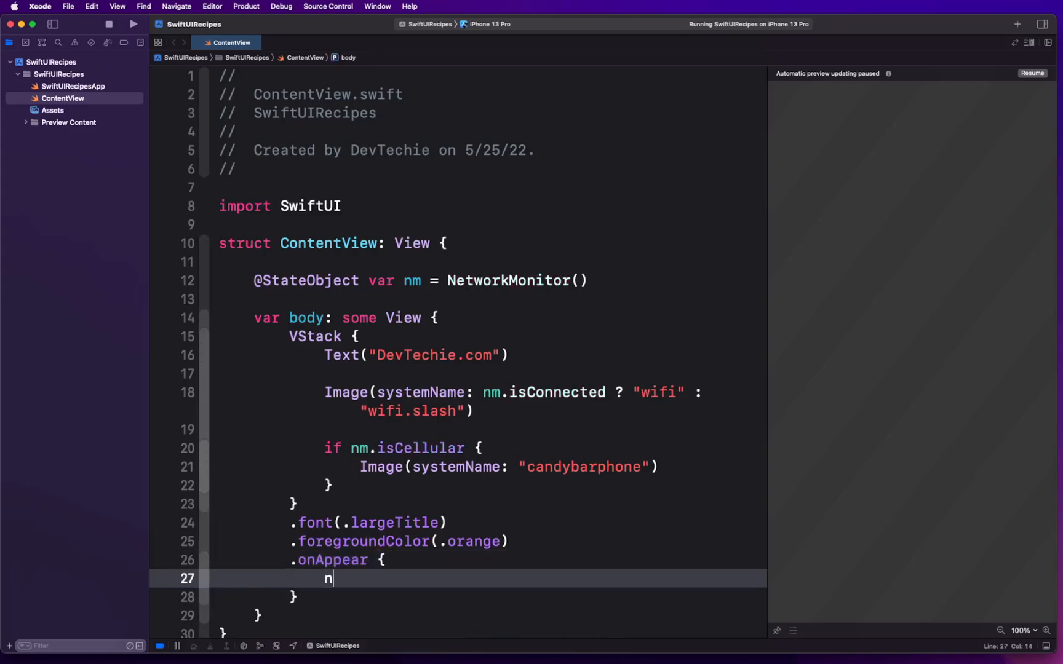
type("m")
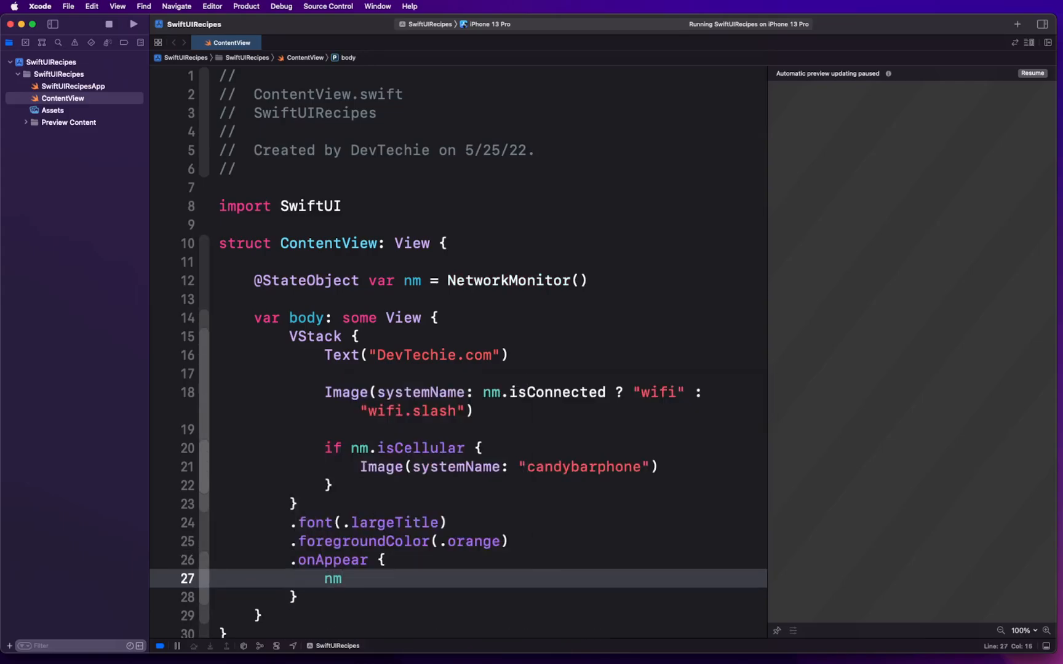
type(".start()")
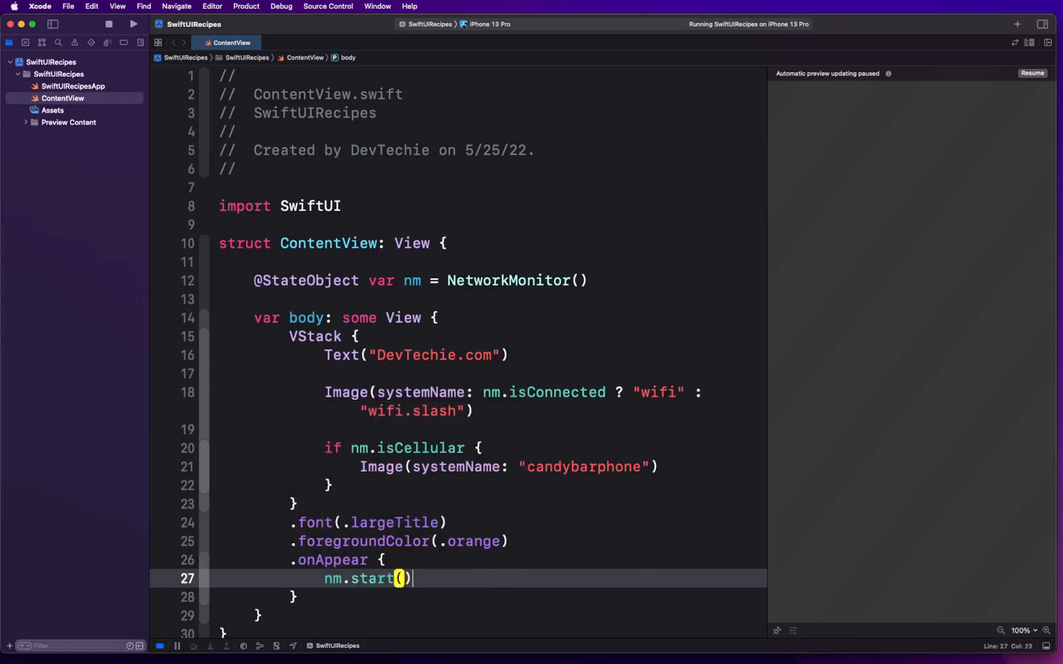
Call nm.stop() in an .onDisappear modifier on the VStack.
type(".onDisappear() {")
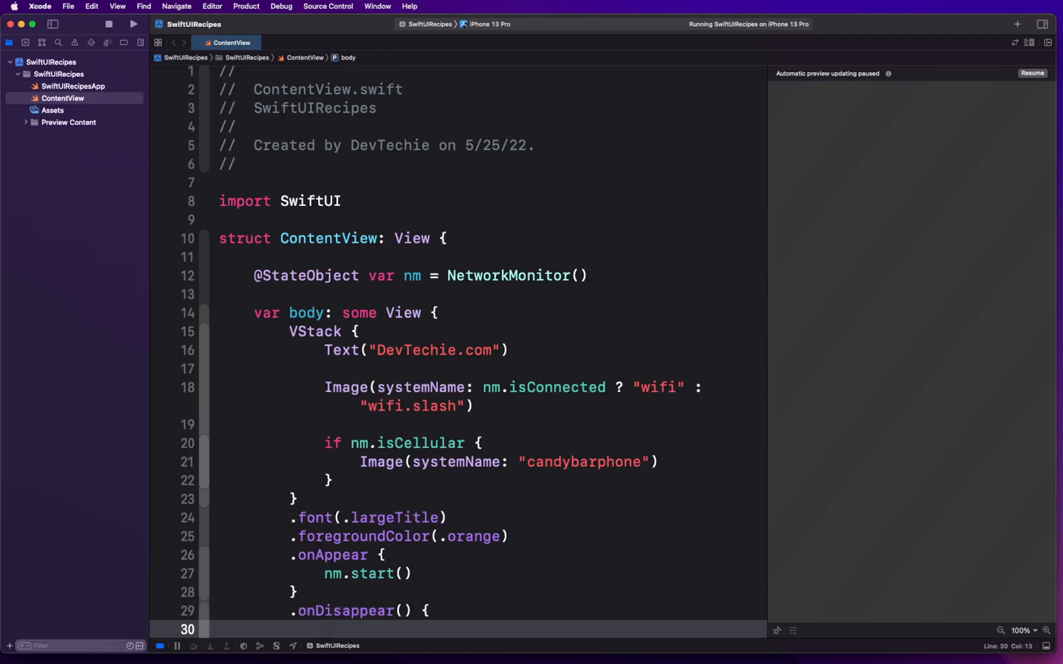
type("n")
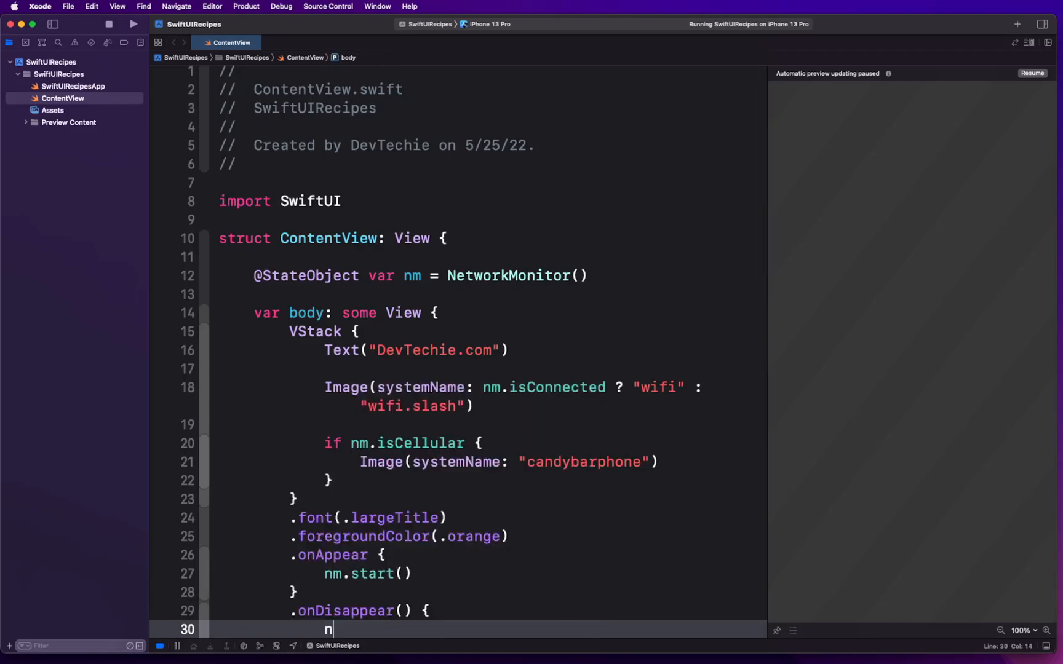
type("m.stop(")
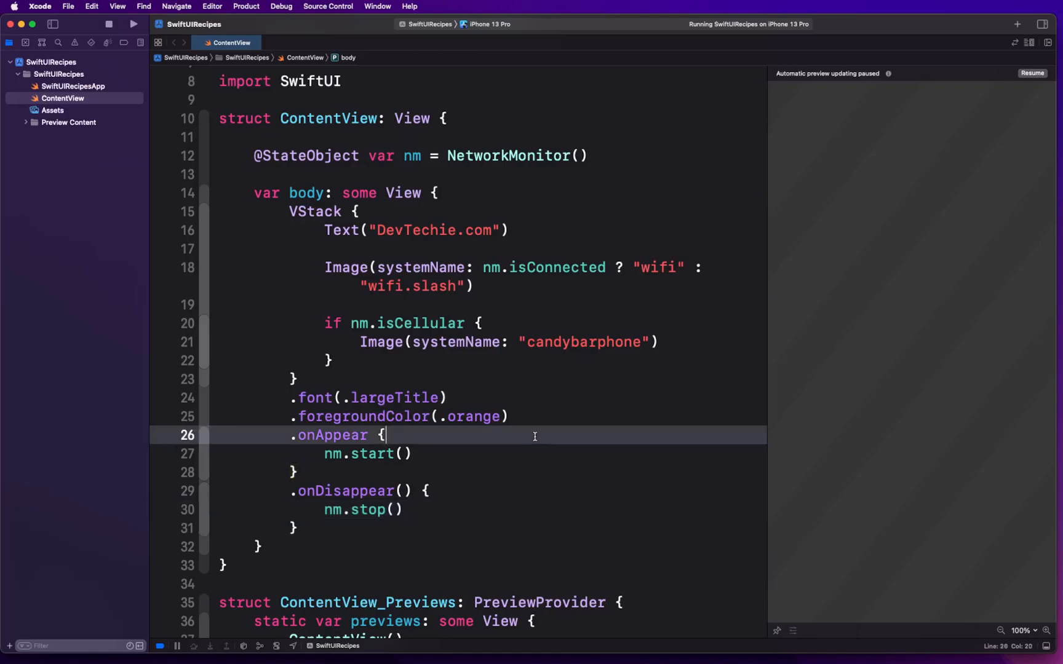
mouse_move(223, 399)
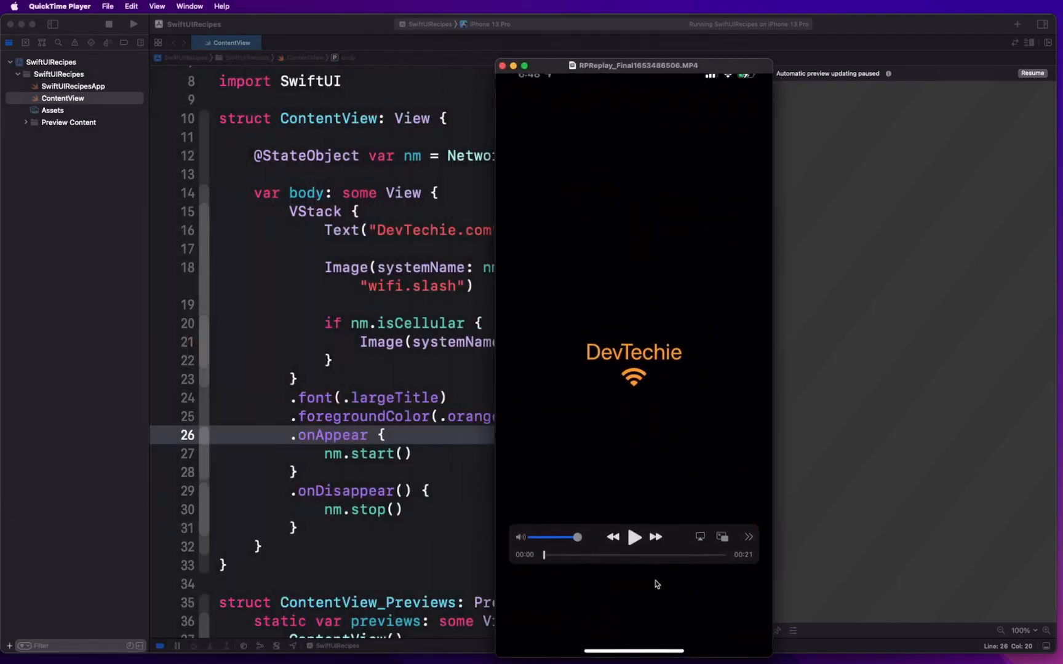
Play and scrub through the device recording showing orange DevTechie text with a wifi icon.
left_click(633, 536)
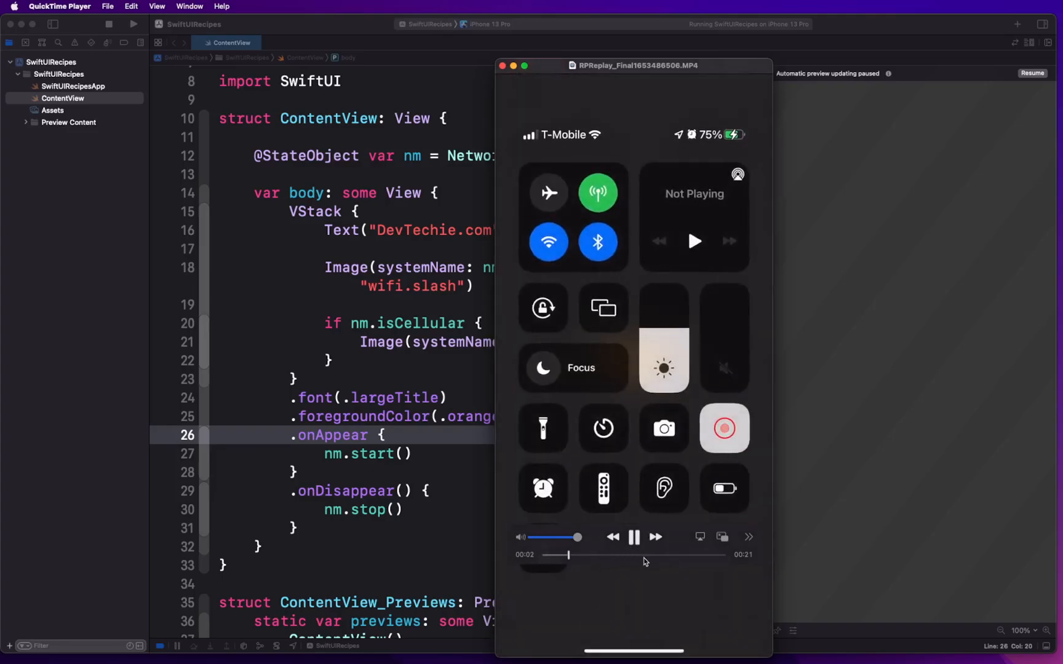
left_click(633, 537)
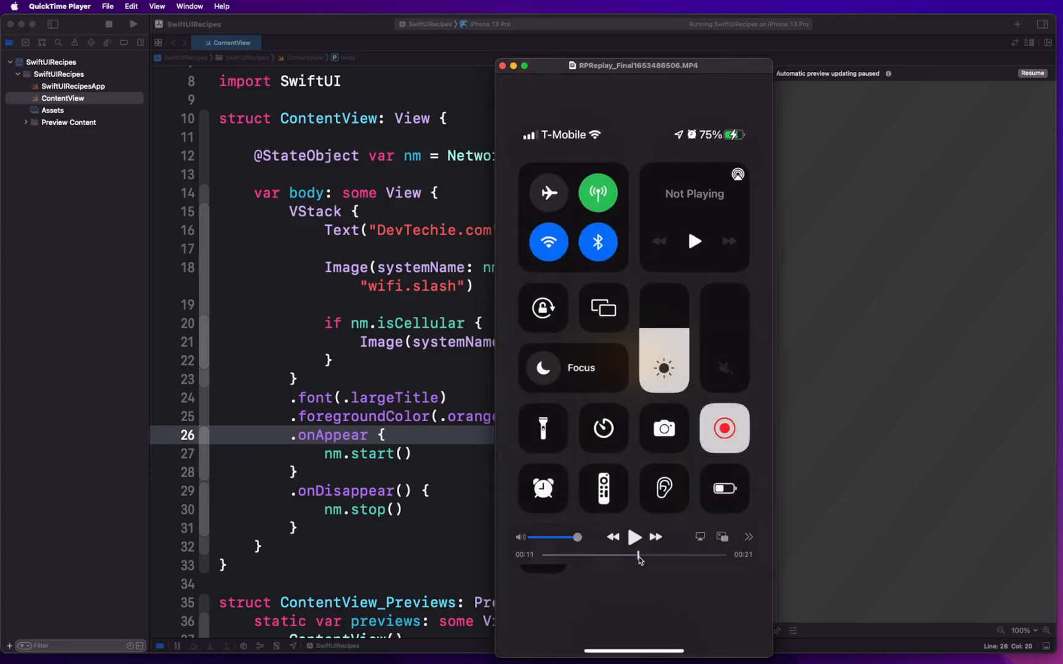
left_click(633, 536)
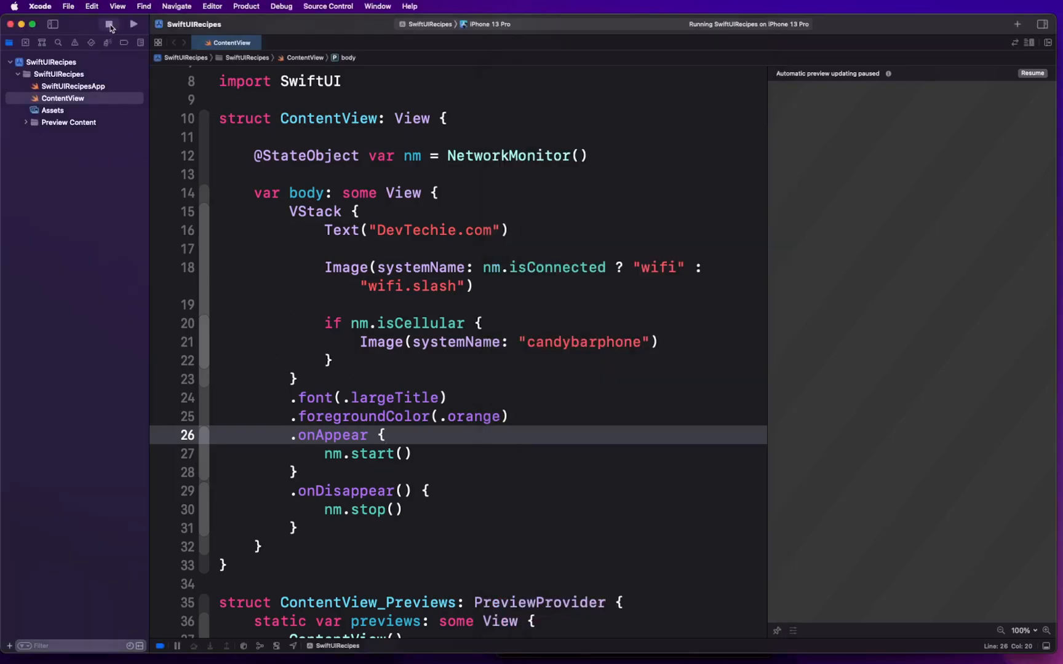
Stop the SwiftUIRecipes app running on the iPhone 13 Pro, leaving ContentView unchanged.
left_click(110, 24)
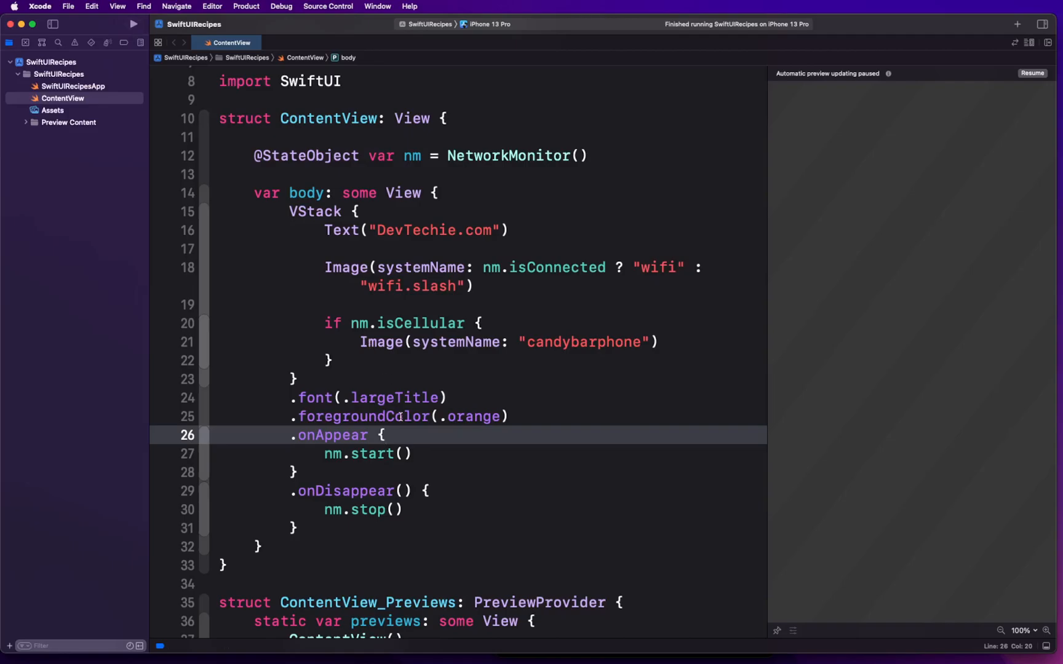
left_click(385, 435)
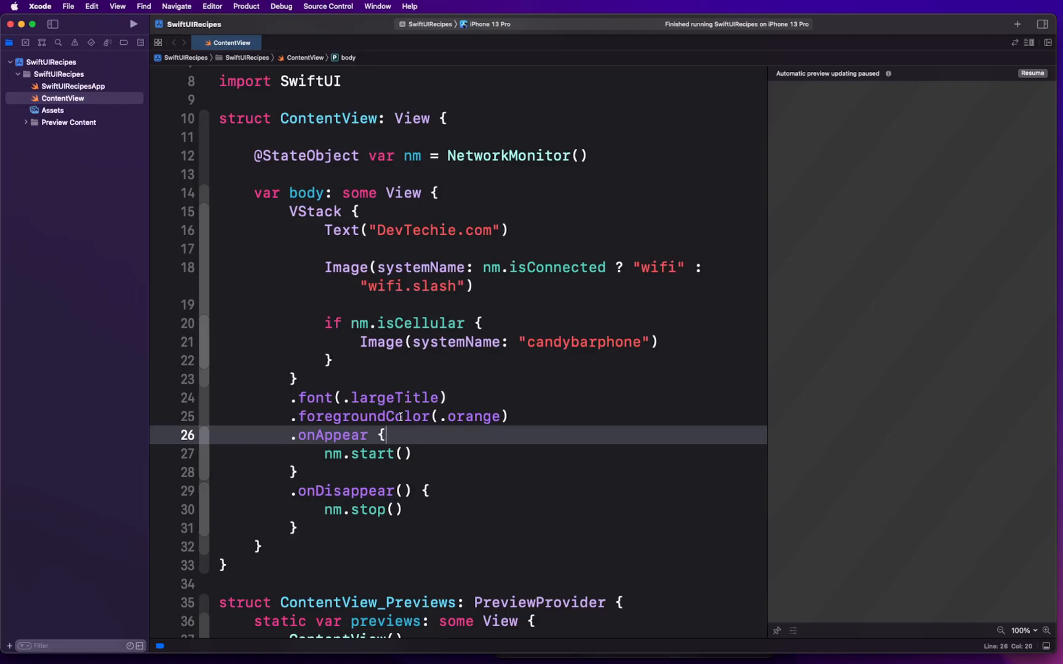
mouse_move(384, 436)
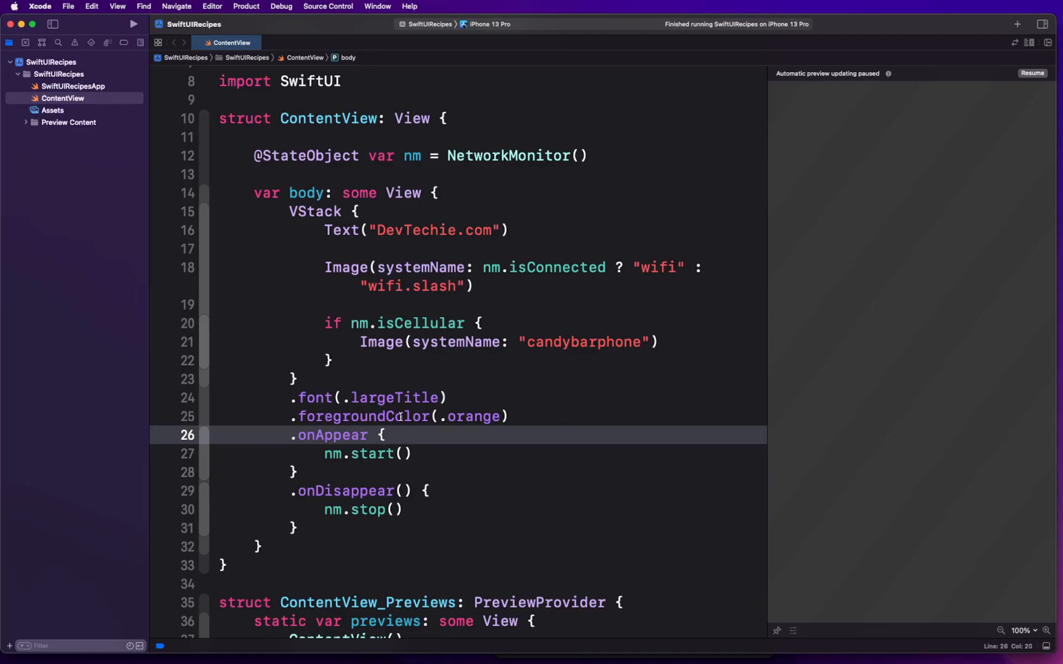
left_click(386, 435)
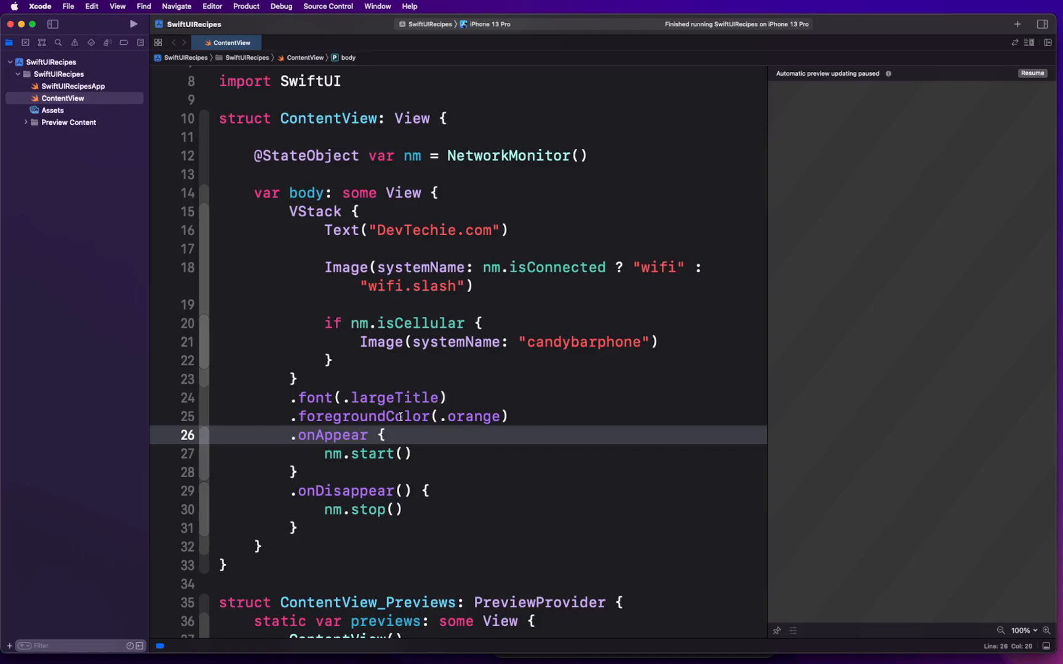
left_click(386, 436)
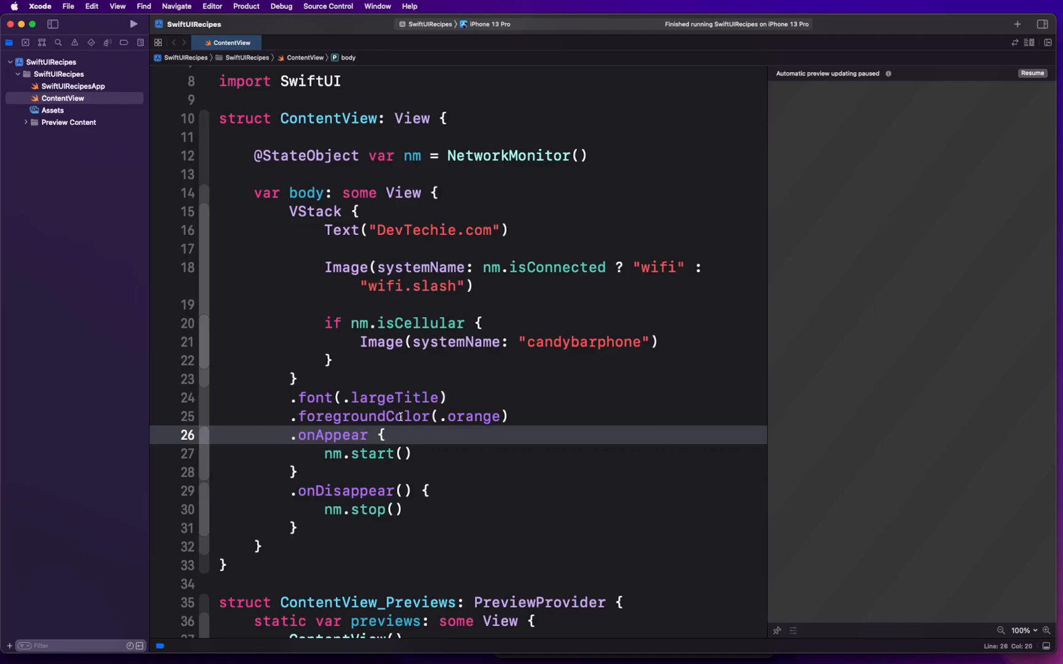
left_click(385, 435)
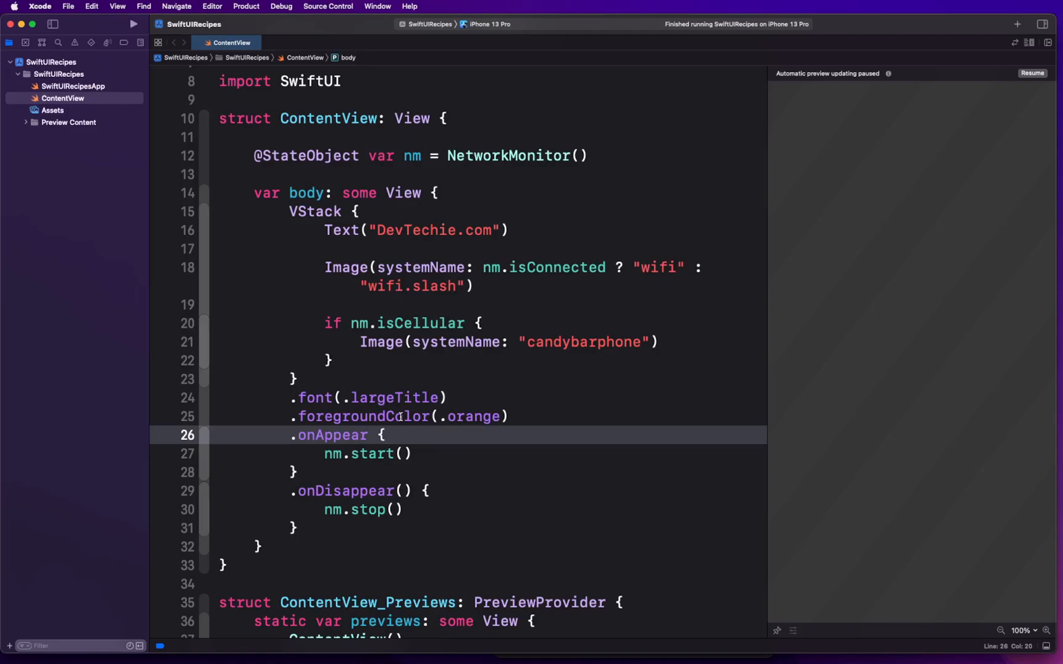
left_click(386, 436)
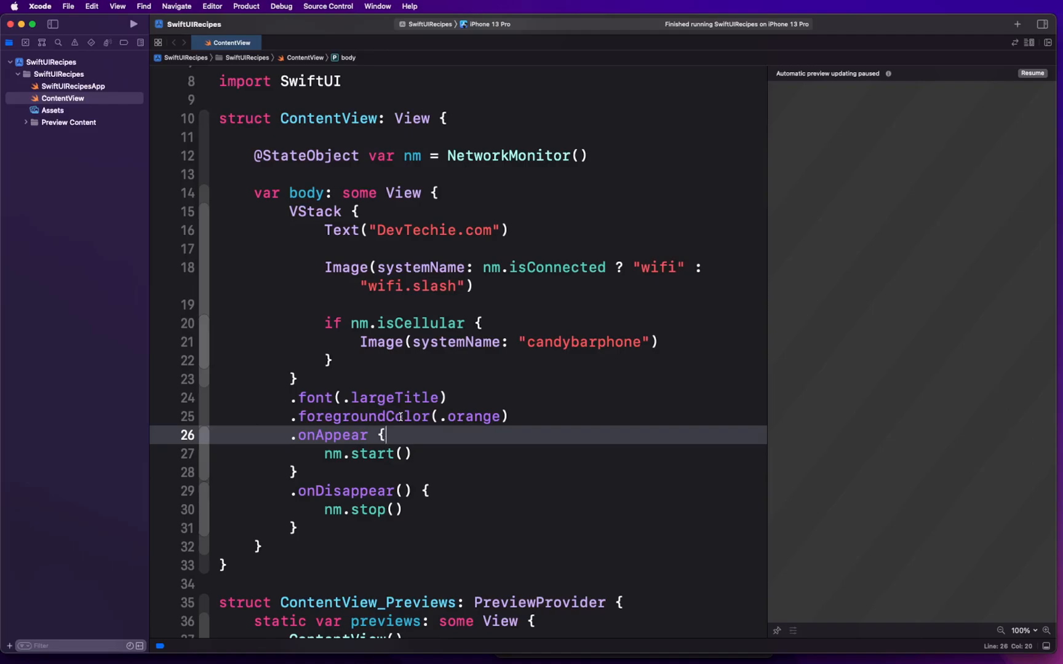